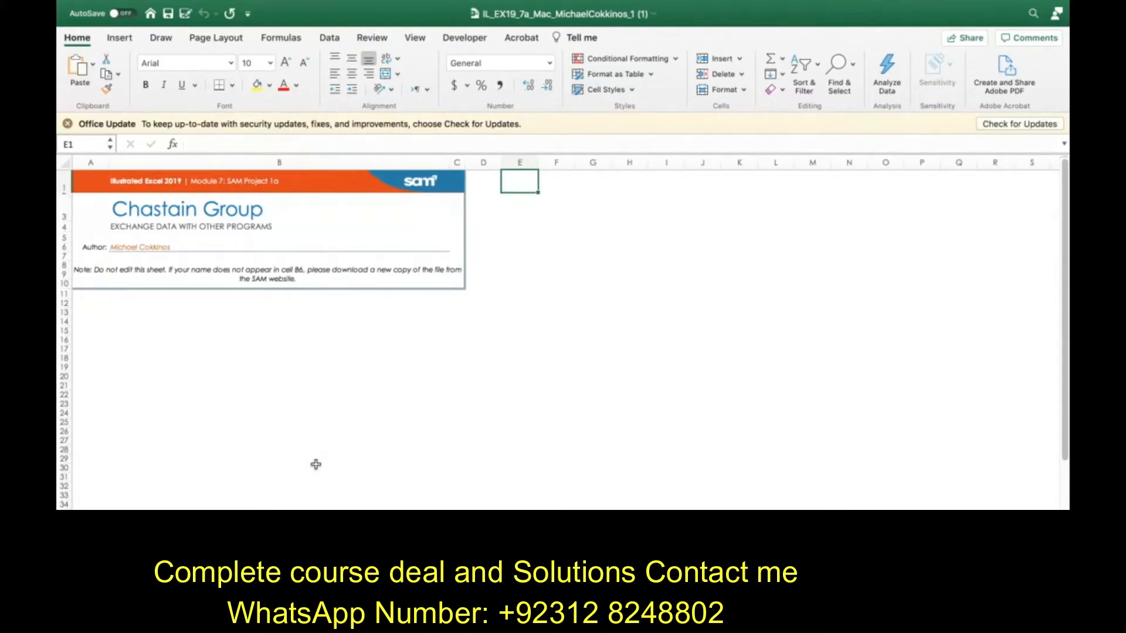
mouse_move(303, 413)
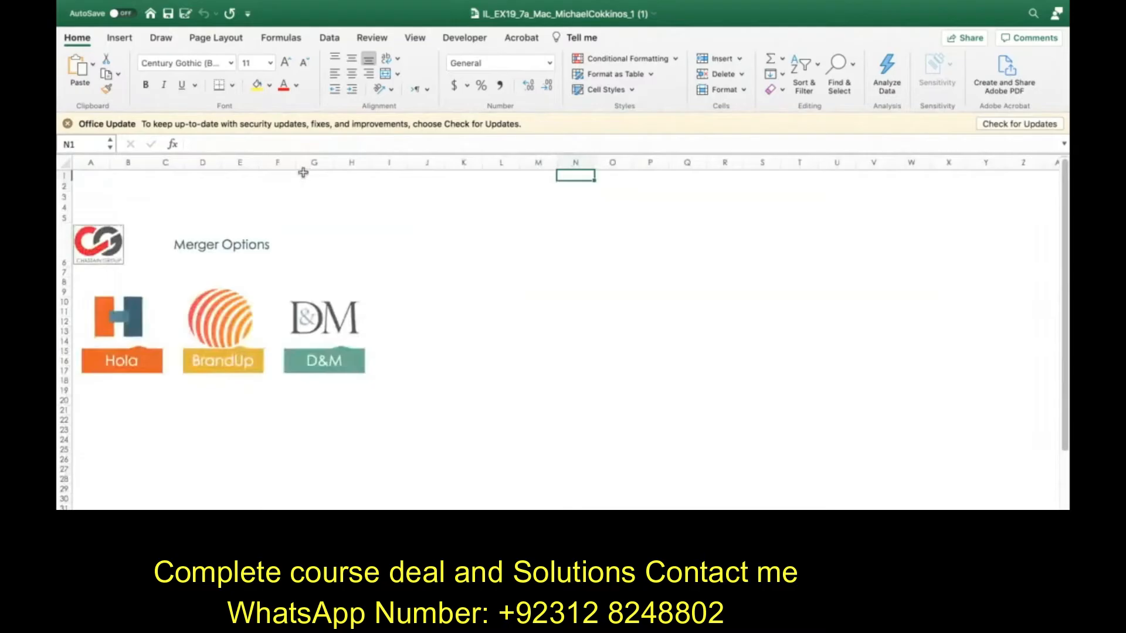
Step: Review the logo SmartArt's text entries, then select the small Chastain Group logo for removal
left_click(122, 323)
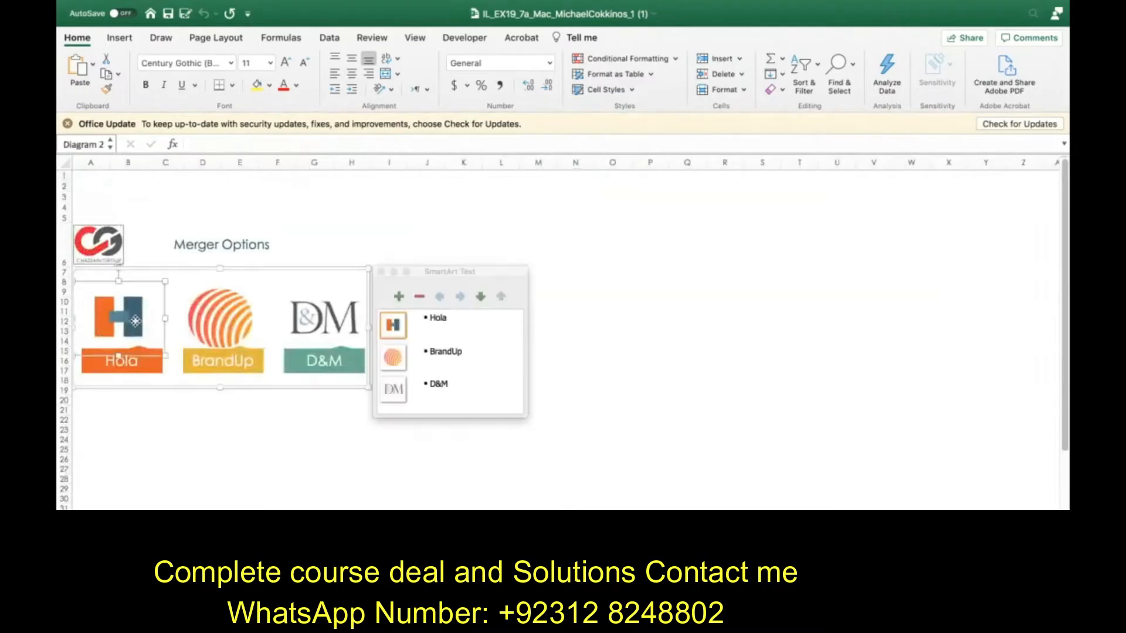
left_click(122, 323)
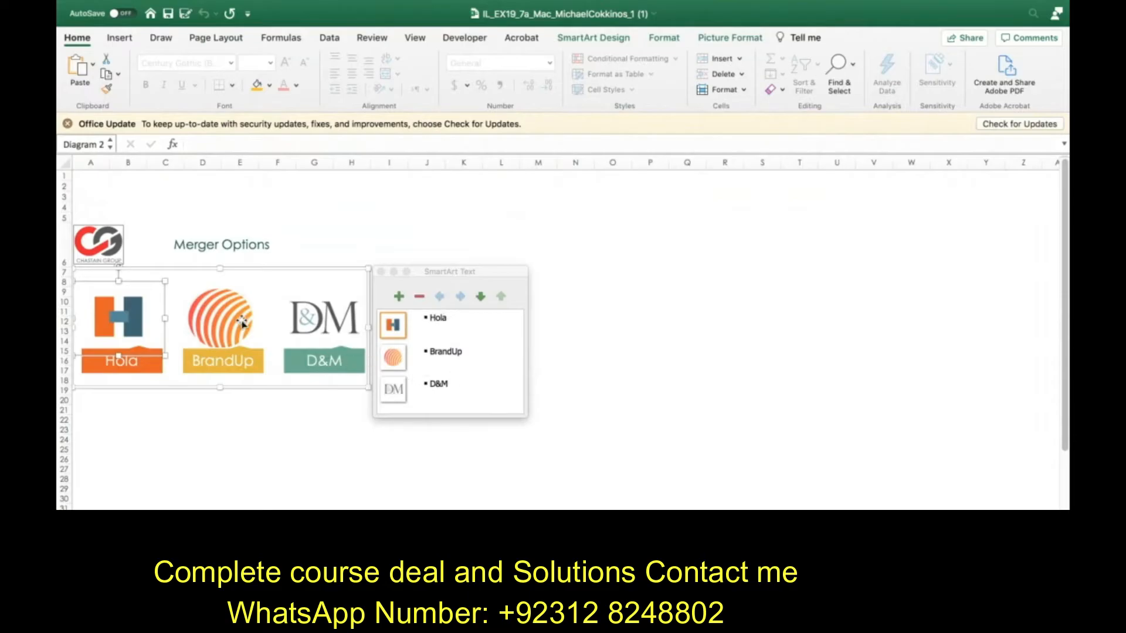
mouse_move(237, 279)
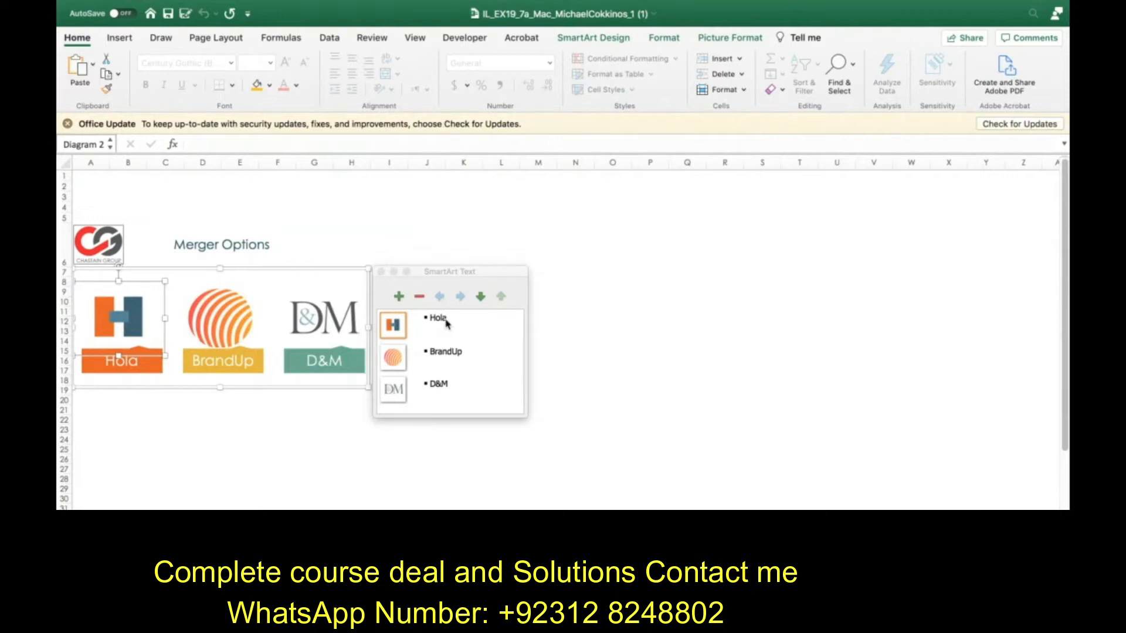
mouse_move(257, 283)
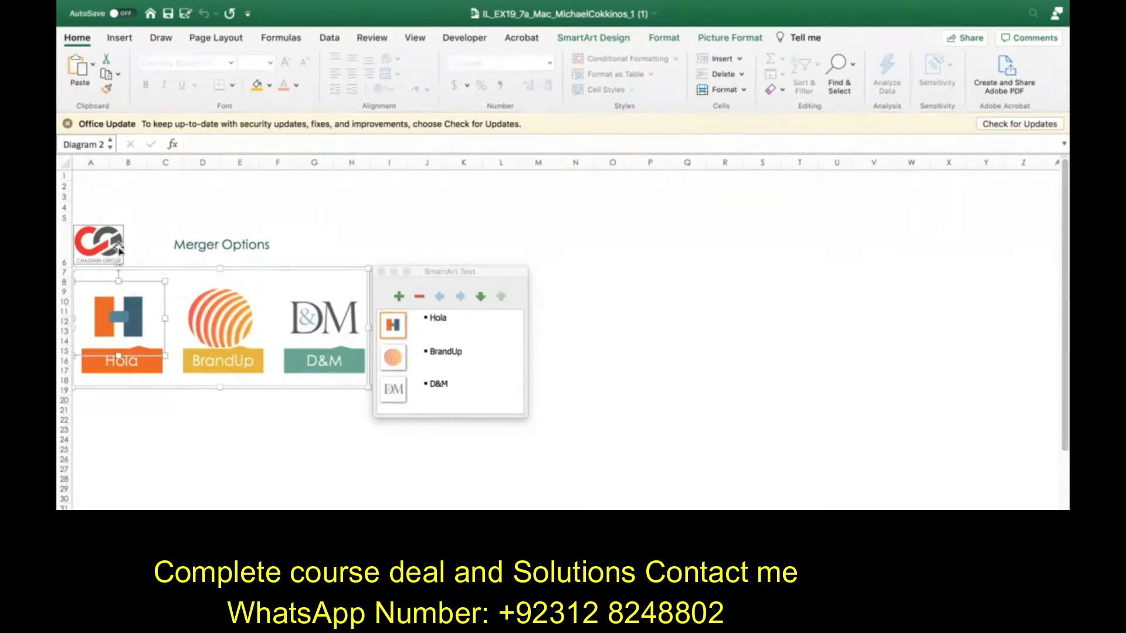
left_click(98, 241)
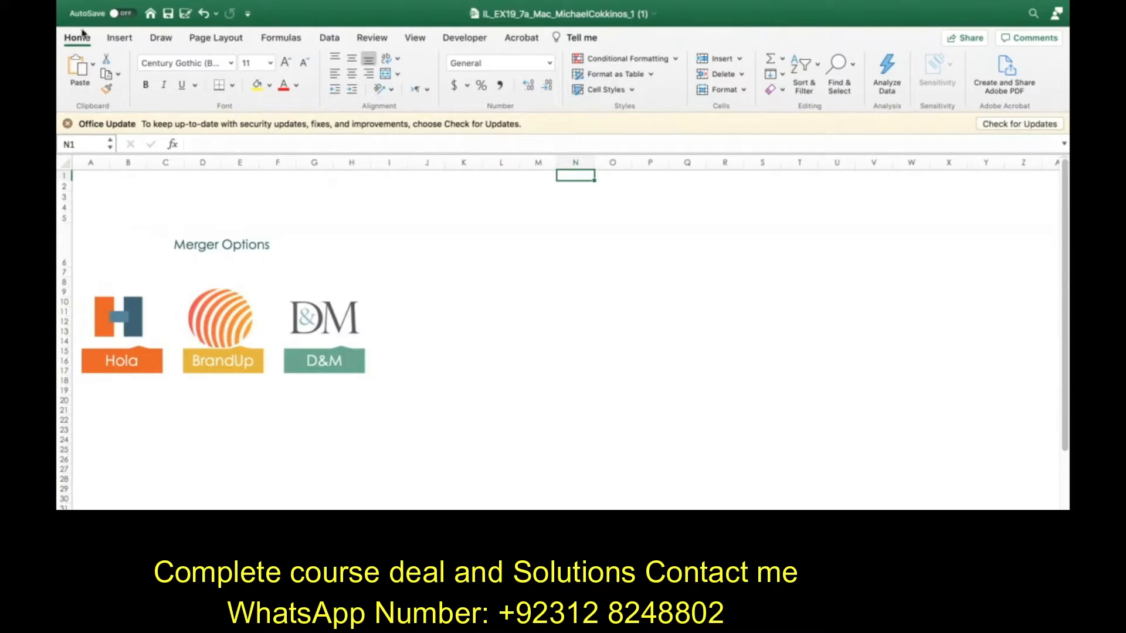
Step: Insert the strawberry banner picture from file, then undo the insertion
left_click(119, 37)
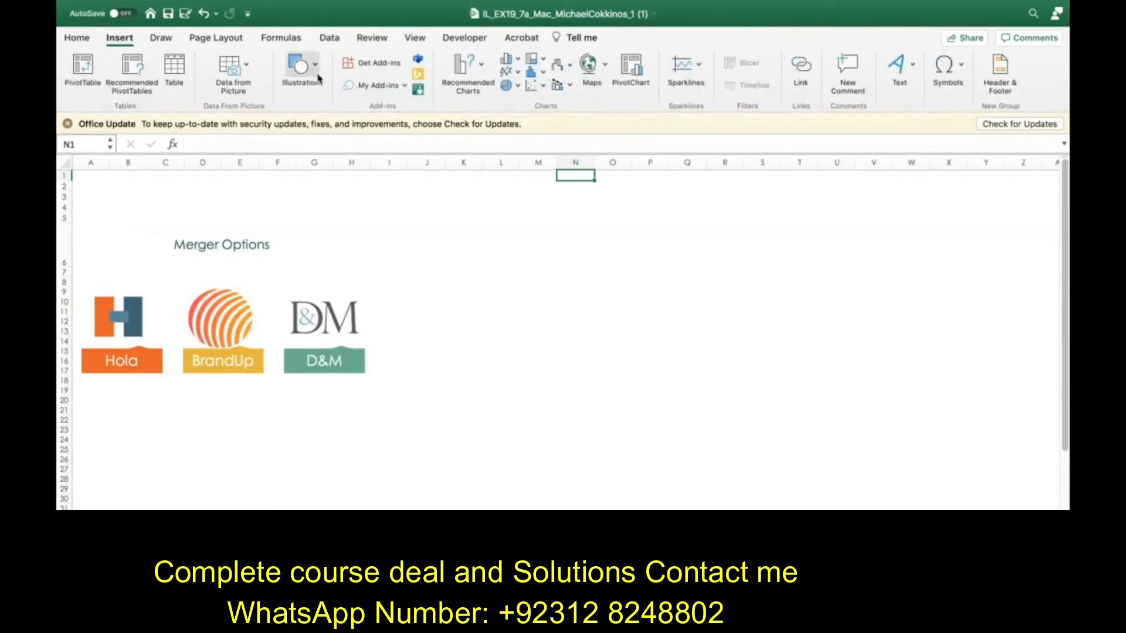
left_click(301, 72)
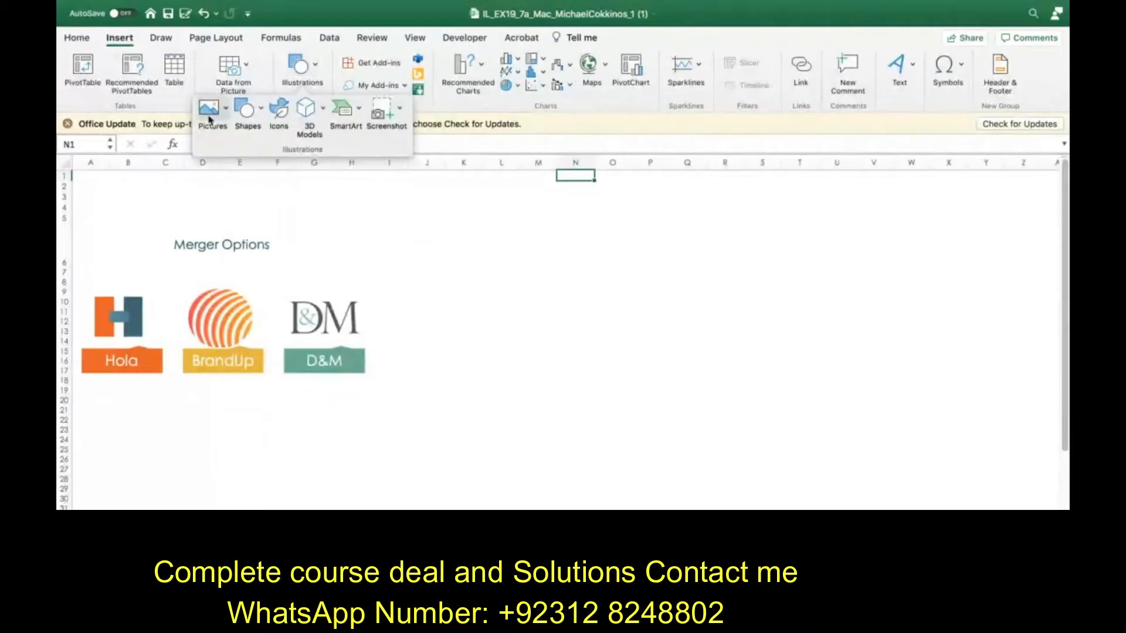
mouse_move(347, 129)
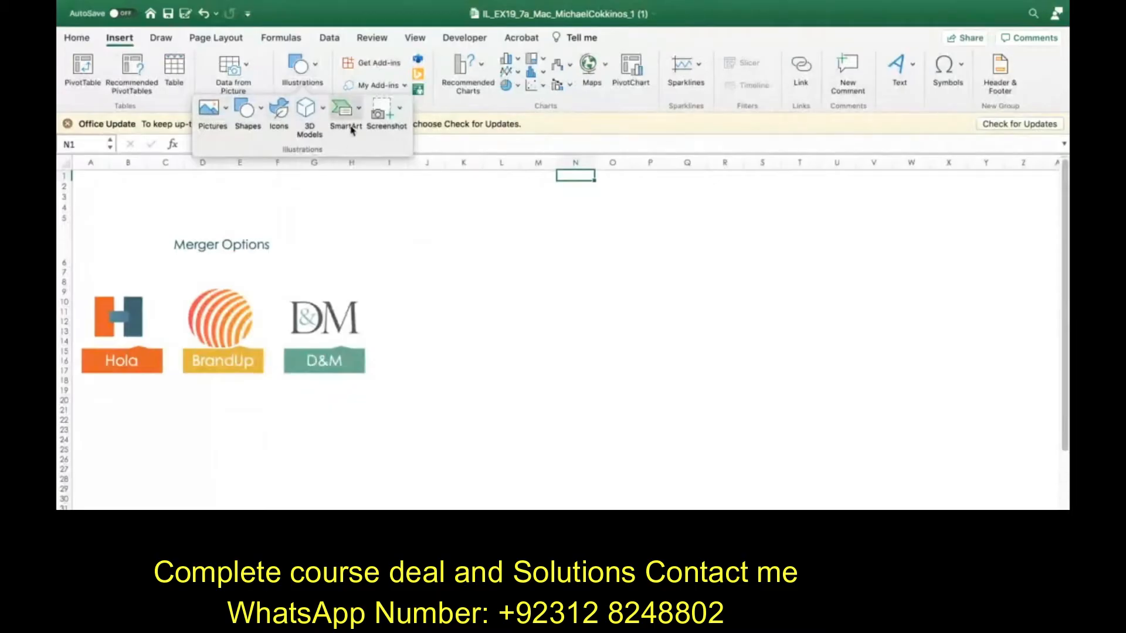
left_click(209, 108)
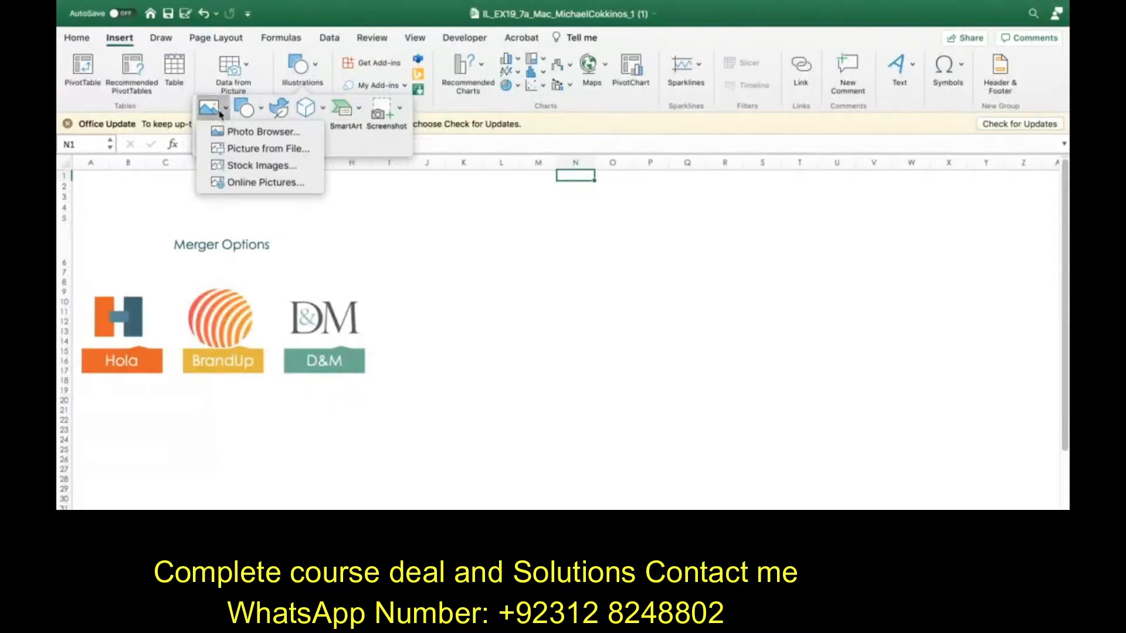
left_click(267, 149)
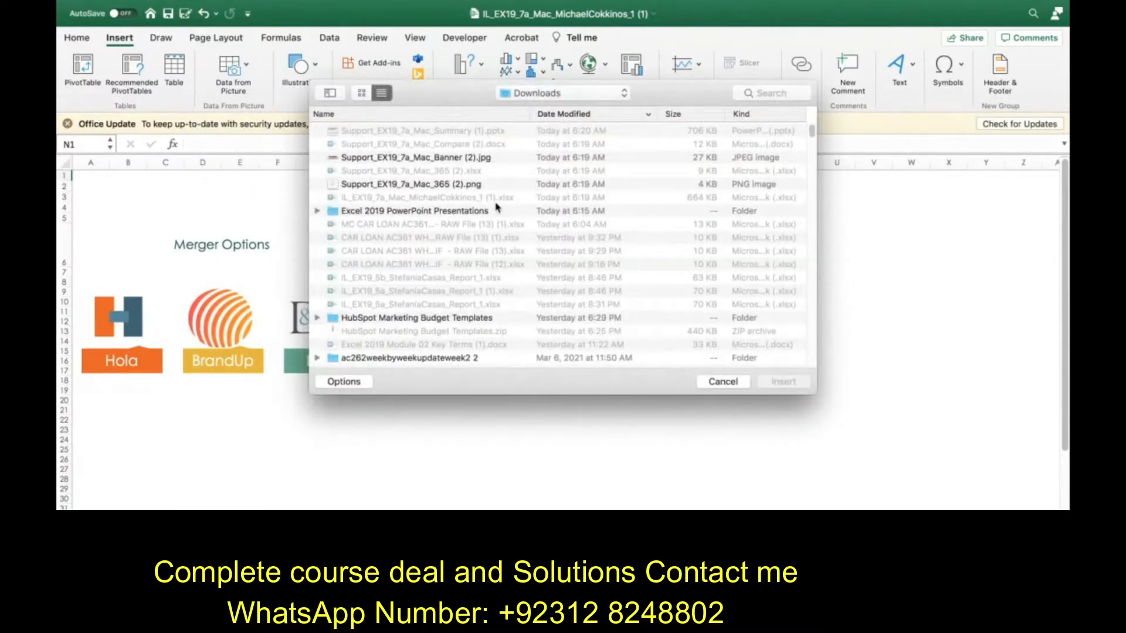
left_click(430, 157)
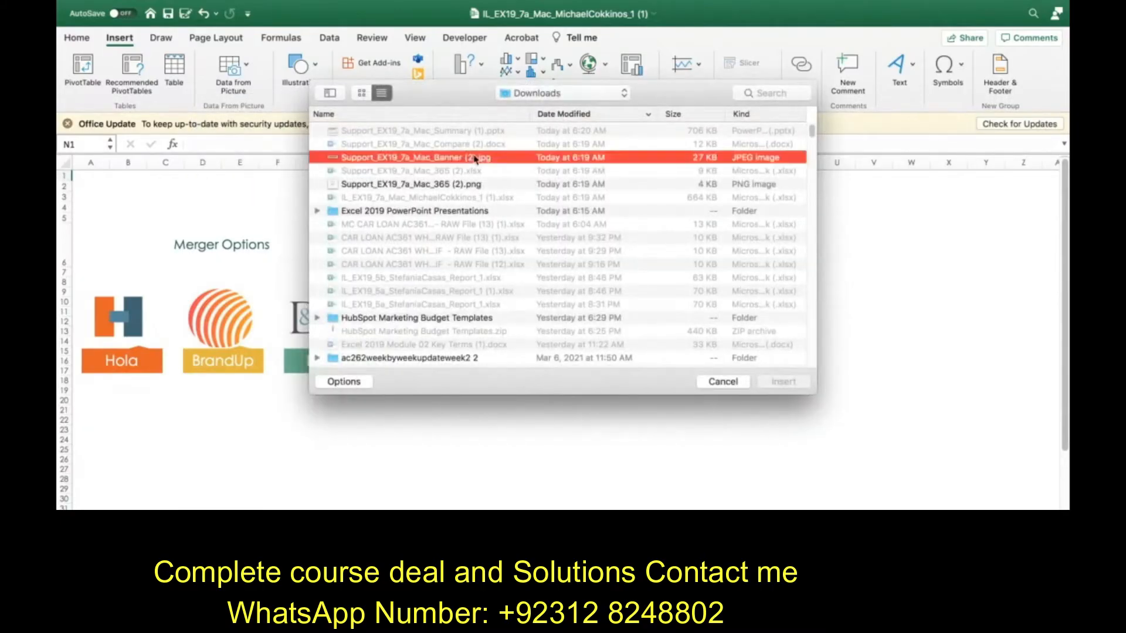
left_click(782, 381)
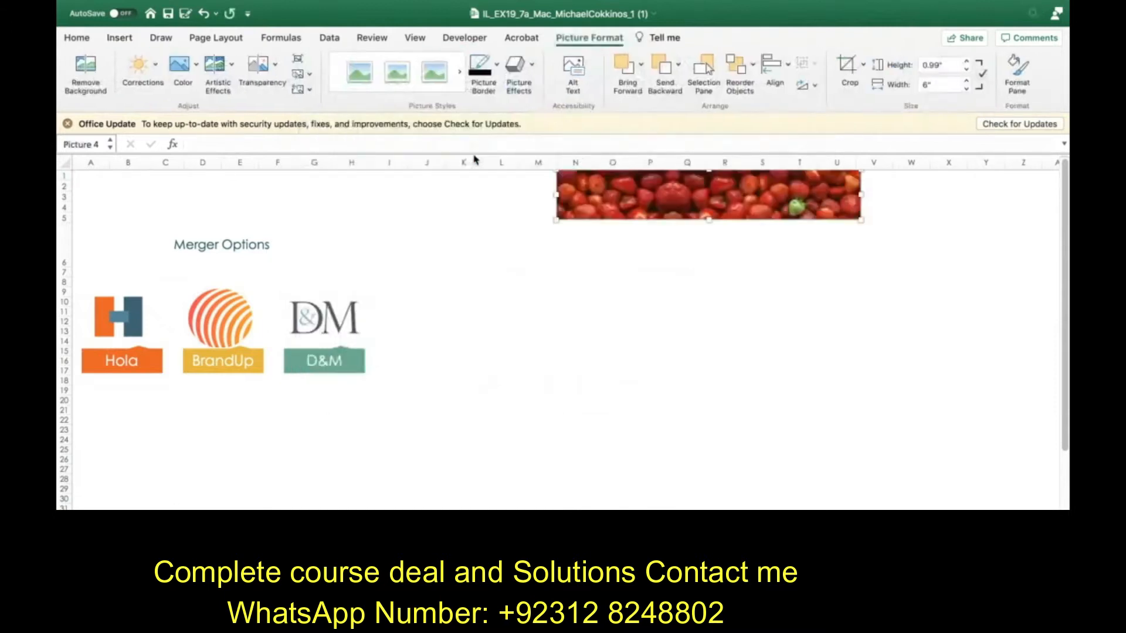
mouse_move(589, 241)
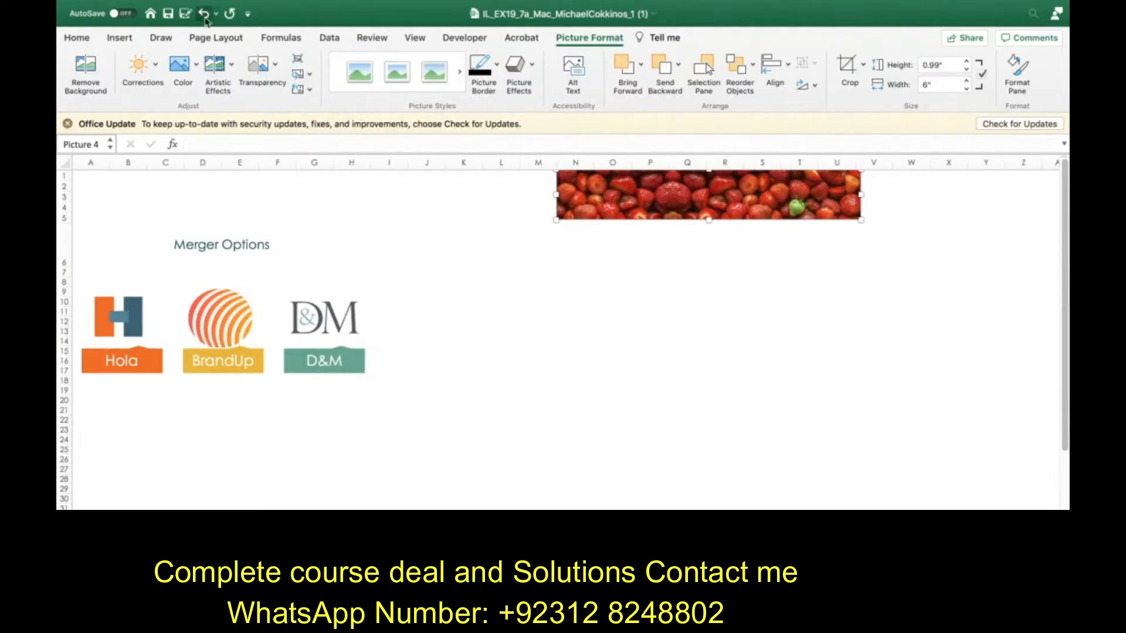
left_click(203, 13)
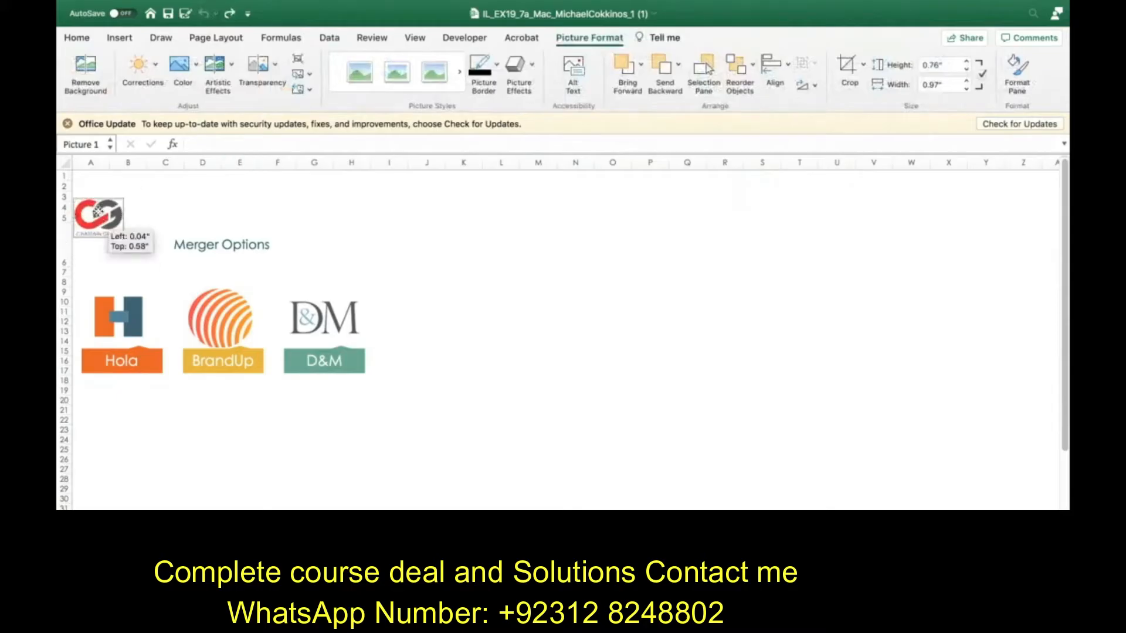
Step: Drag the Chastain Group logo into place just left of the Merger Options title
left_click_drag(101, 216, 101, 186)
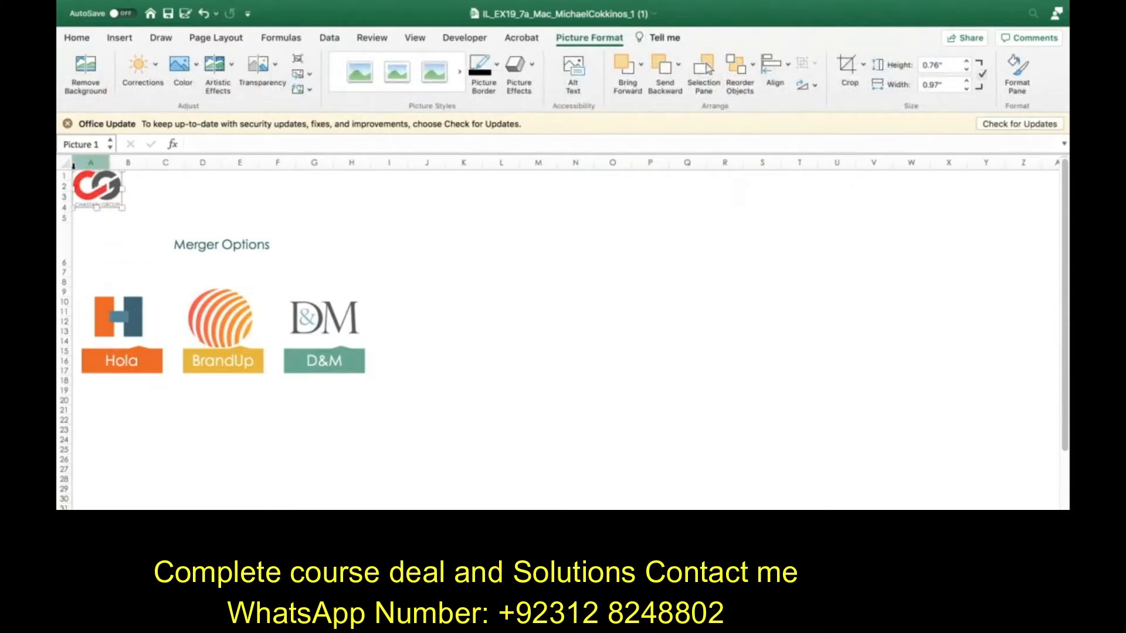
left_click_drag(101, 190, 101, 226)
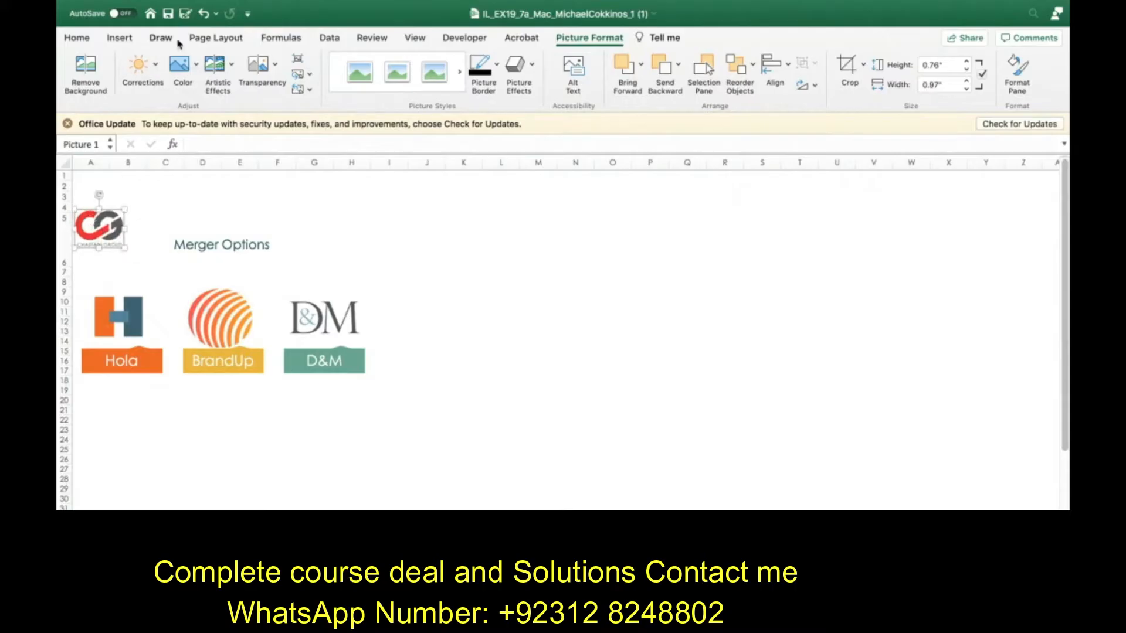
Step: Insert Support_EX19_7a_Mac_Banner (2).jpg as a banner across the top rows above the title
left_click(120, 38)
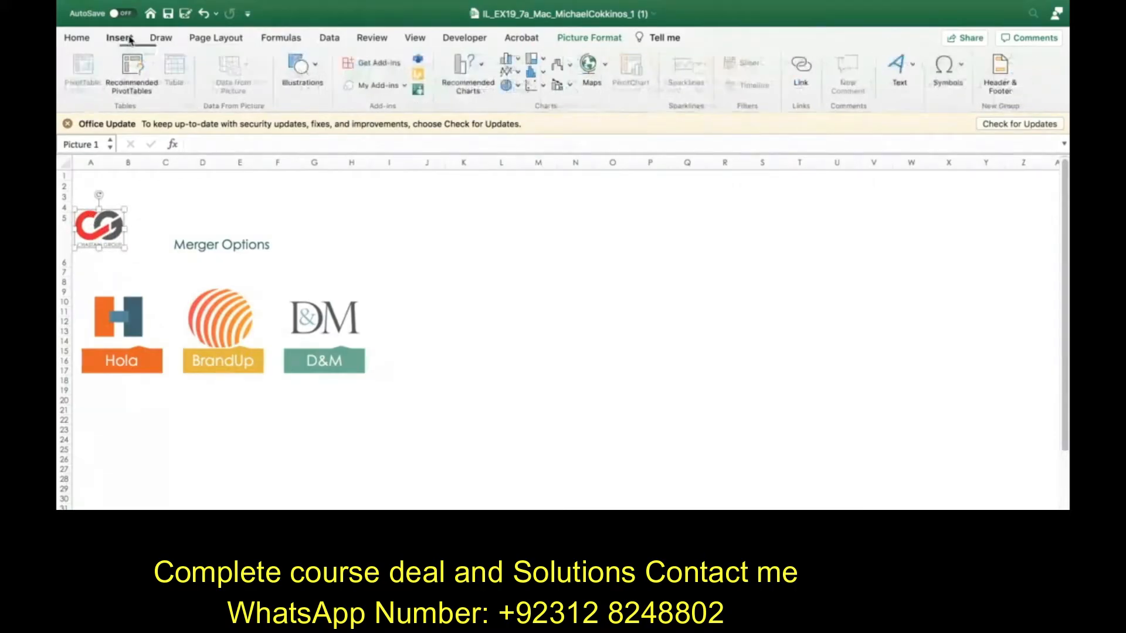
left_click(301, 71)
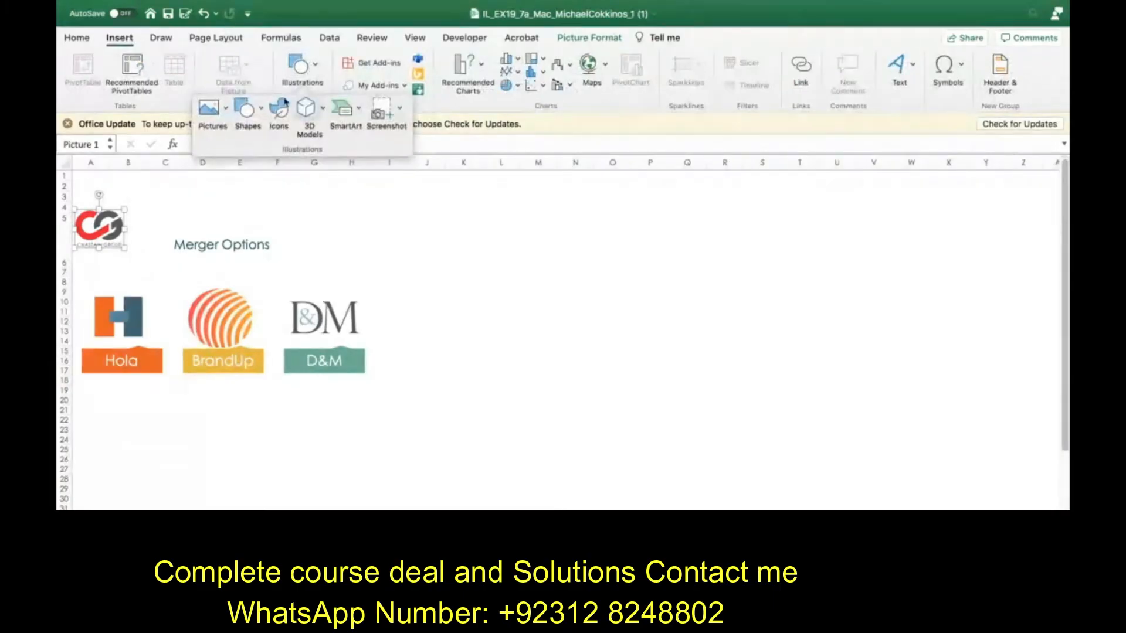
left_click(210, 106)
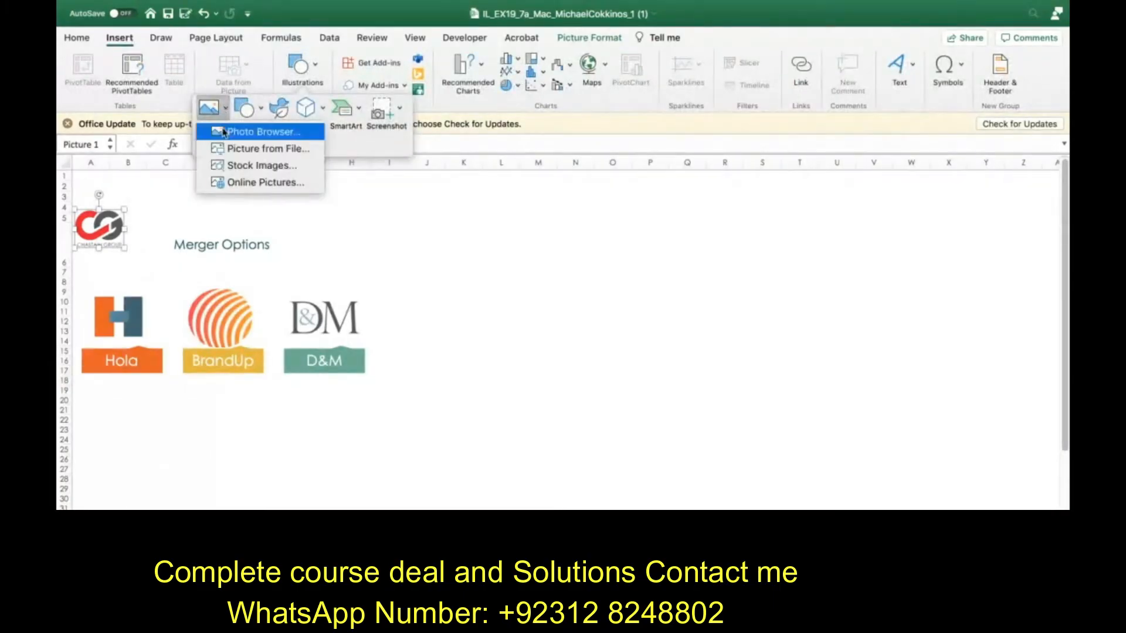
left_click(267, 149)
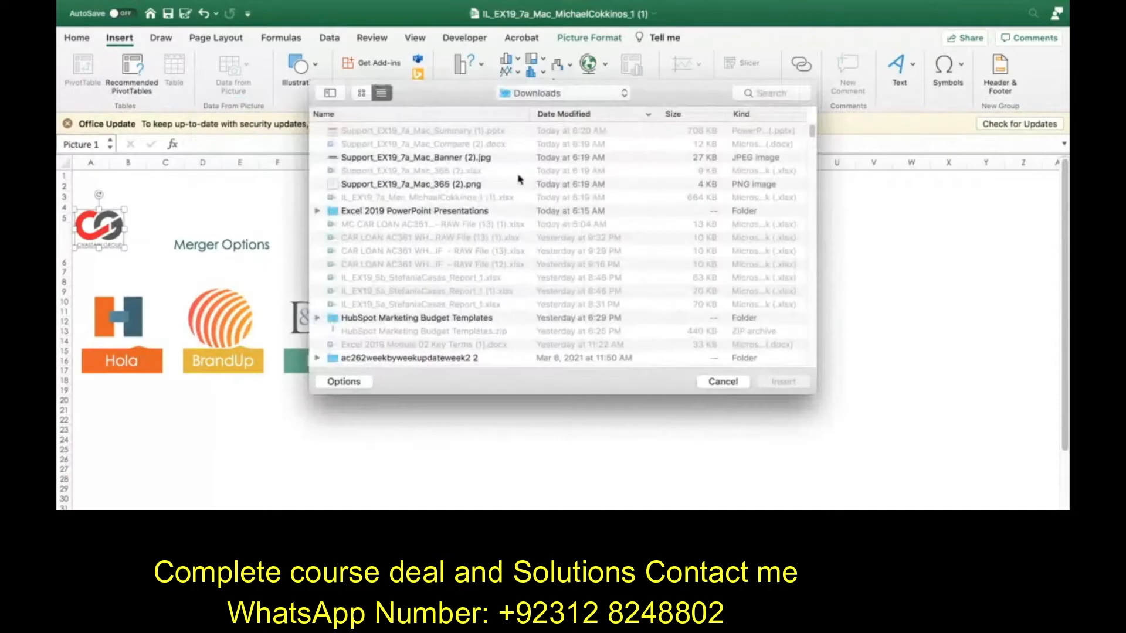
mouse_move(485, 161)
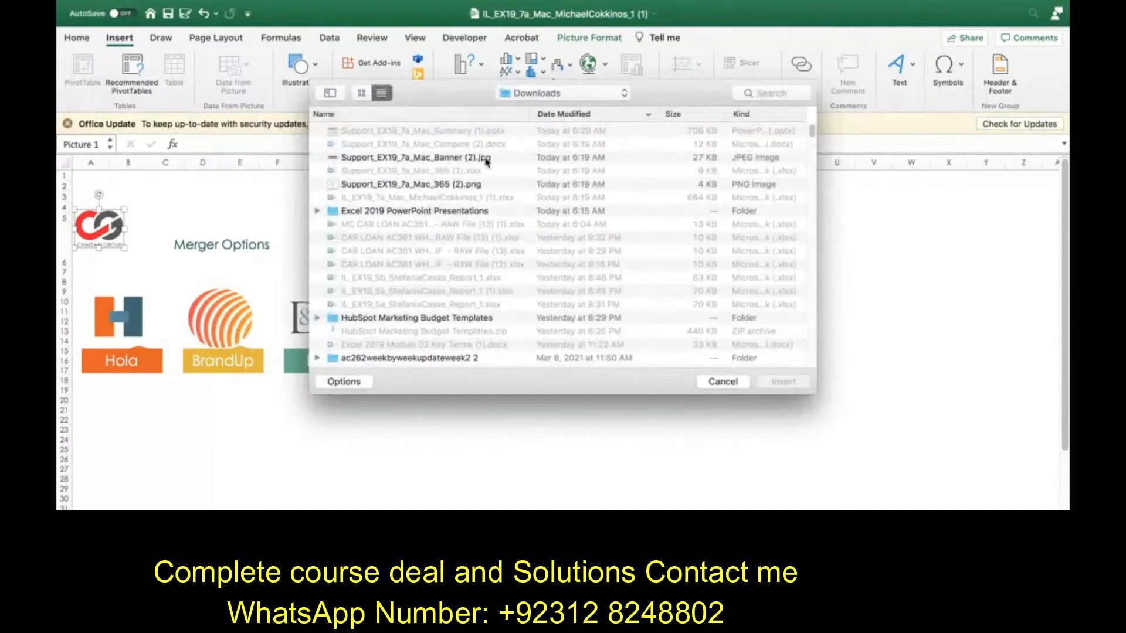
left_click(782, 381)
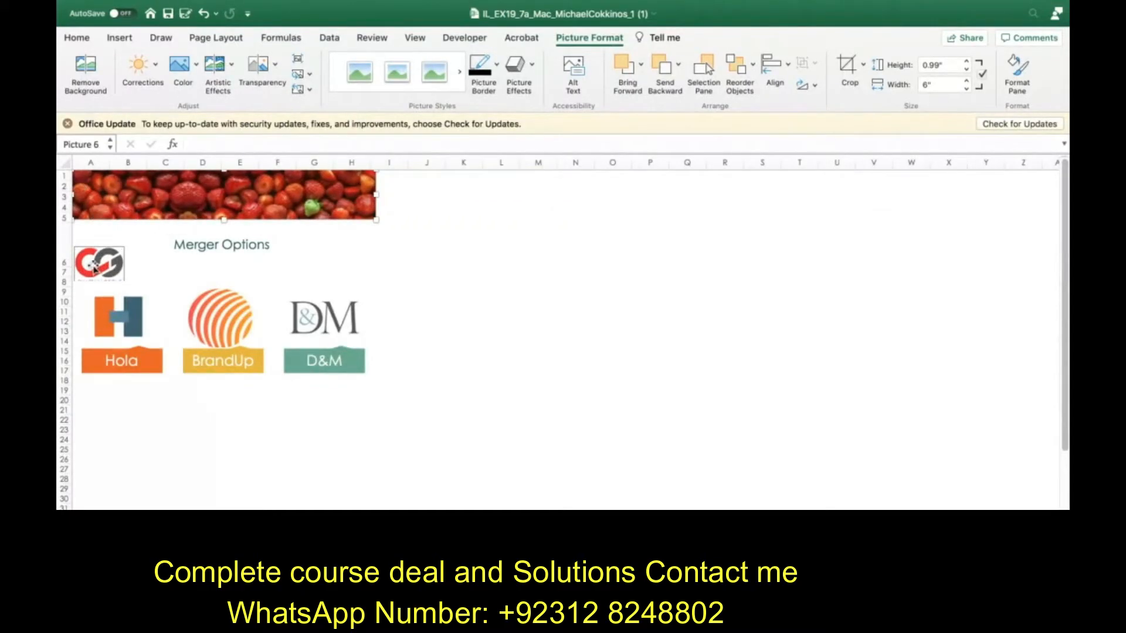
Step: Select the Chastain Group logo and remove the strawberry banner from the sheet again
left_click(98, 260)
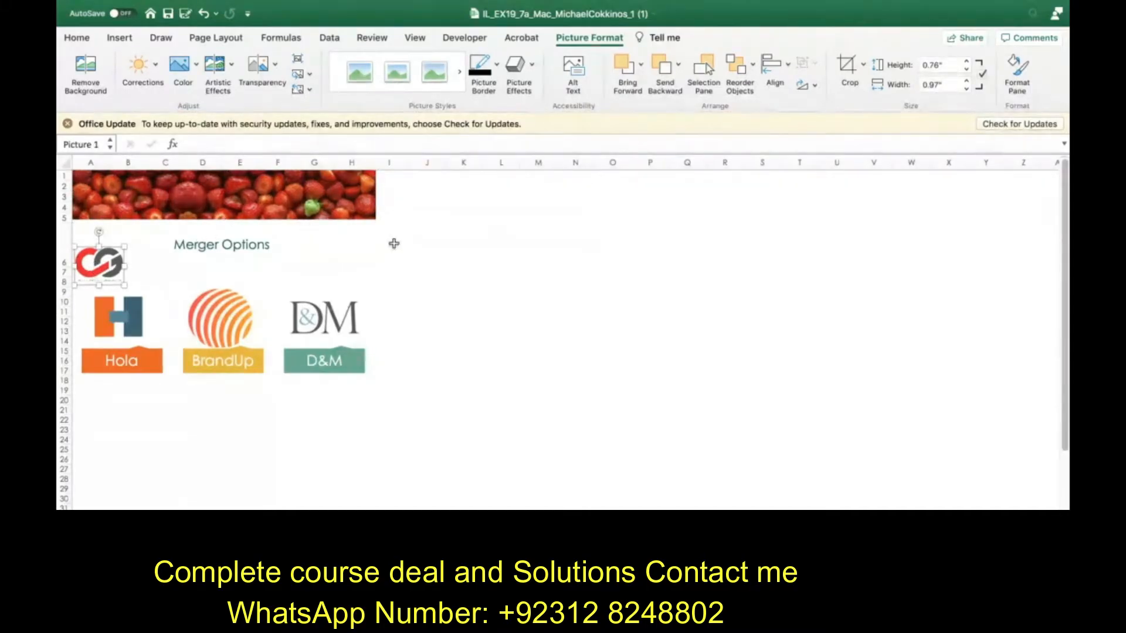
mouse_move(388, 231)
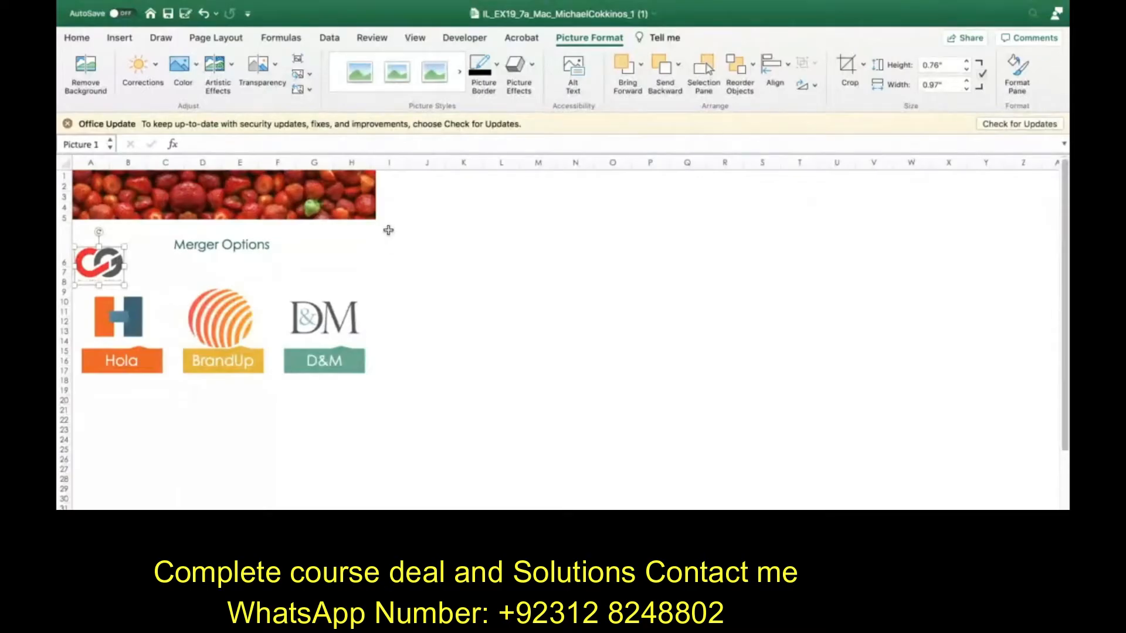
mouse_move(373, 219)
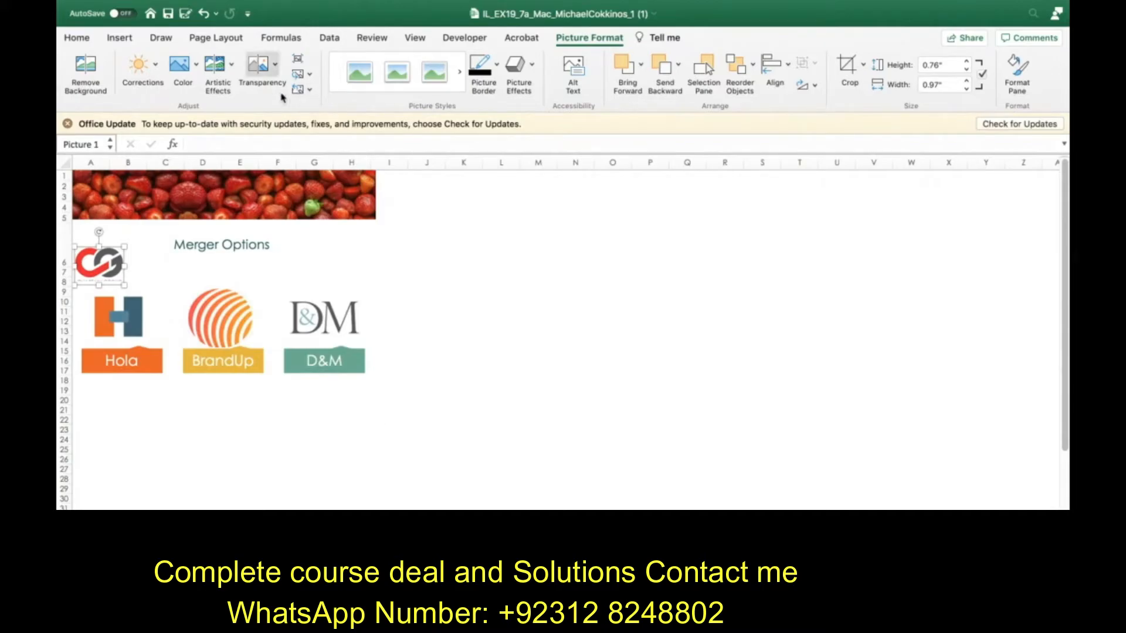
left_click(225, 194)
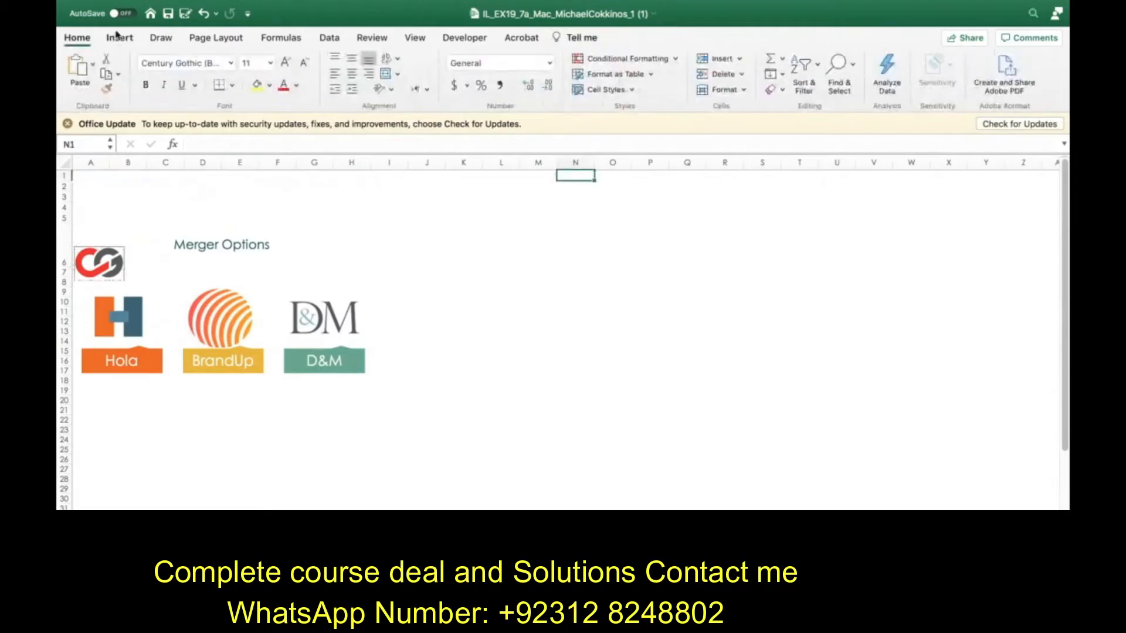
Step: Insert Support_EX19_7a_Mac_Banner (2).jpg from Downloads across the top rows above the title
left_click(119, 37)
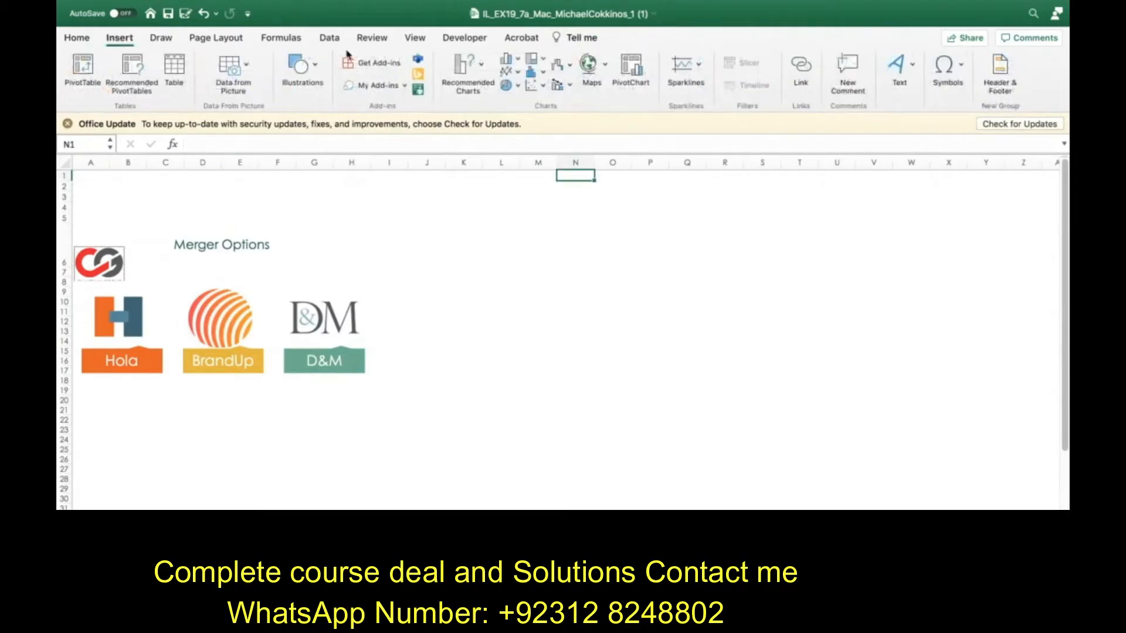
left_click(302, 68)
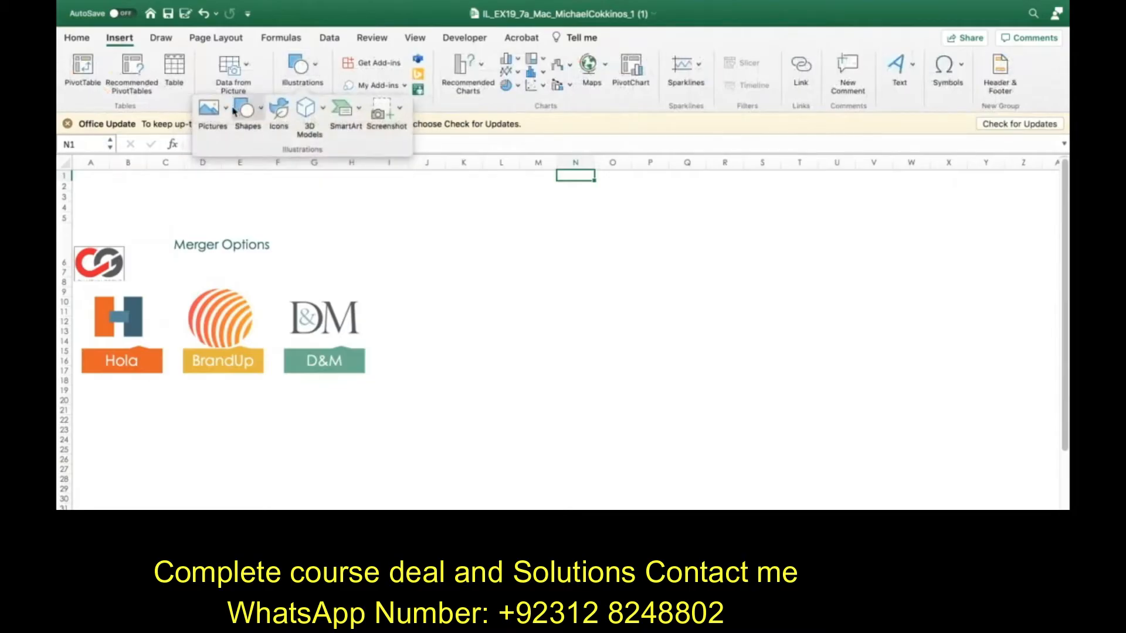
left_click(209, 106)
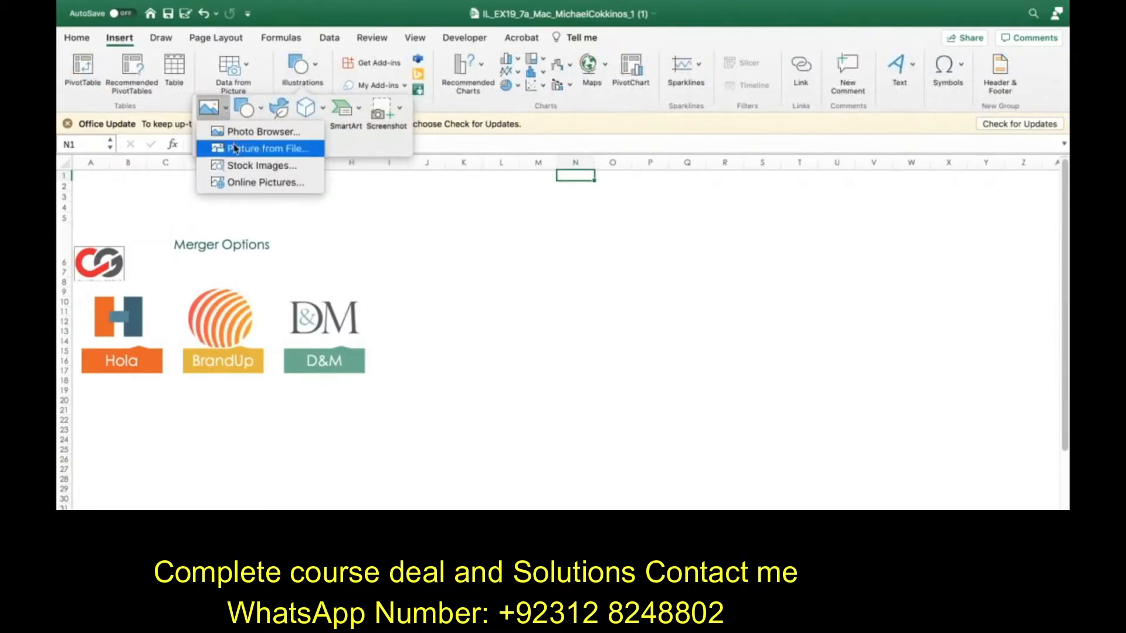
left_click(264, 149)
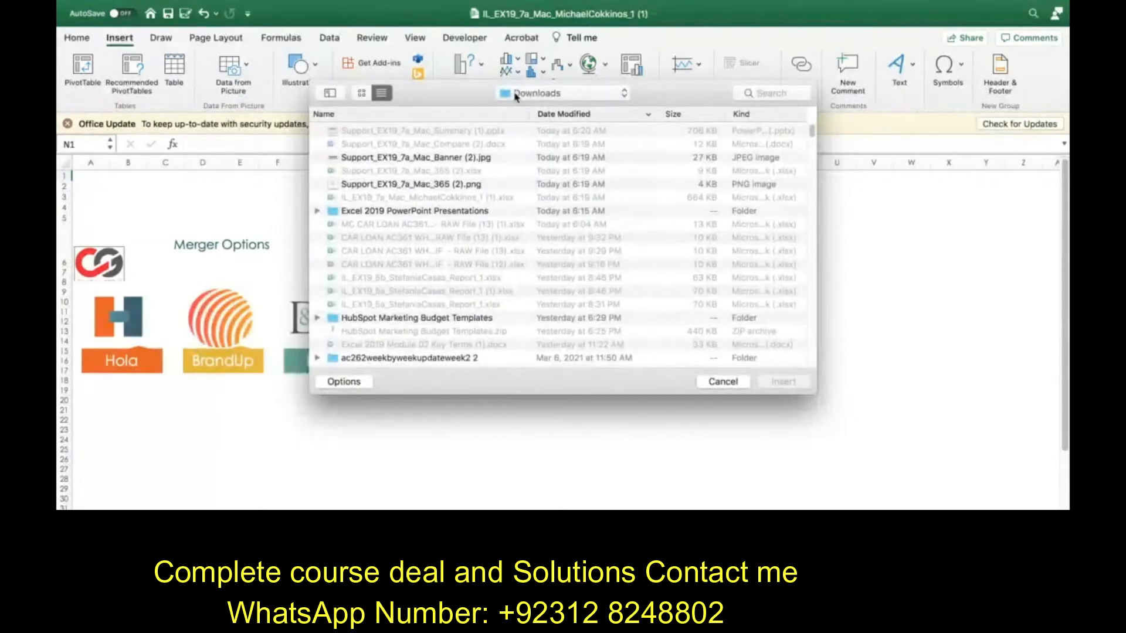
mouse_move(402, 161)
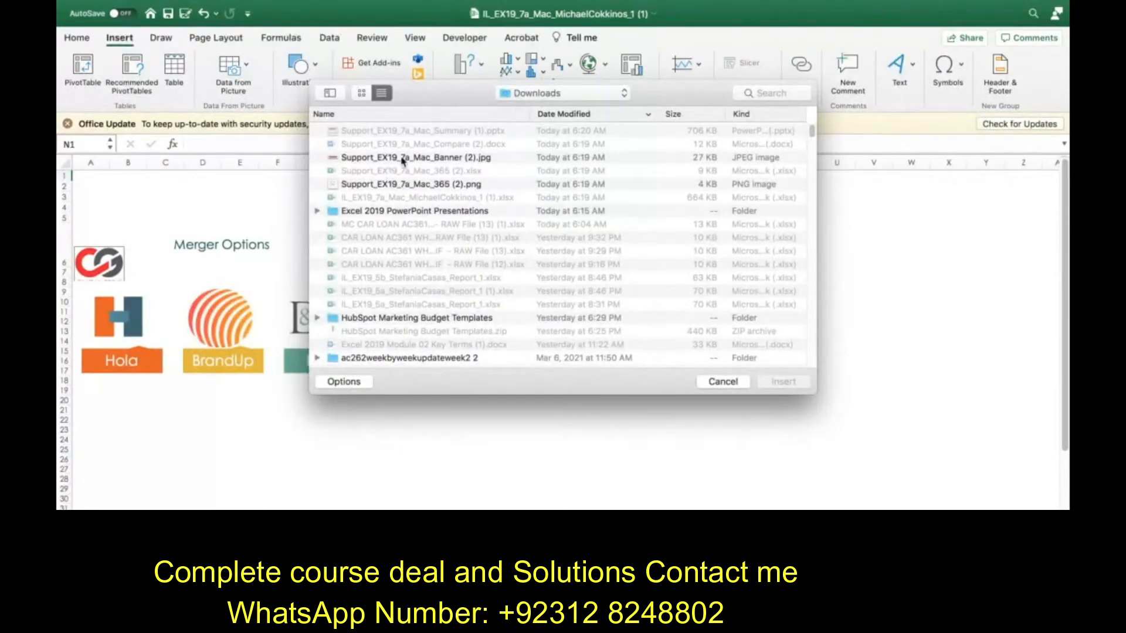
left_click(416, 157)
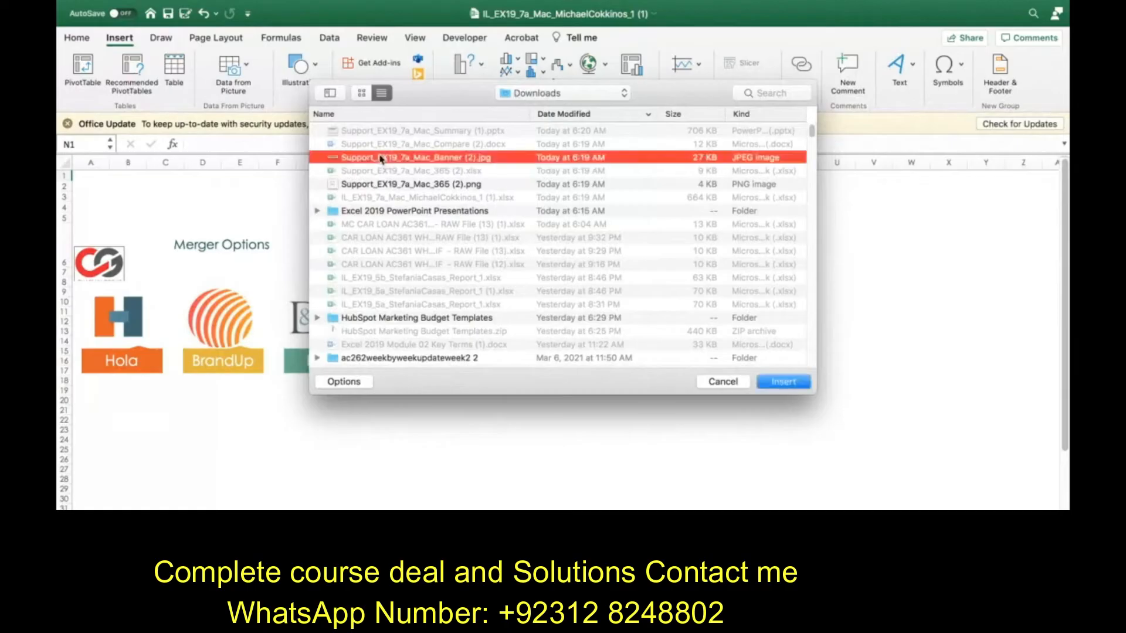
left_click(782, 381)
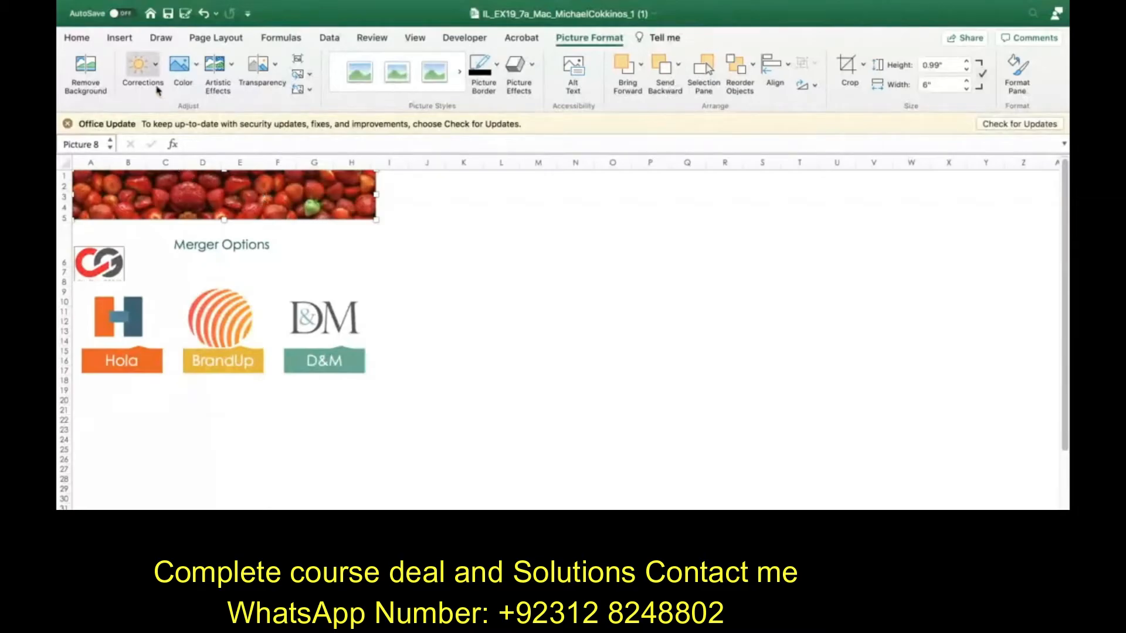
mouse_move(142, 68)
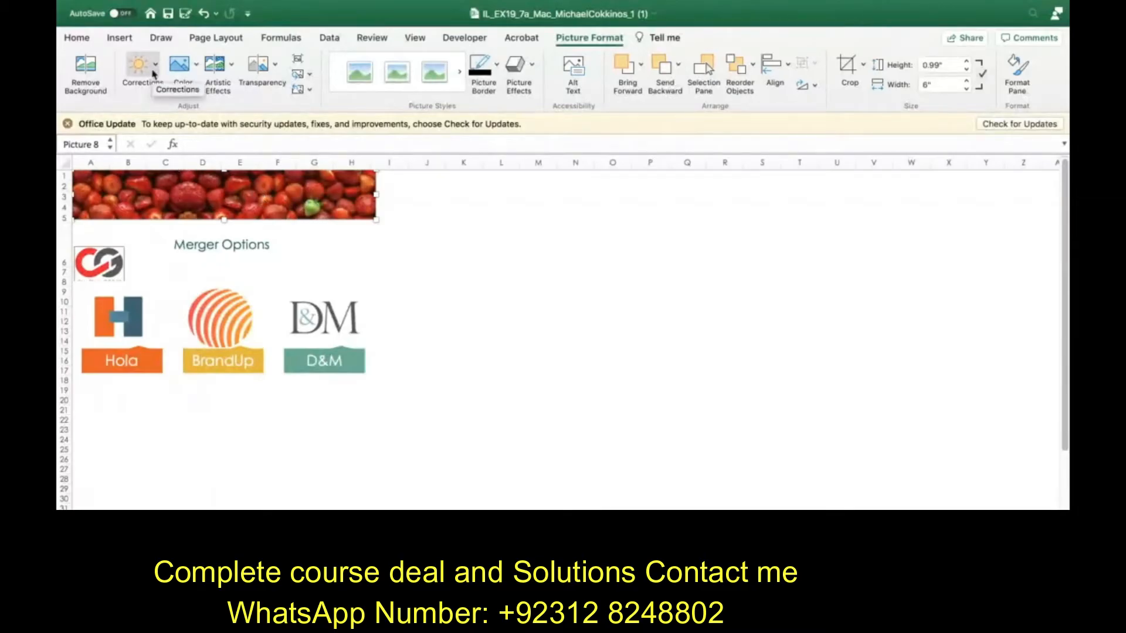
Step: Apply the Brightness +20% / Contrast +20% correction preset to the strawberry banner
left_click(142, 71)
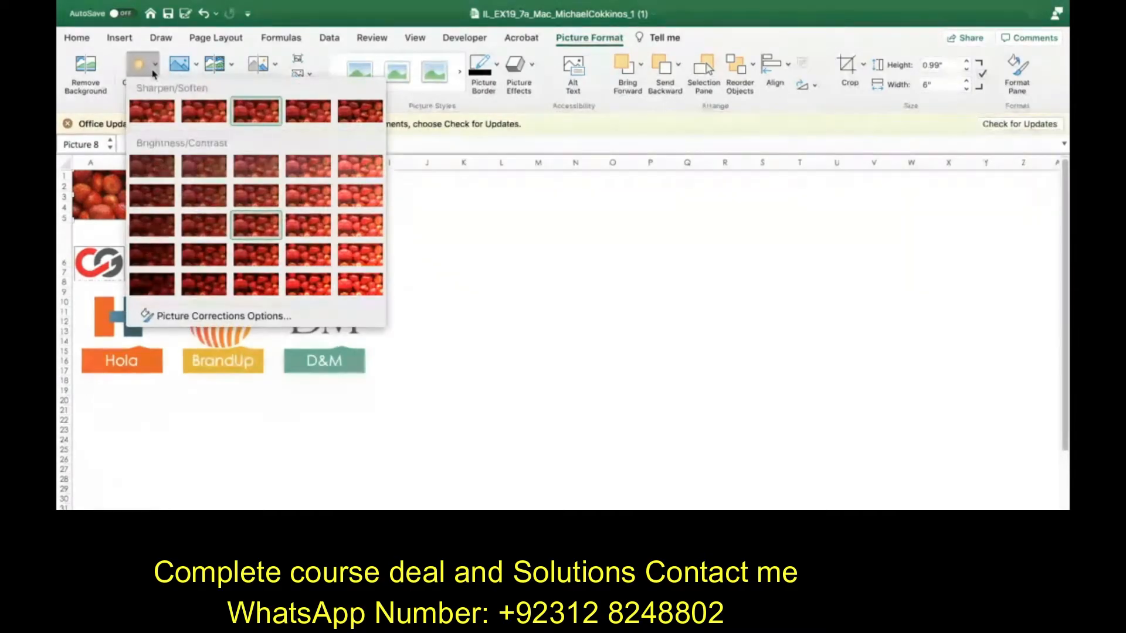
mouse_move(306, 194)
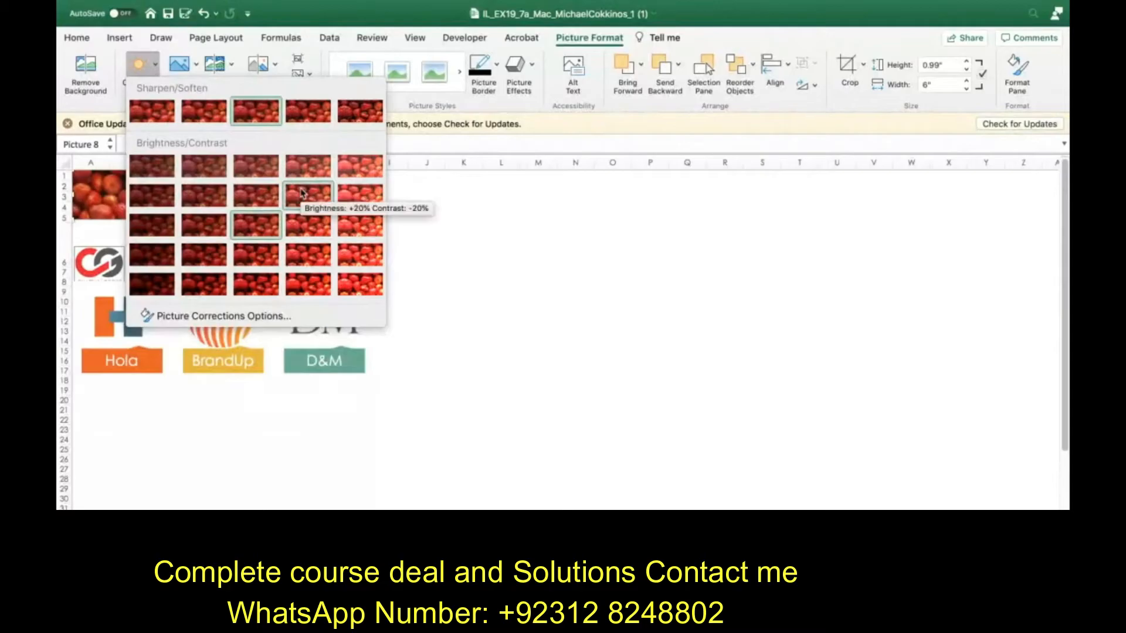
mouse_move(309, 225)
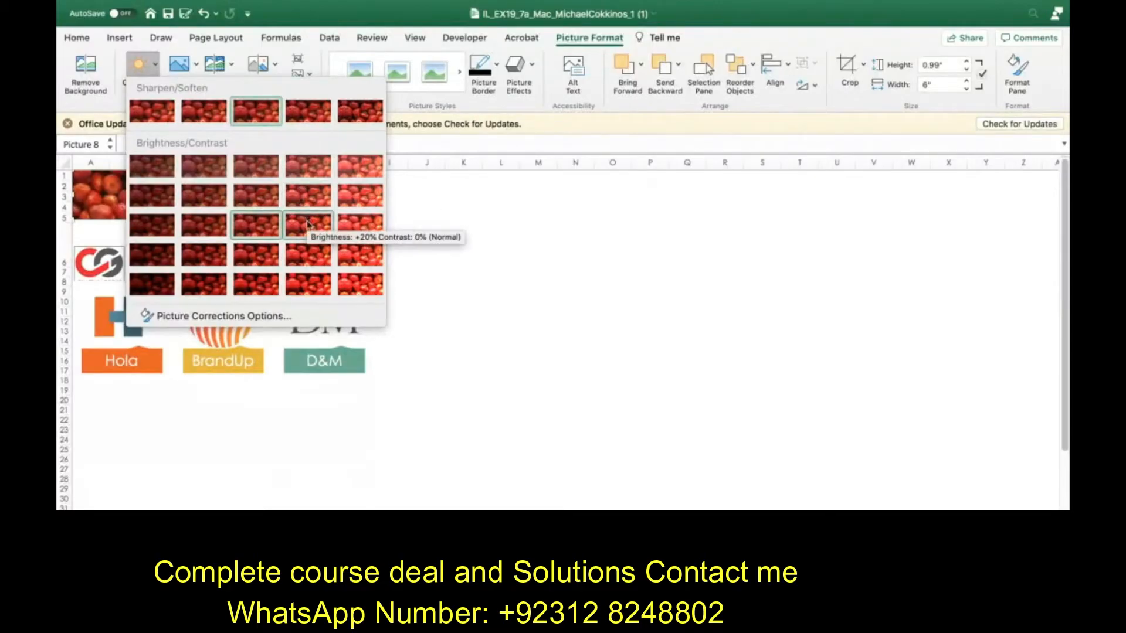
mouse_move(307, 255)
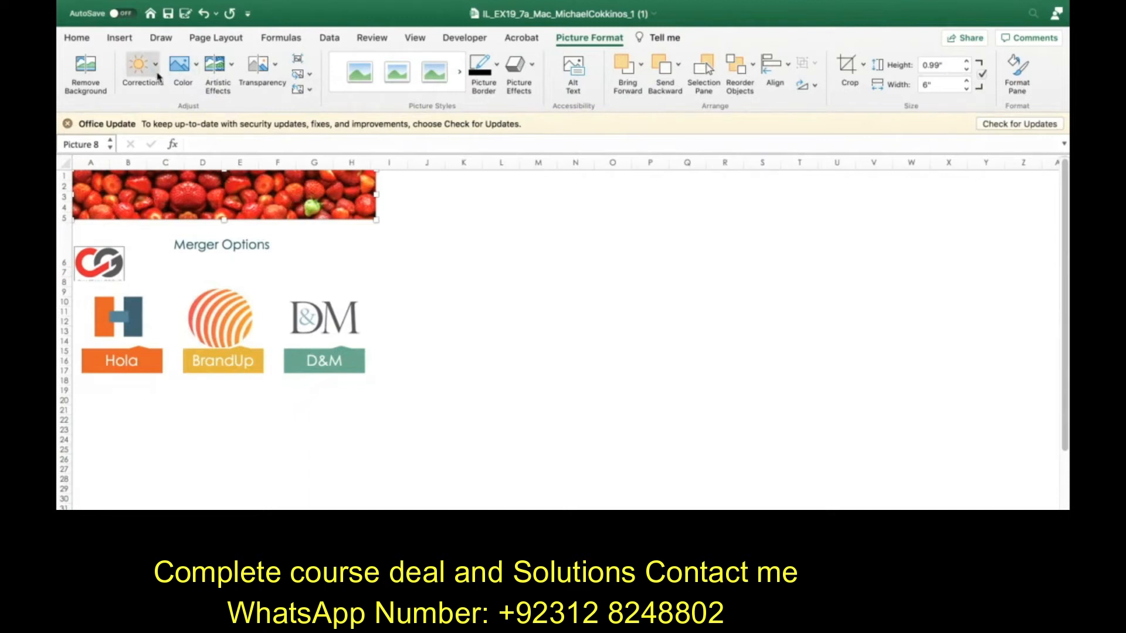
left_click(142, 65)
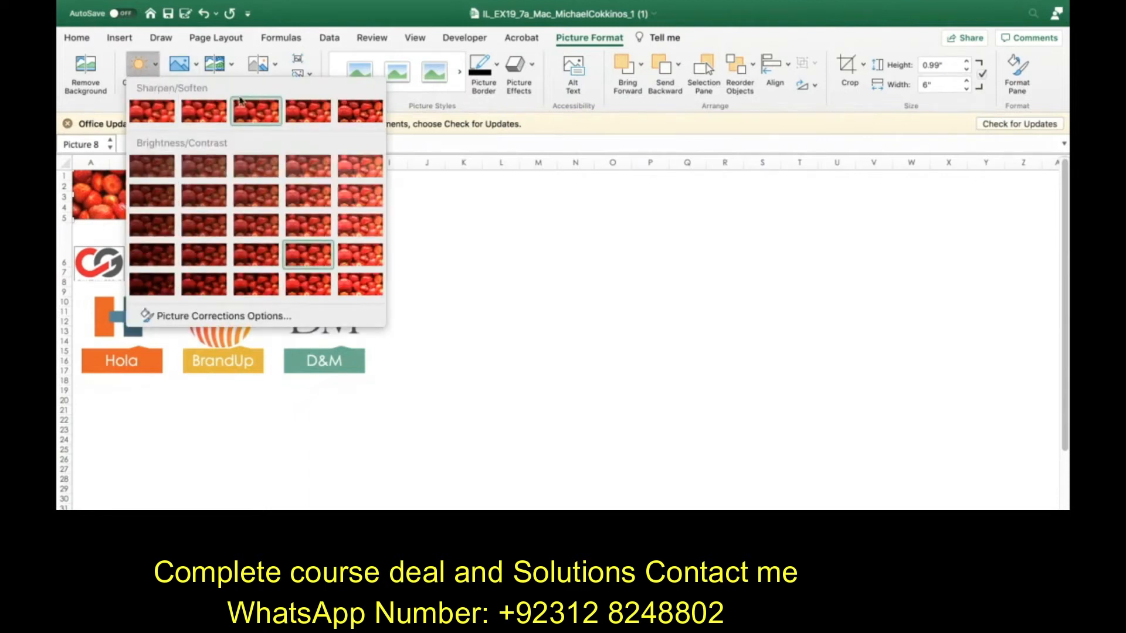
mouse_move(308, 110)
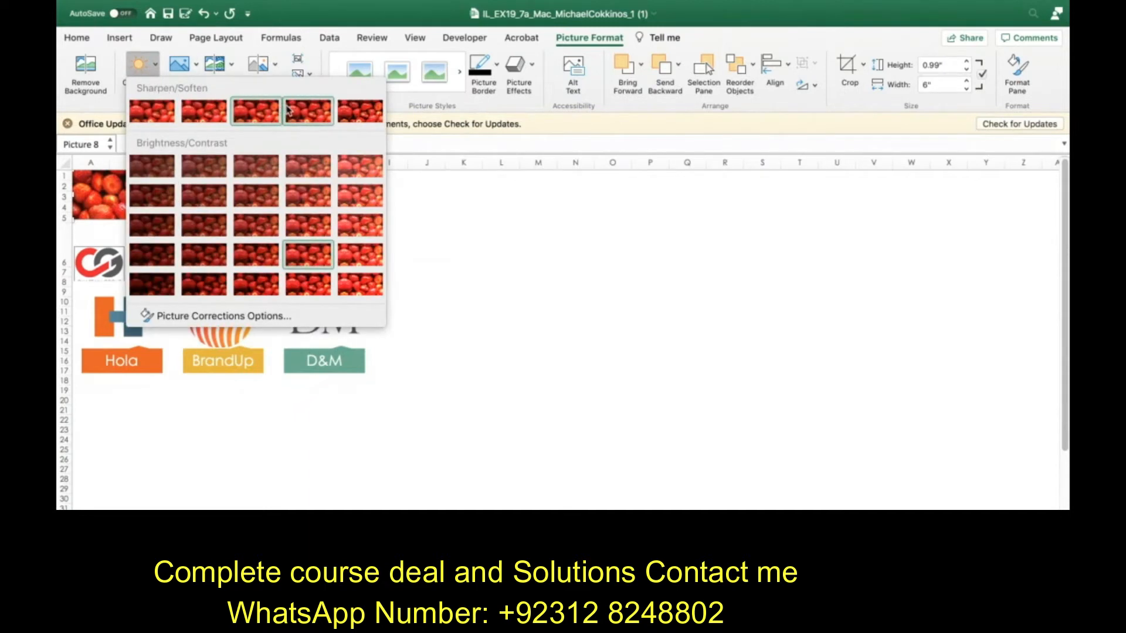
mouse_move(359, 110)
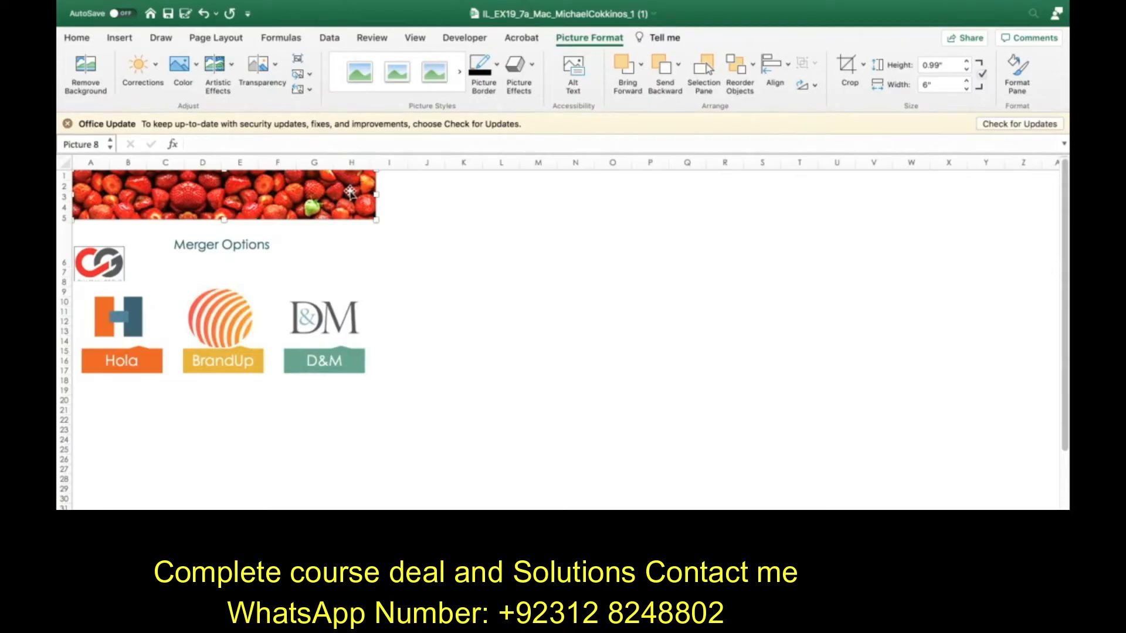
left_click(142, 65)
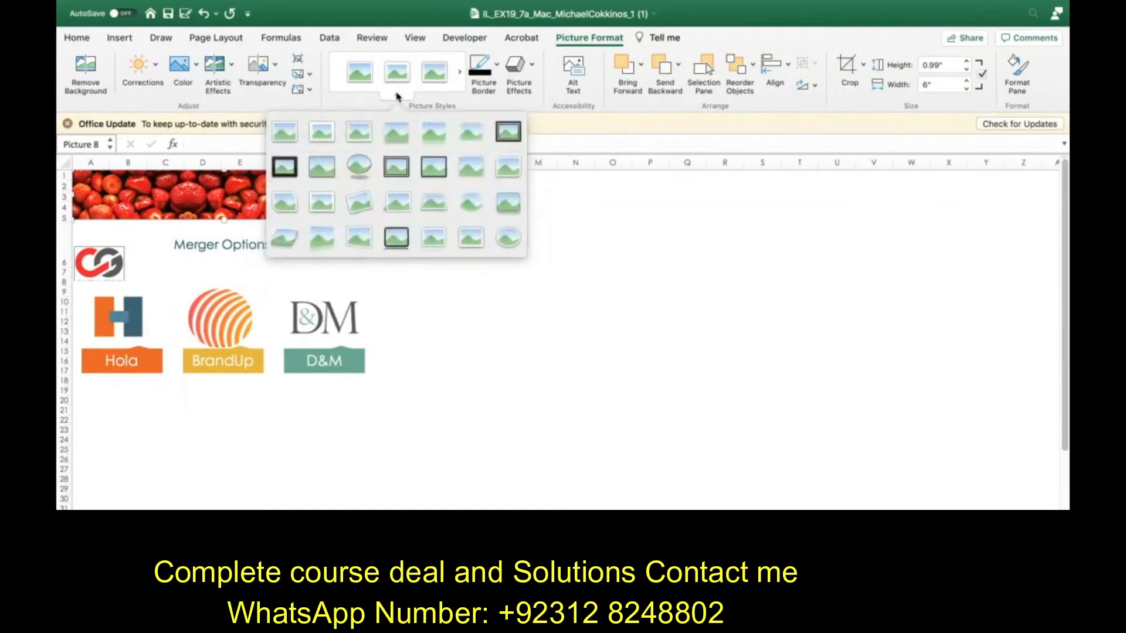
mouse_move(569, 220)
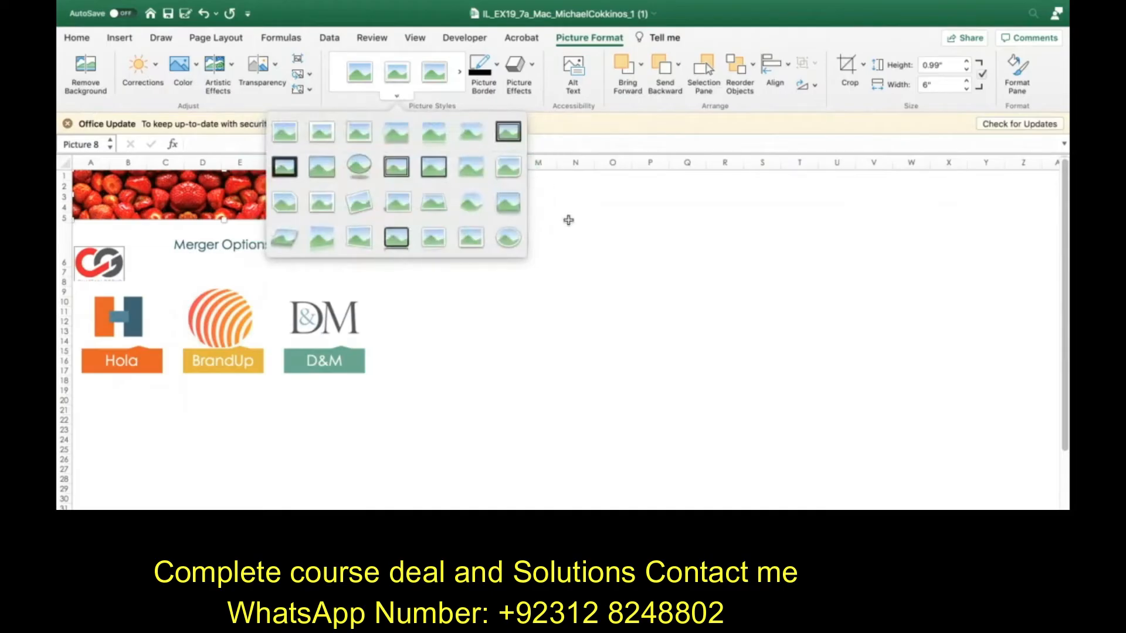
left_click(517, 68)
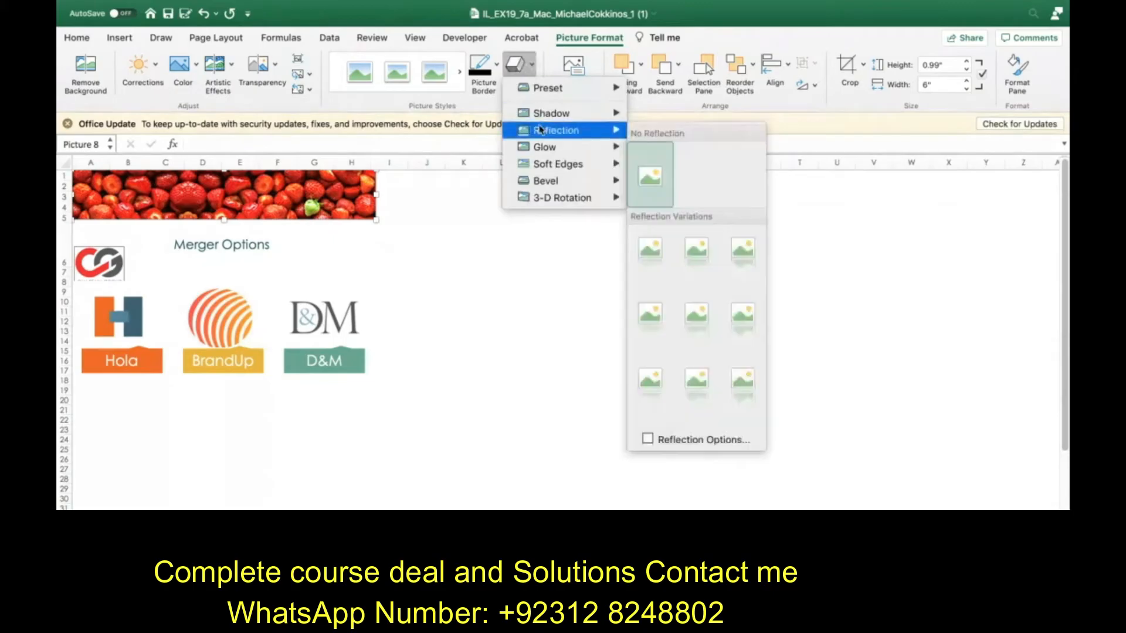
mouse_move(648, 257)
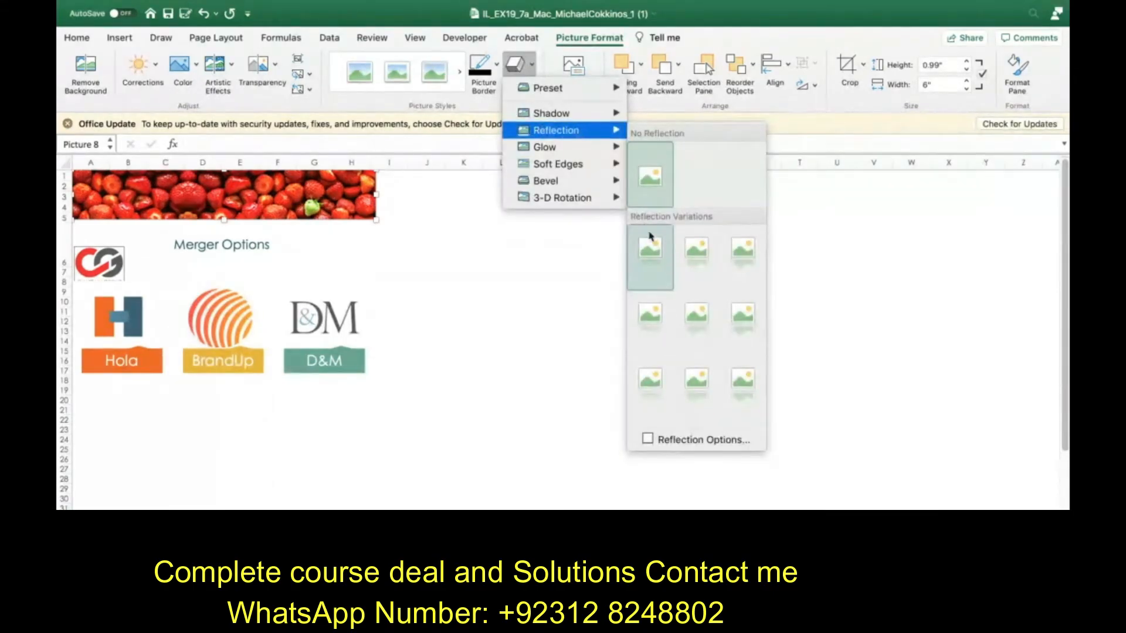
mouse_move(649, 257)
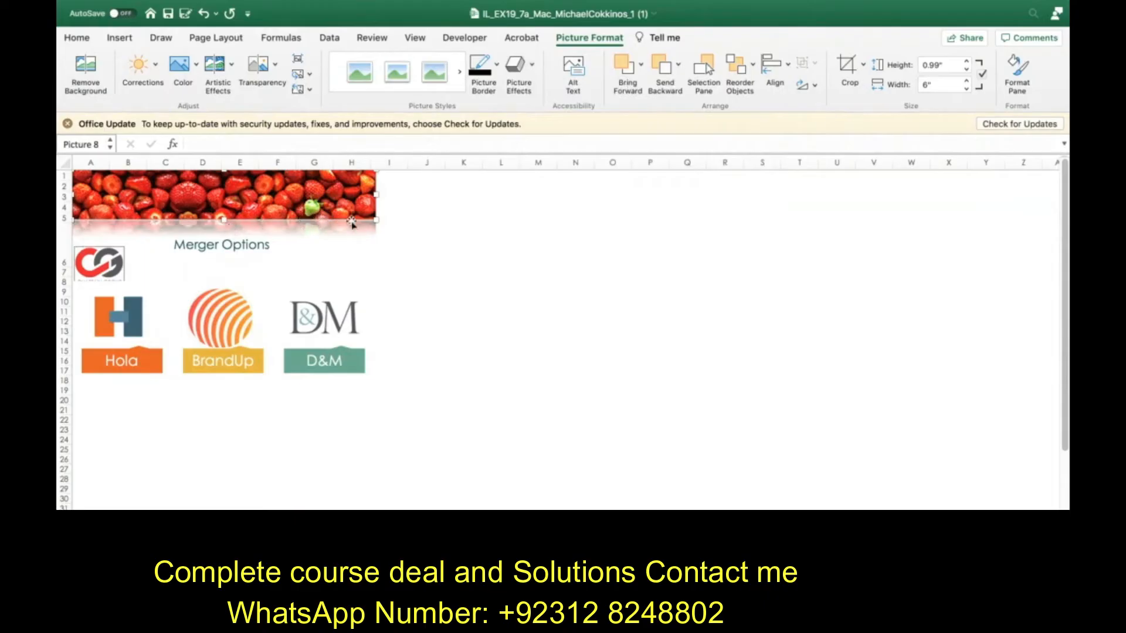
mouse_move(478, 290)
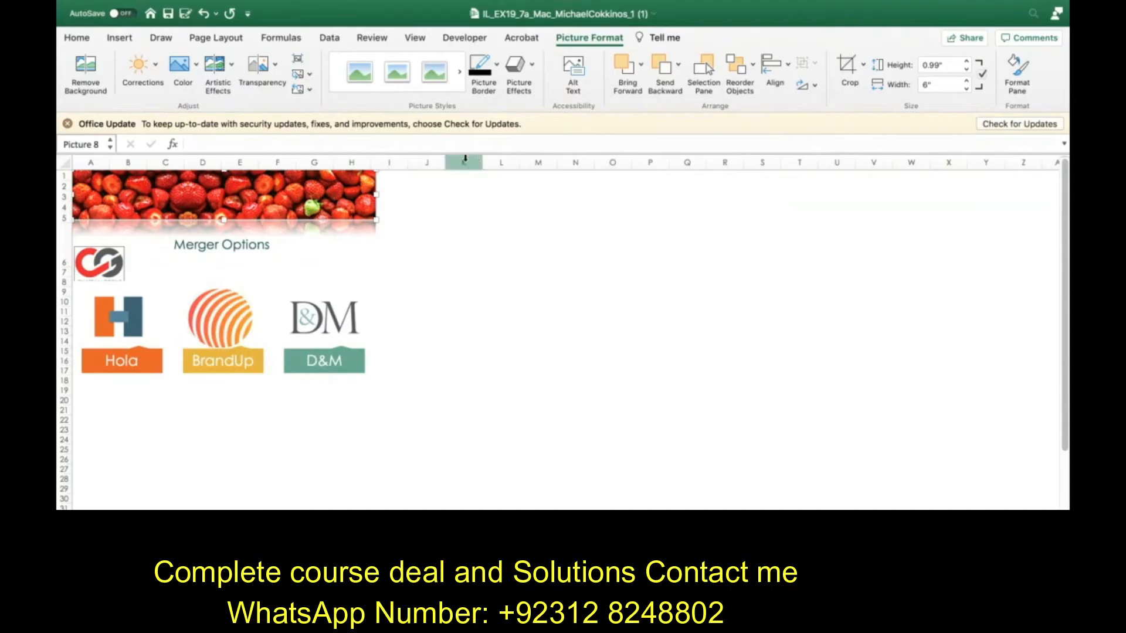
mouse_move(350, 99)
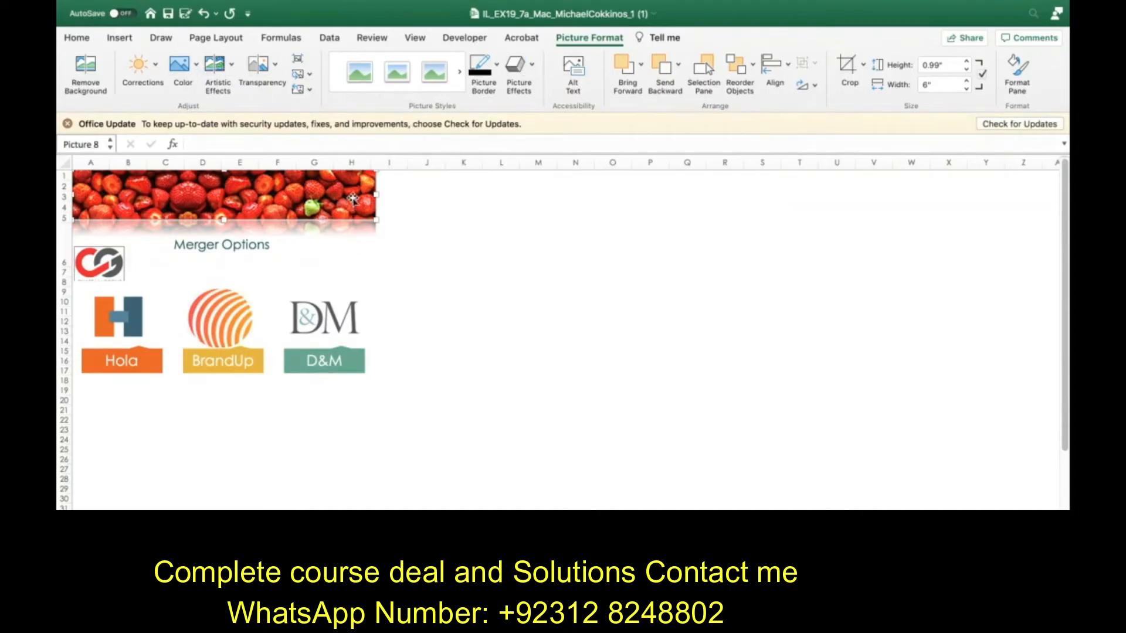
Step: Reselect the banner and give it the Tight Reflection: Touching picture effect
left_click(463, 217)
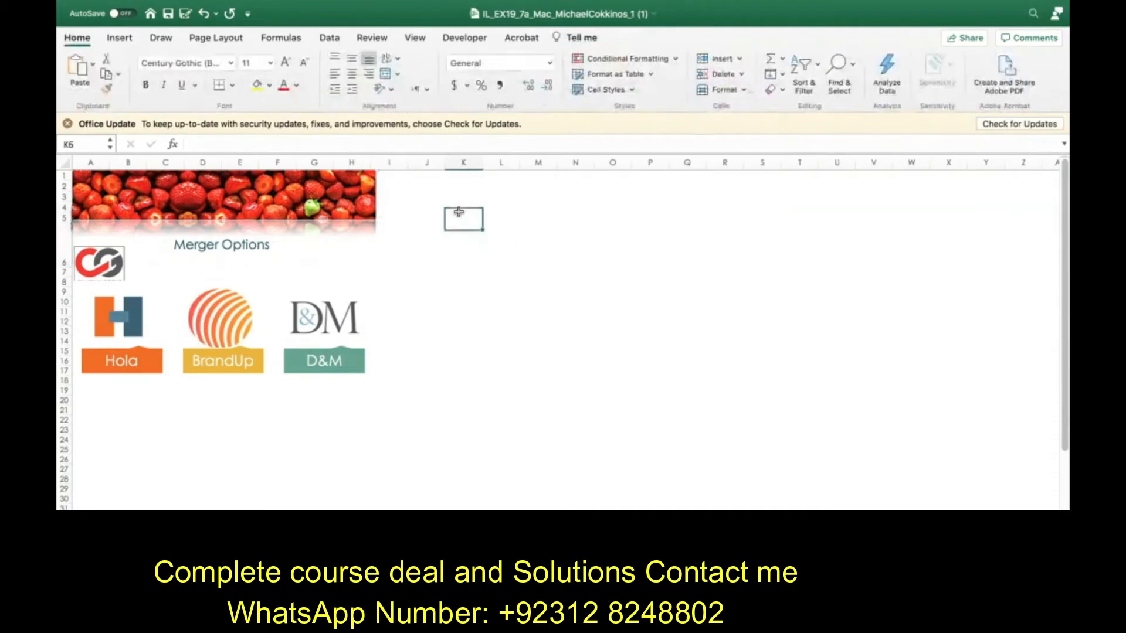
left_click(464, 207)
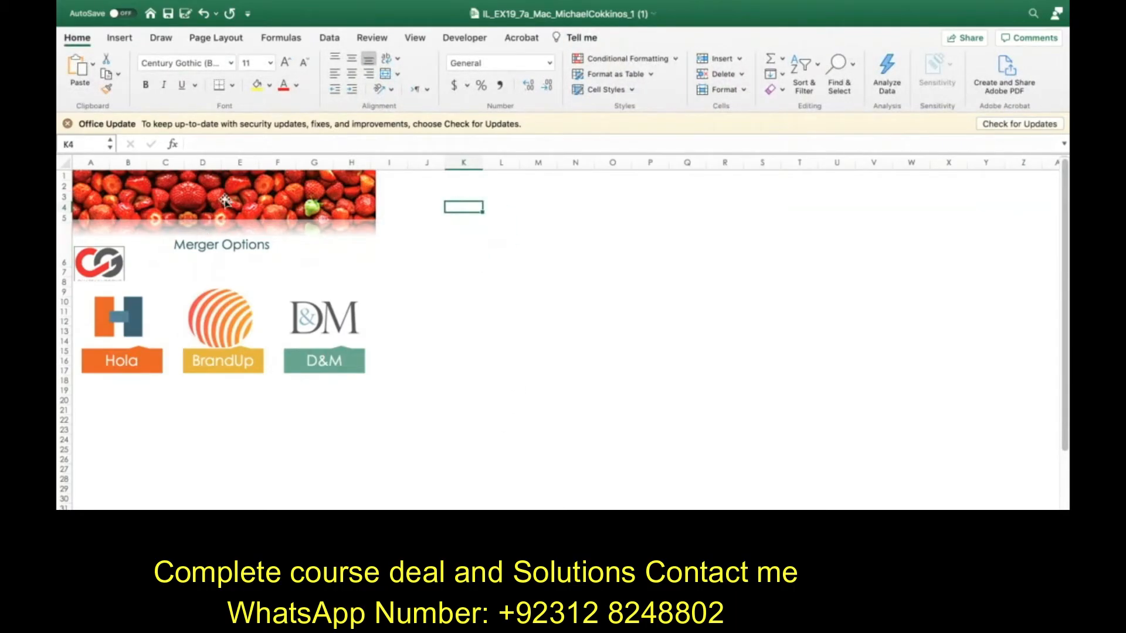
left_click(223, 200)
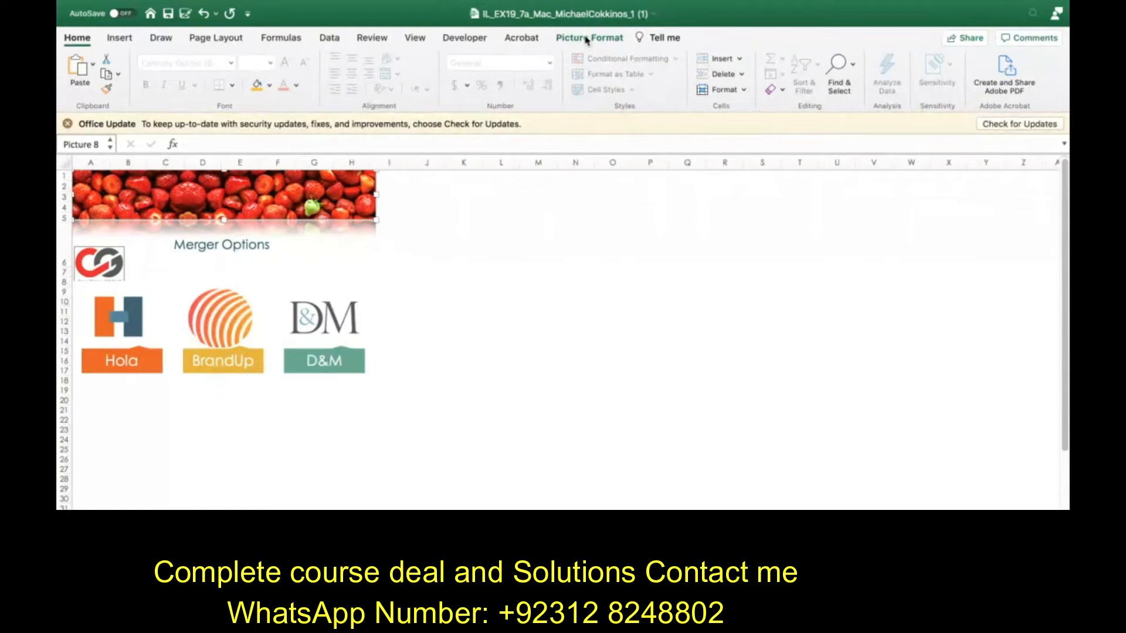
left_click(588, 38)
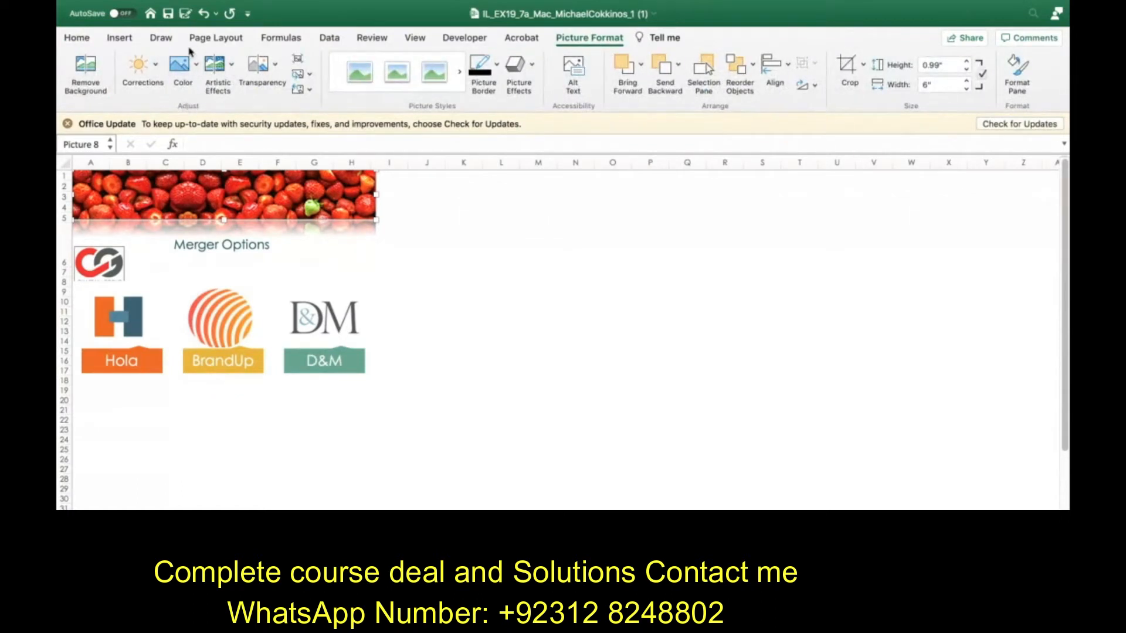
mouse_move(142, 64)
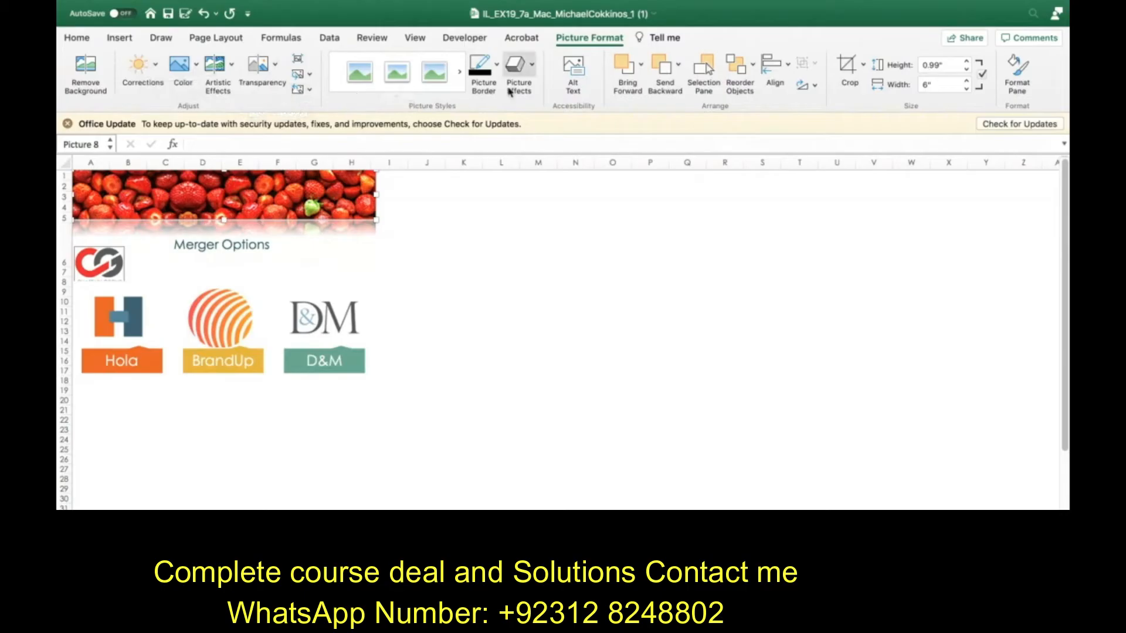
mouse_move(517, 50)
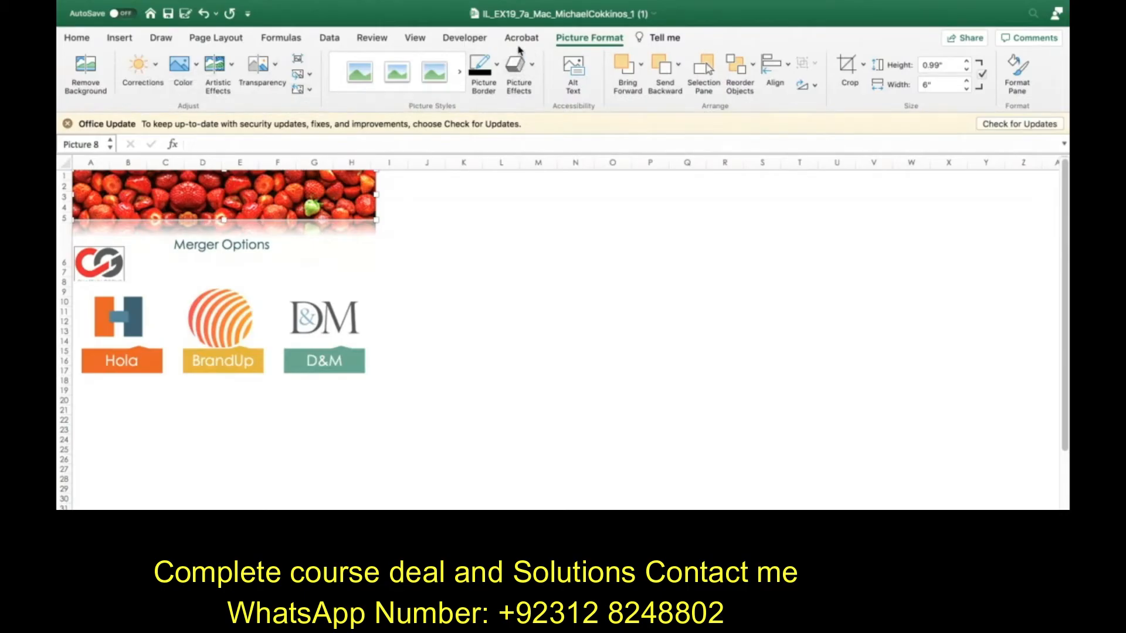
left_click(519, 64)
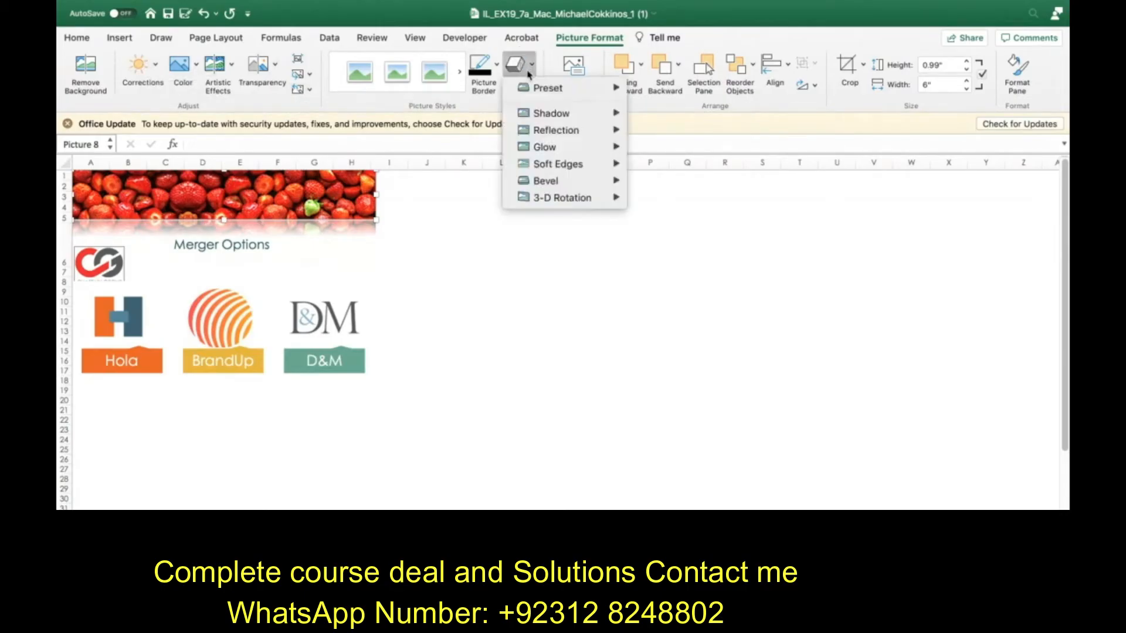
mouse_move(545, 181)
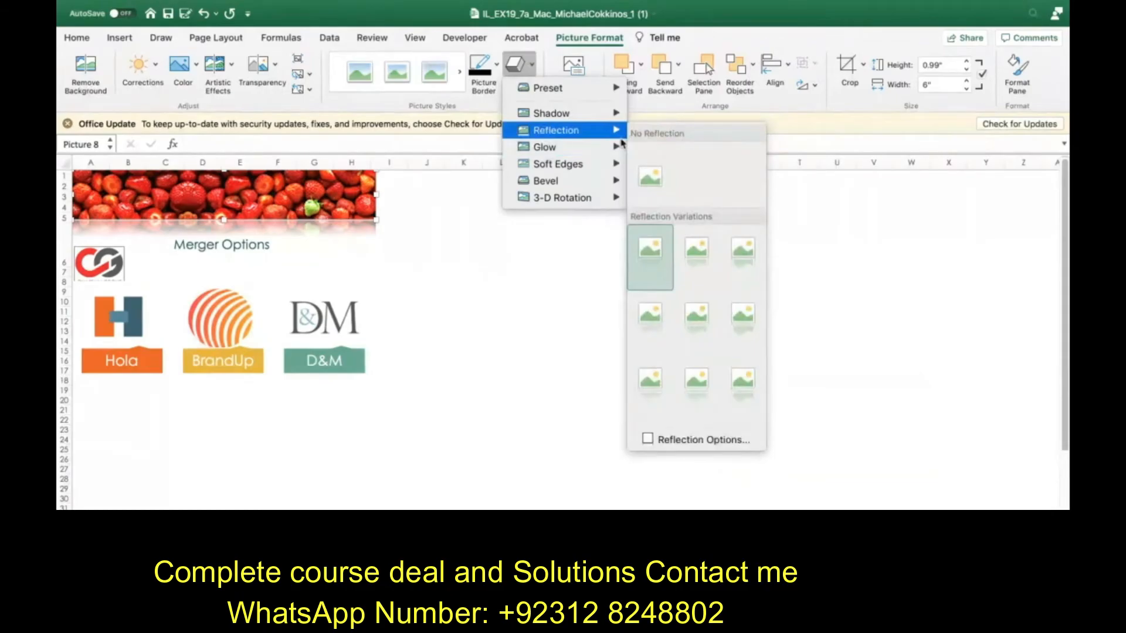
mouse_move(651, 255)
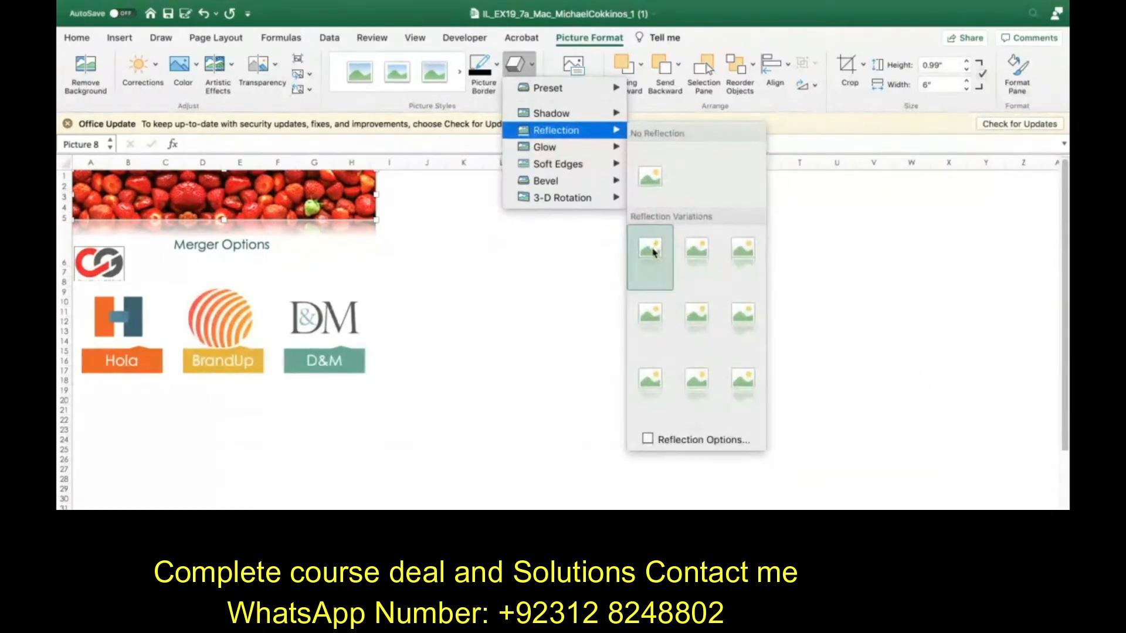
mouse_move(648, 257)
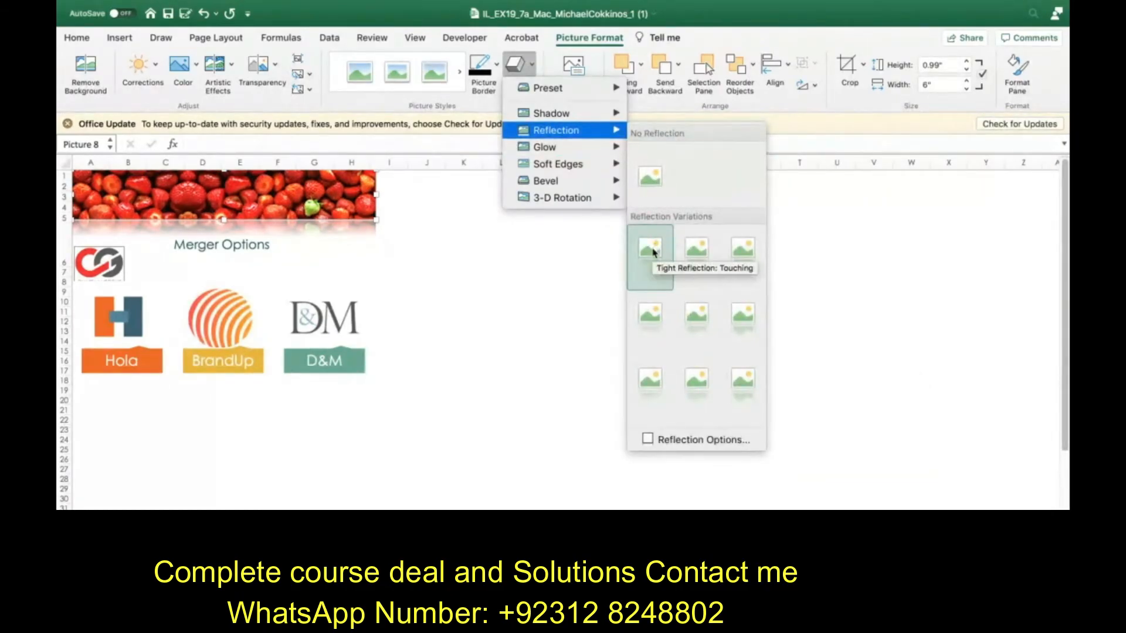
left_click(648, 256)
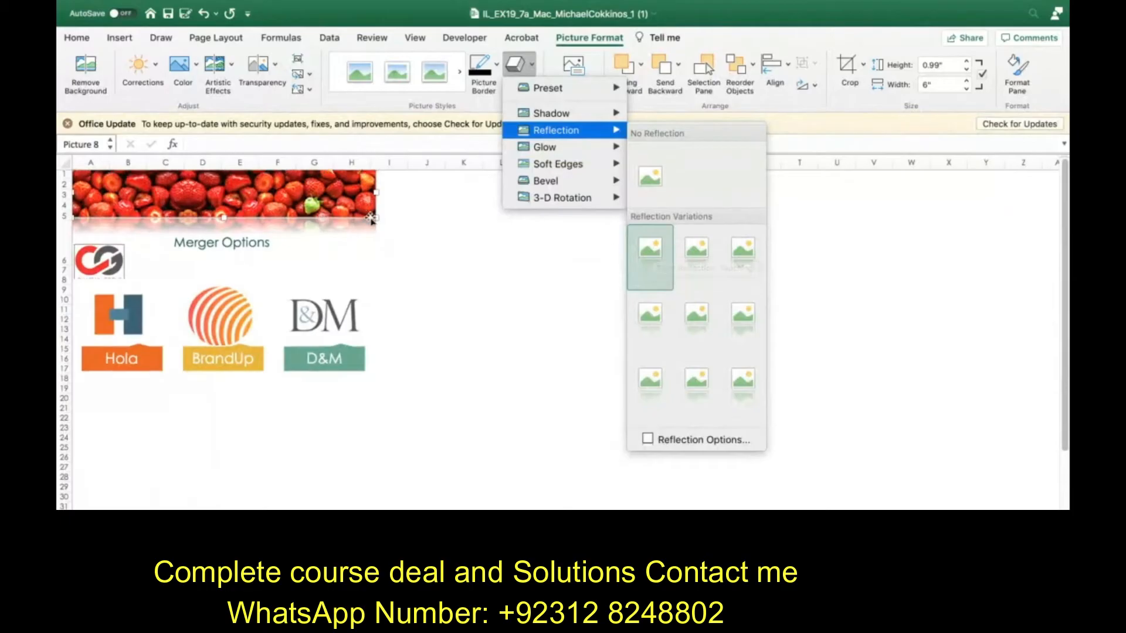
mouse_move(451, 258)
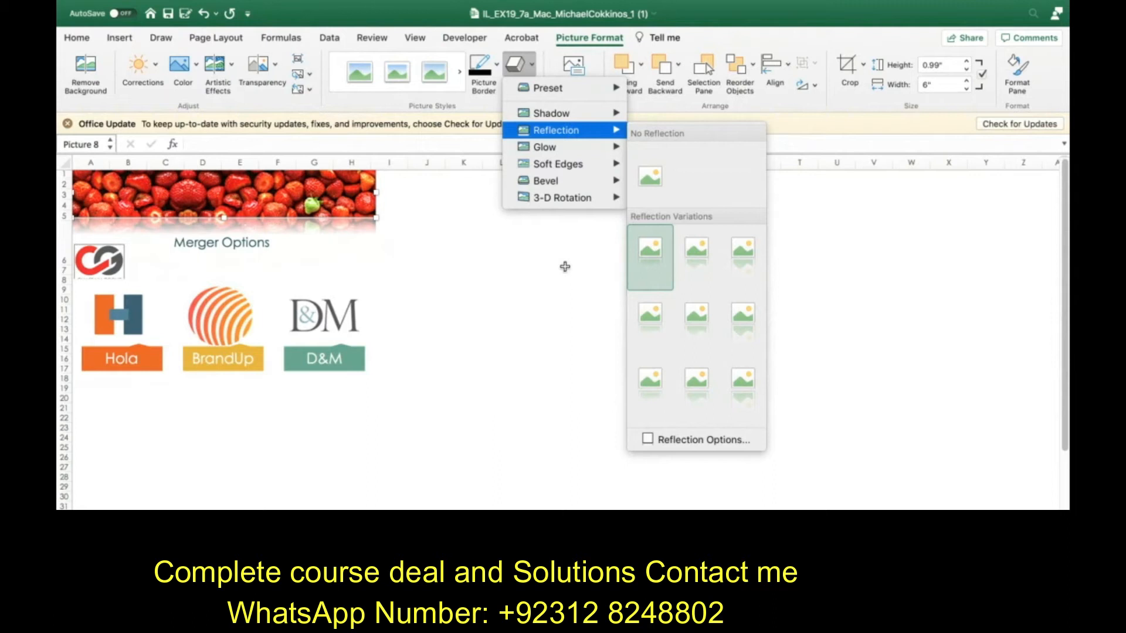
mouse_move(551, 357)
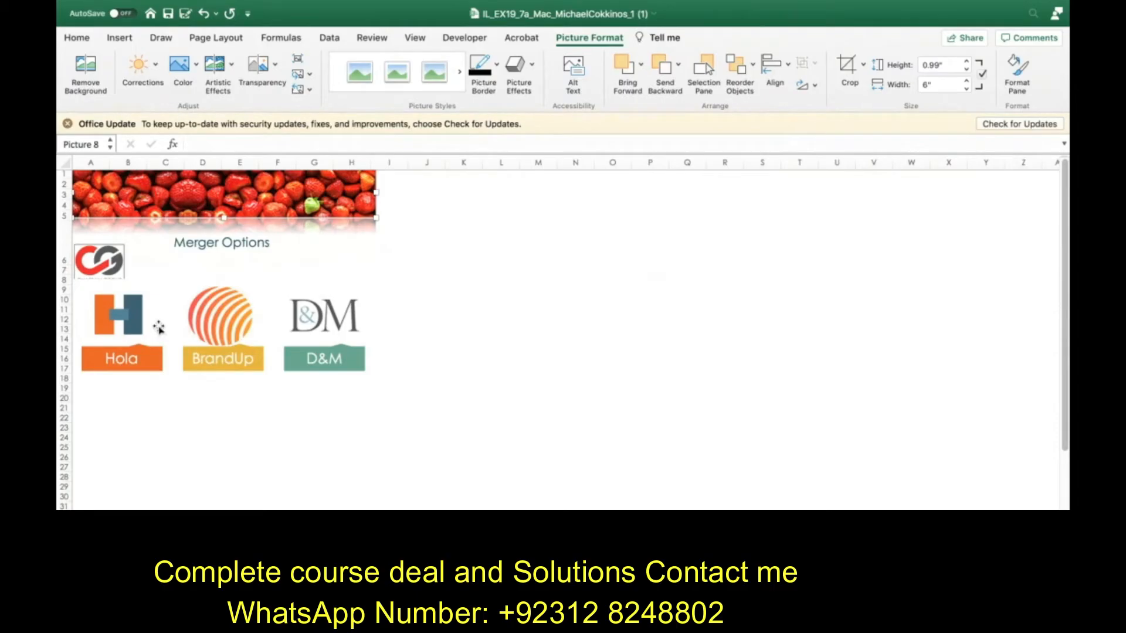
mouse_move(227, 319)
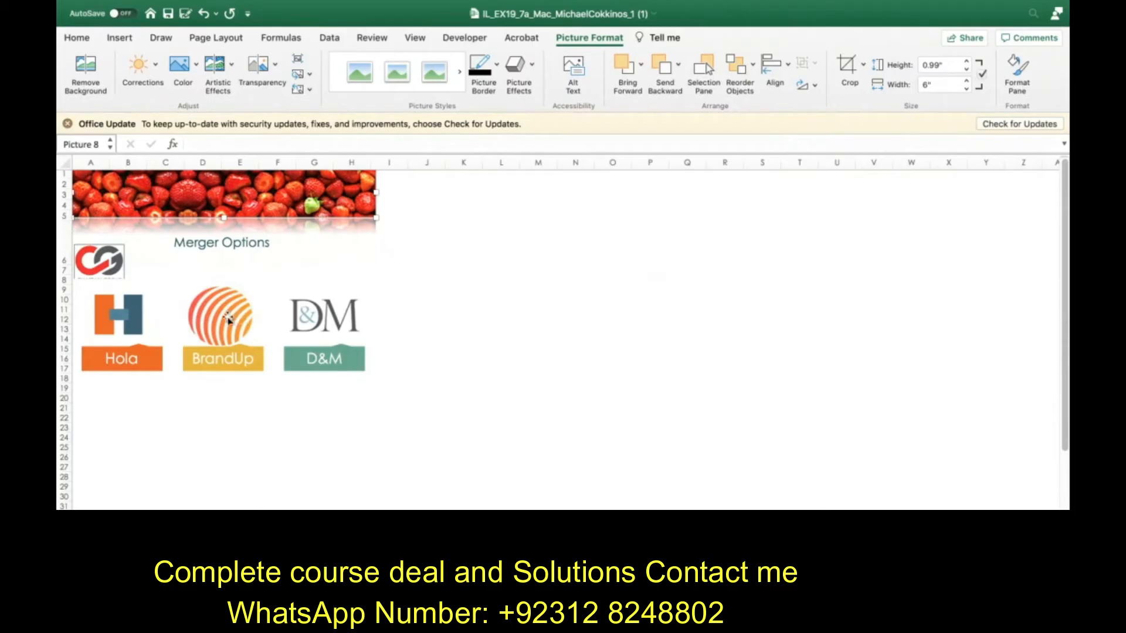
Step: Select the logo SmartArt so its Text Pane shows Hola, BrandUp and D&M, with design tools available
left_click(222, 321)
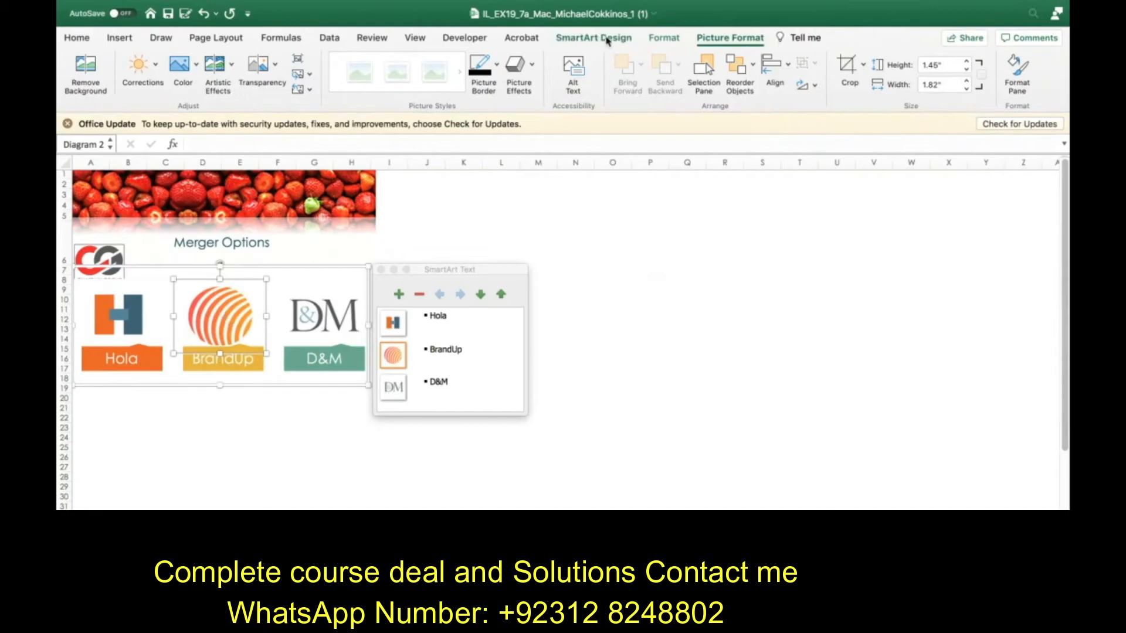
mouse_move(415, 390)
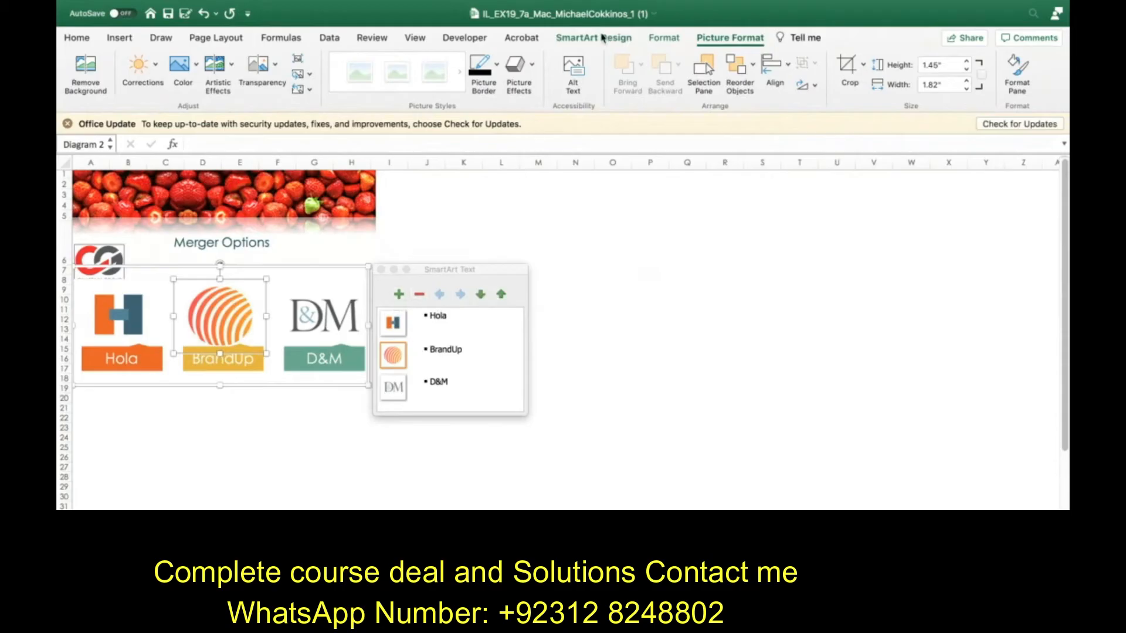
left_click(593, 38)
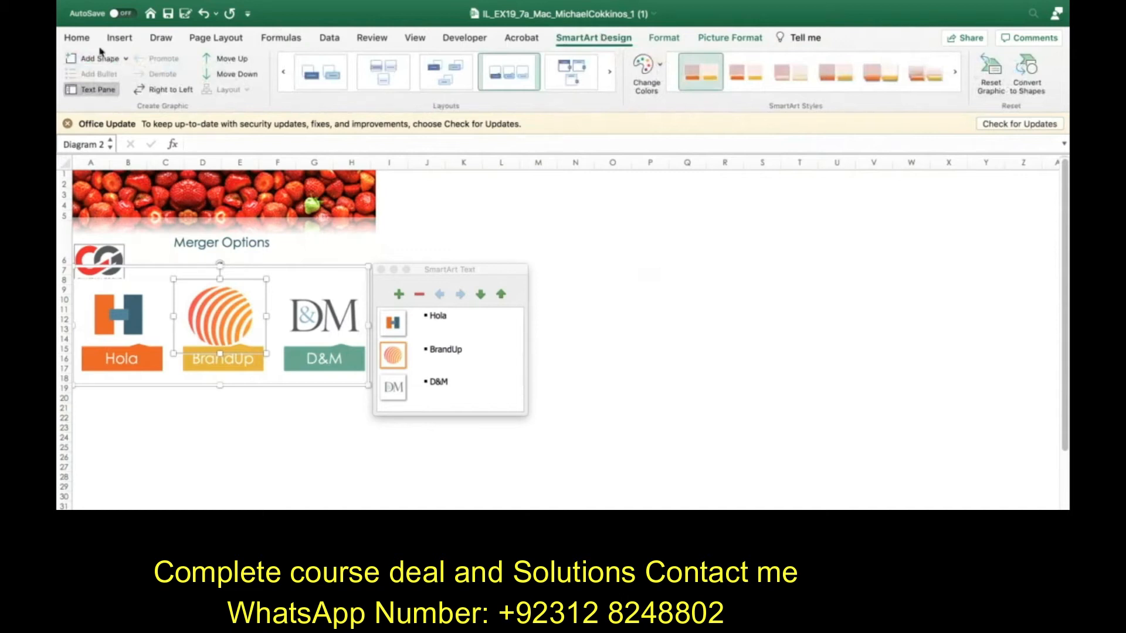
mouse_move(98, 58)
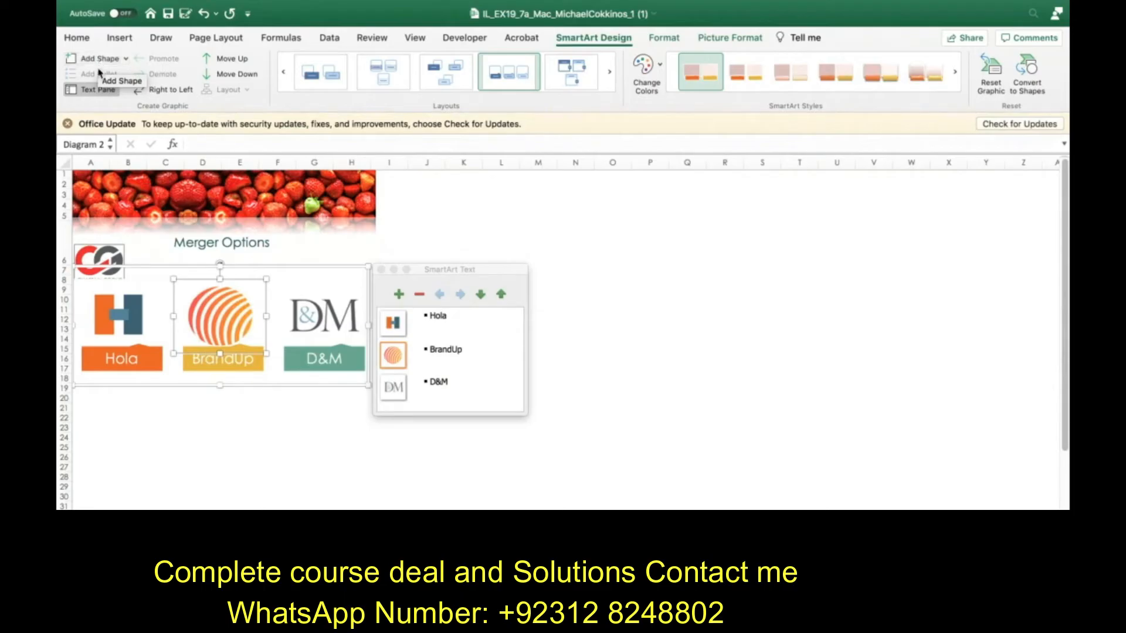
Step: Add a shape after D&M in the SmartArt and label it 365
left_click(123, 58)
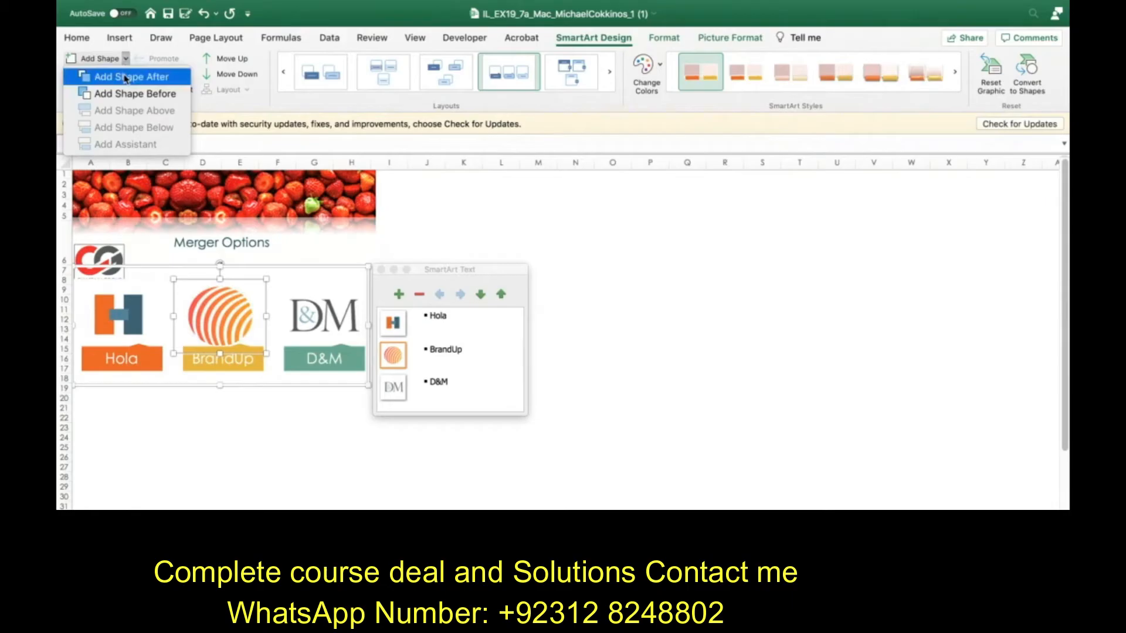
left_click(132, 77)
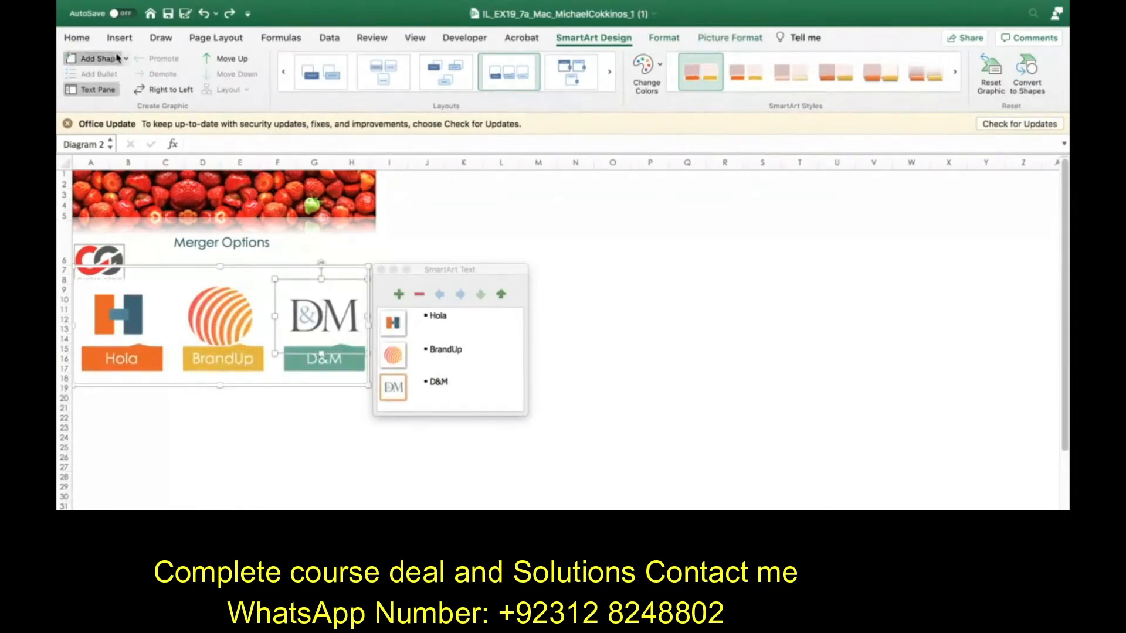
left_click(399, 293)
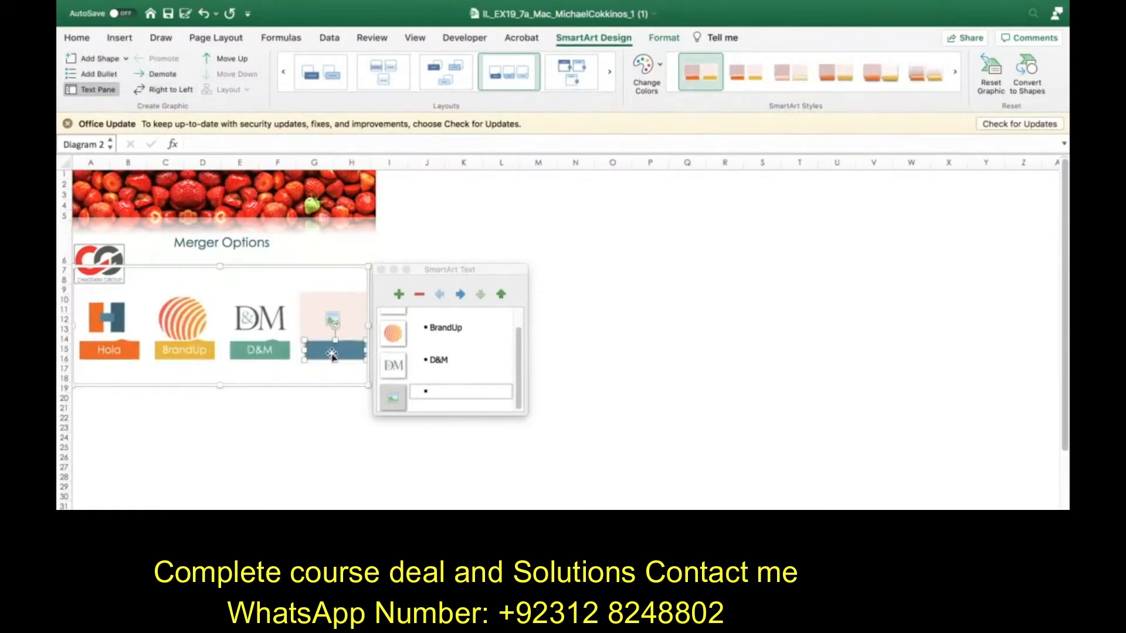
type("3")
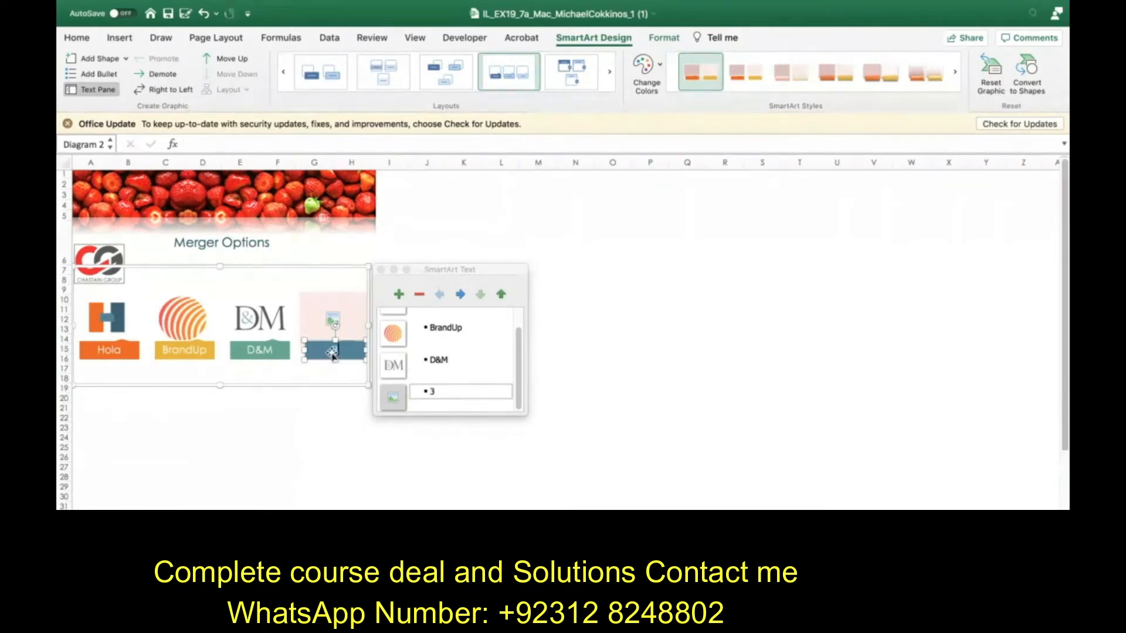
type("65")
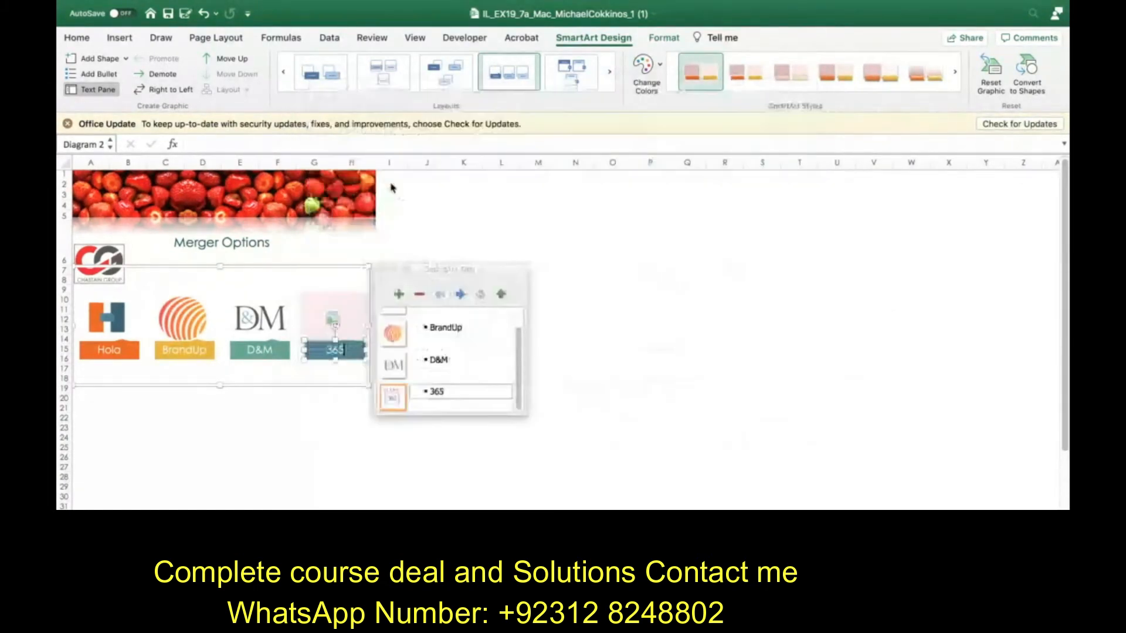
left_click(331, 319)
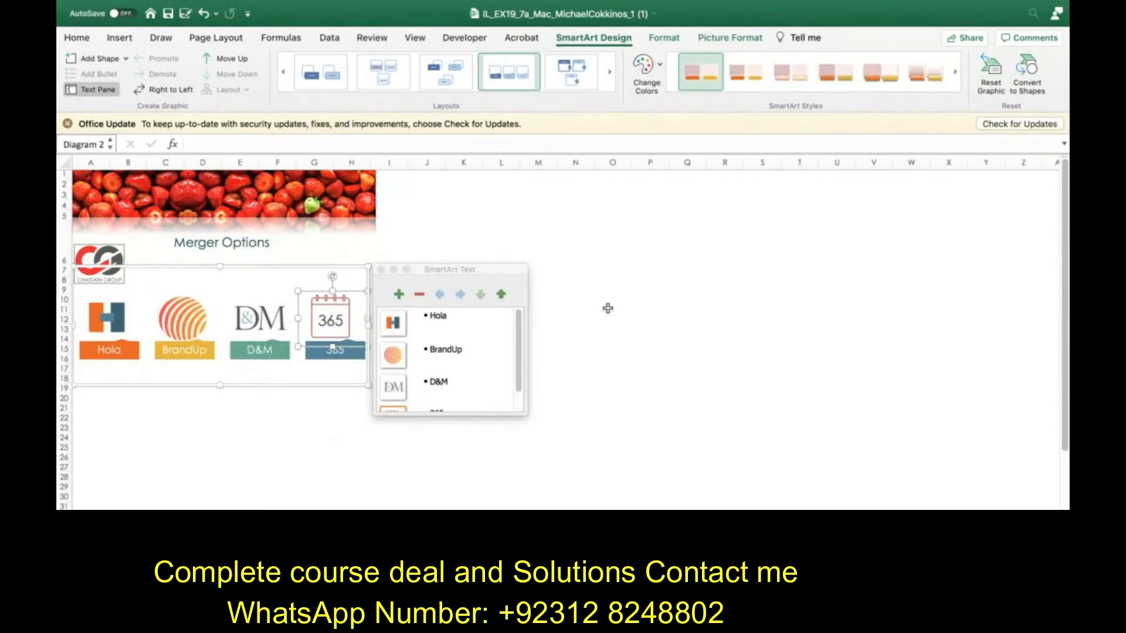
mouse_move(395, 293)
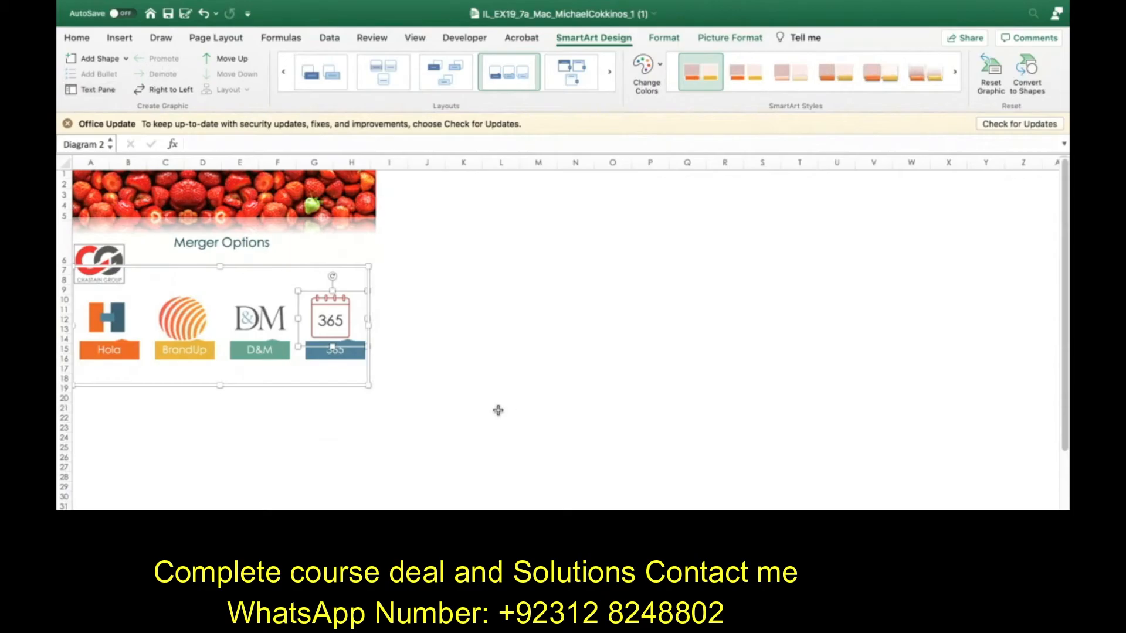
Step: Deselect the graphic and revert the SmartArt to three logos with the 365 shape removed
left_click(464, 417)
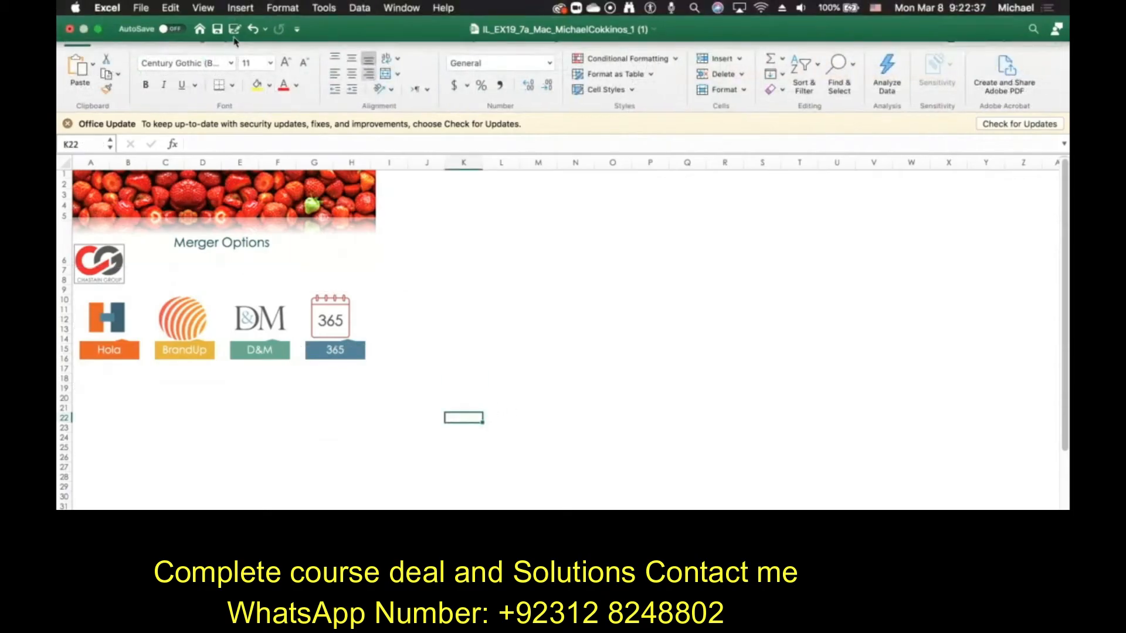
left_click(332, 317)
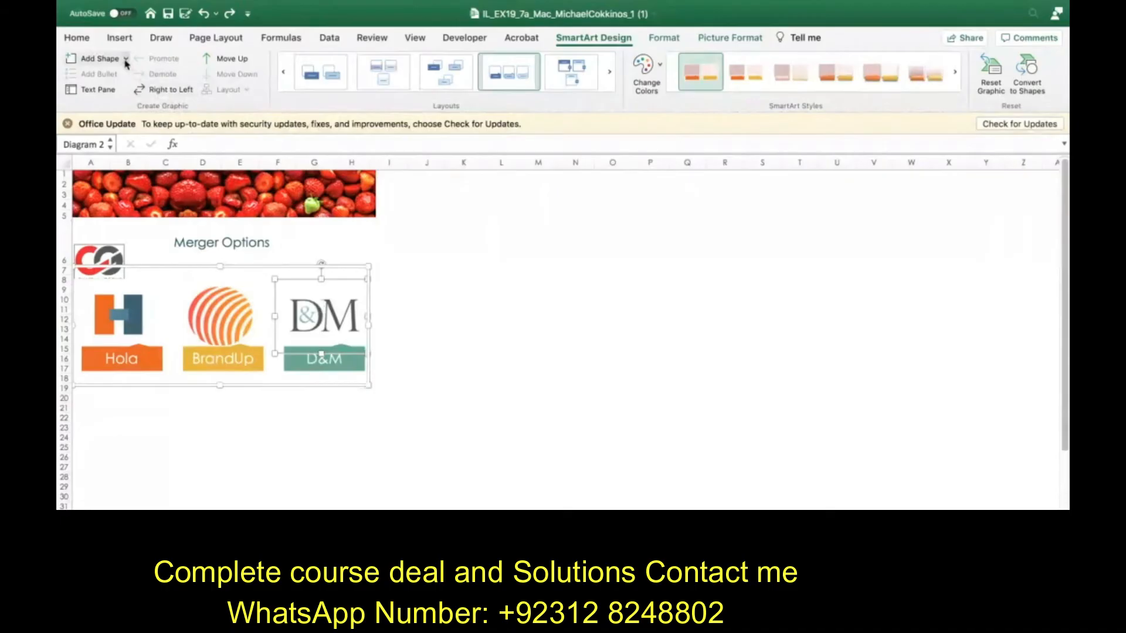
Step: Add a shape after D&M labelled 365 and fill it with Support_EX19_7a_Mac_365 (2).png
left_click(126, 58)
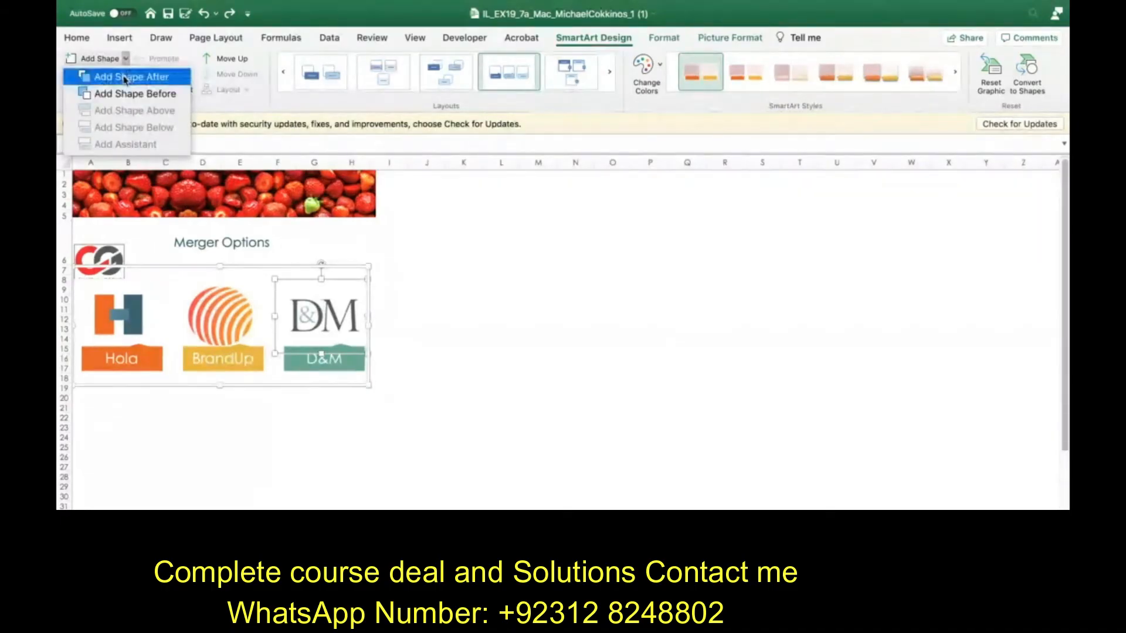
left_click(129, 78)
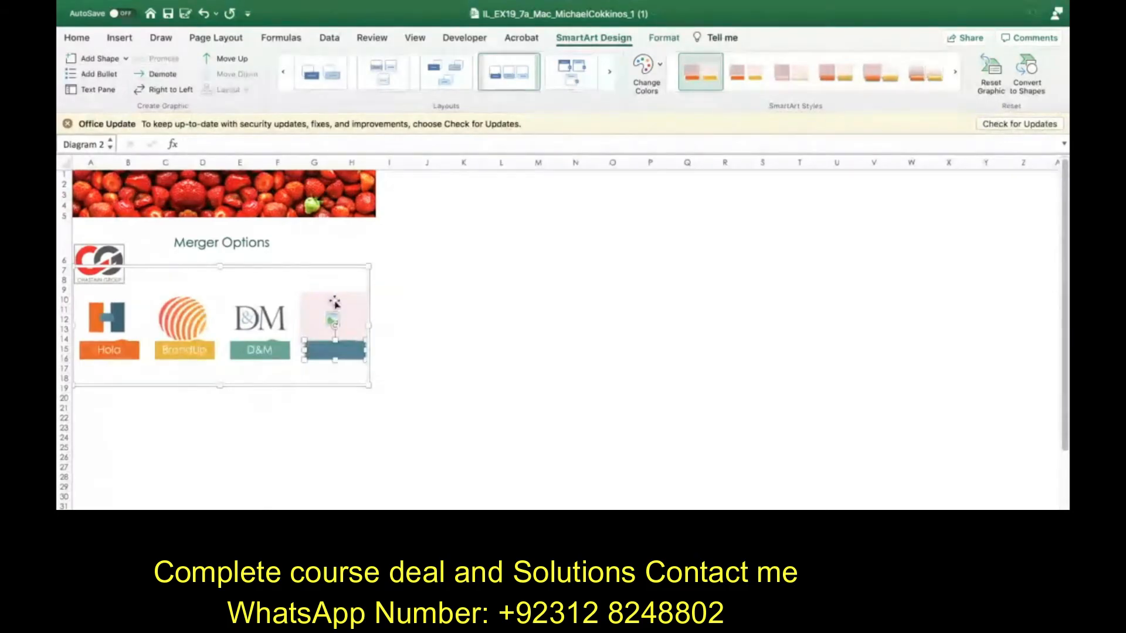
mouse_move(392, 285)
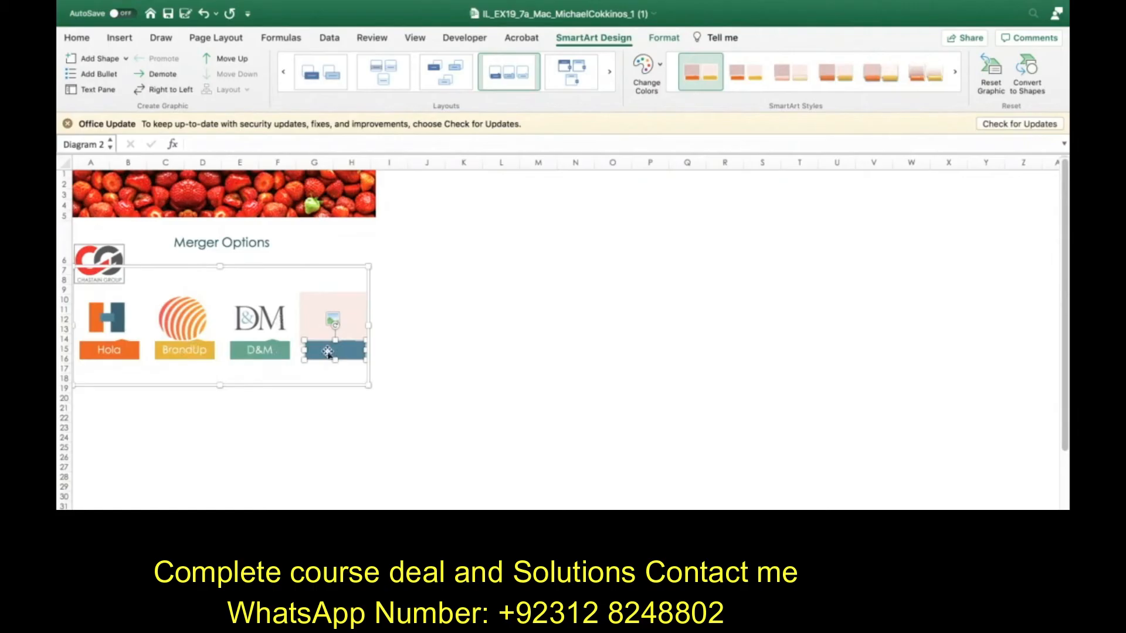
type("365")
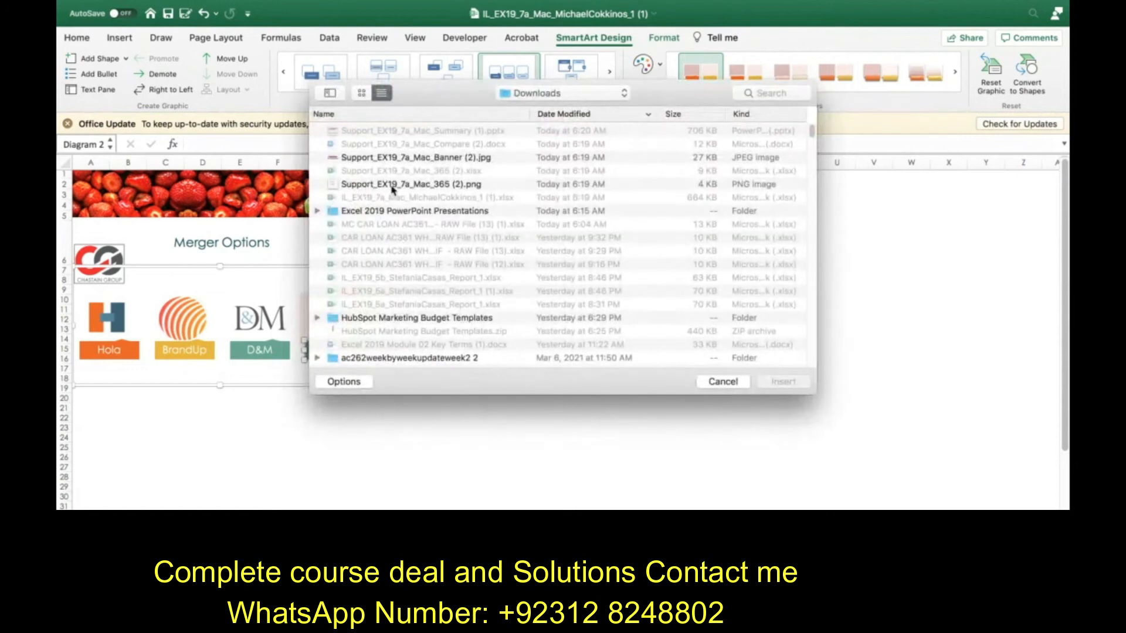
mouse_move(477, 186)
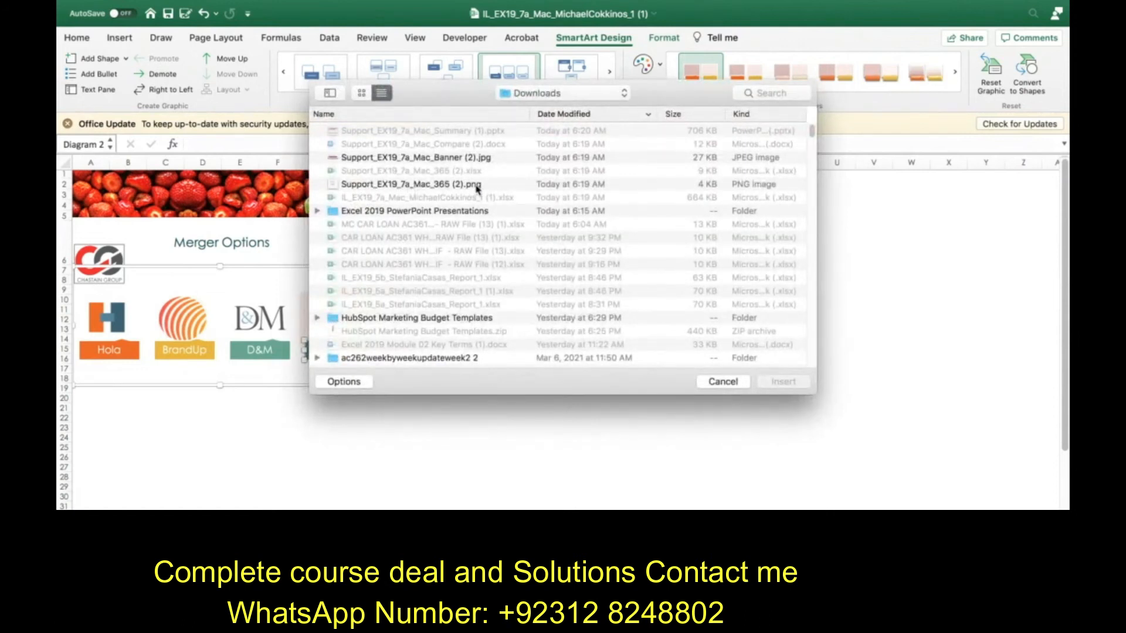
left_click(408, 184)
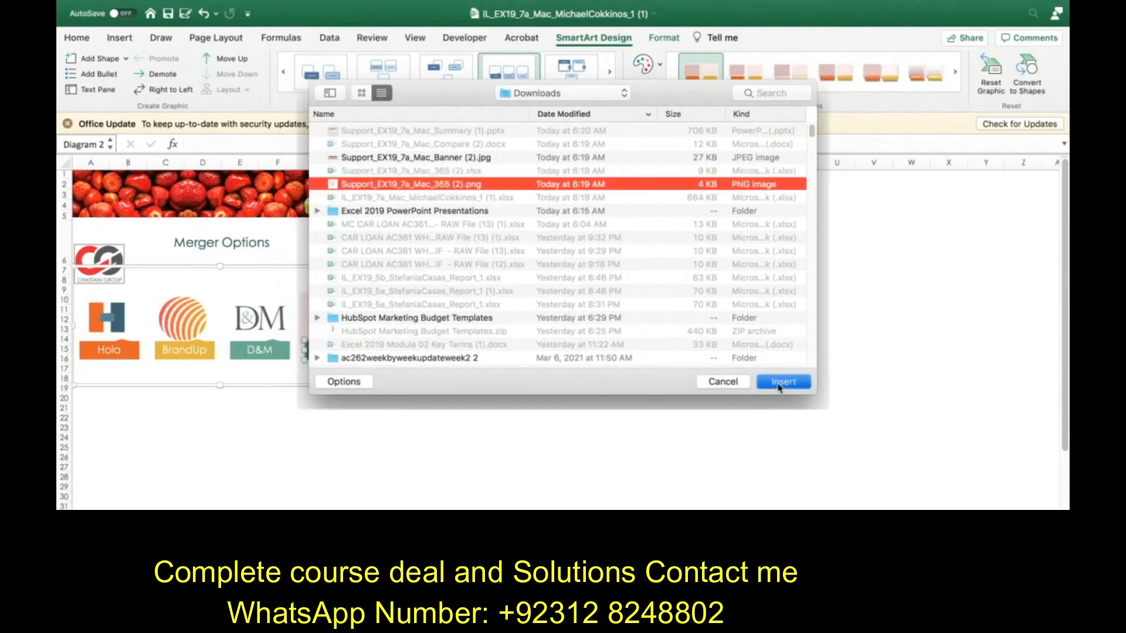
left_click(782, 381)
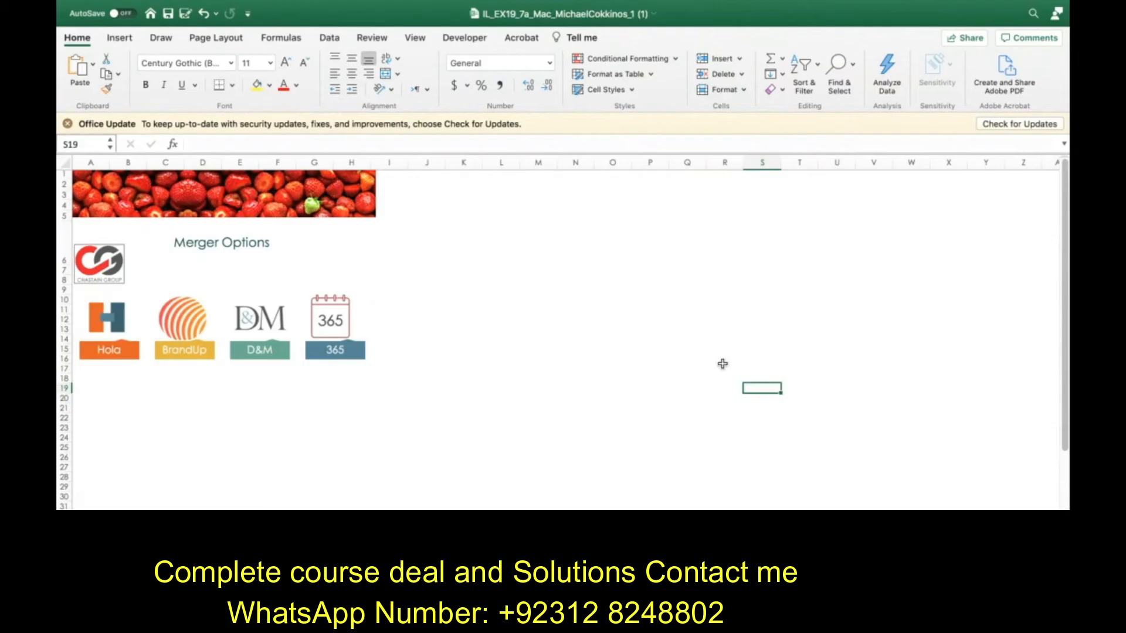
mouse_move(664, 345)
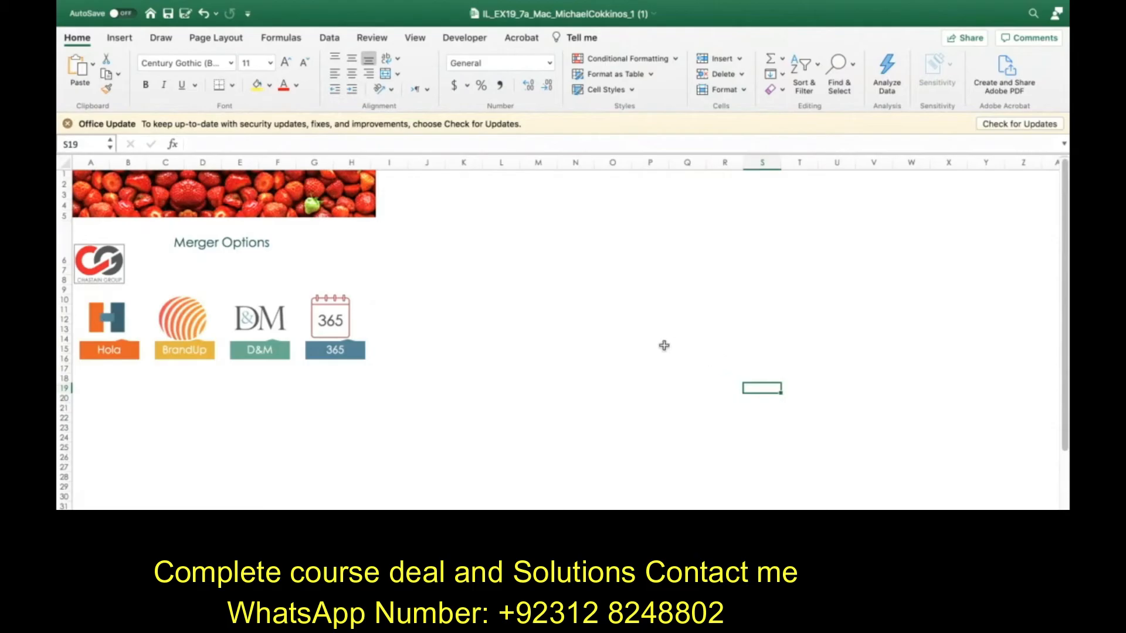
mouse_move(274, 334)
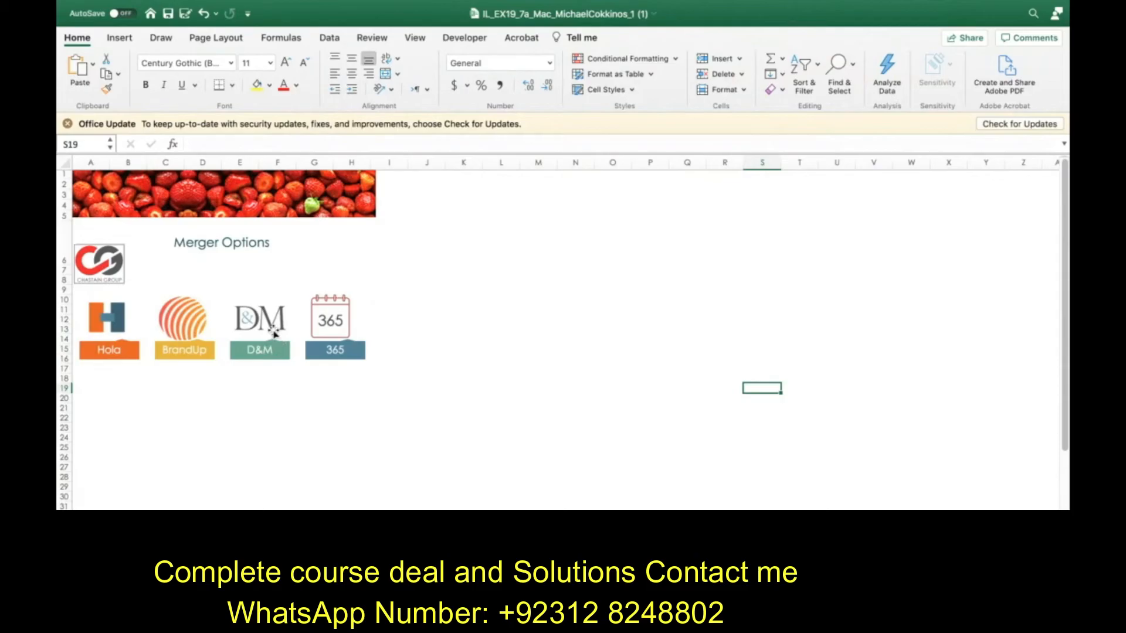
left_click(259, 319)
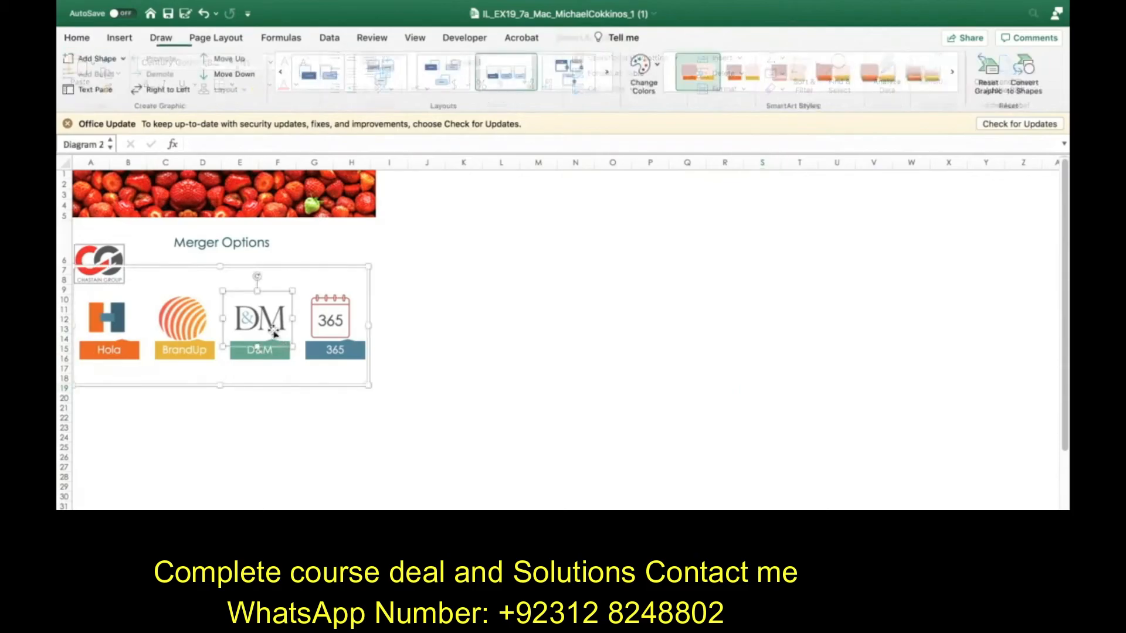
left_click(258, 319)
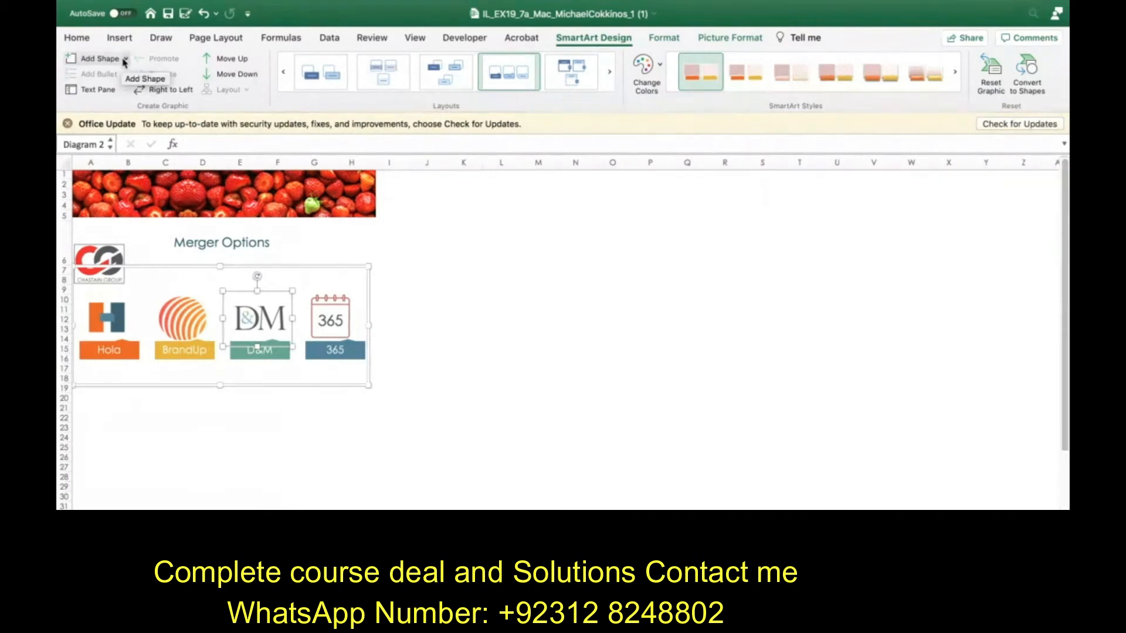
left_click(123, 59)
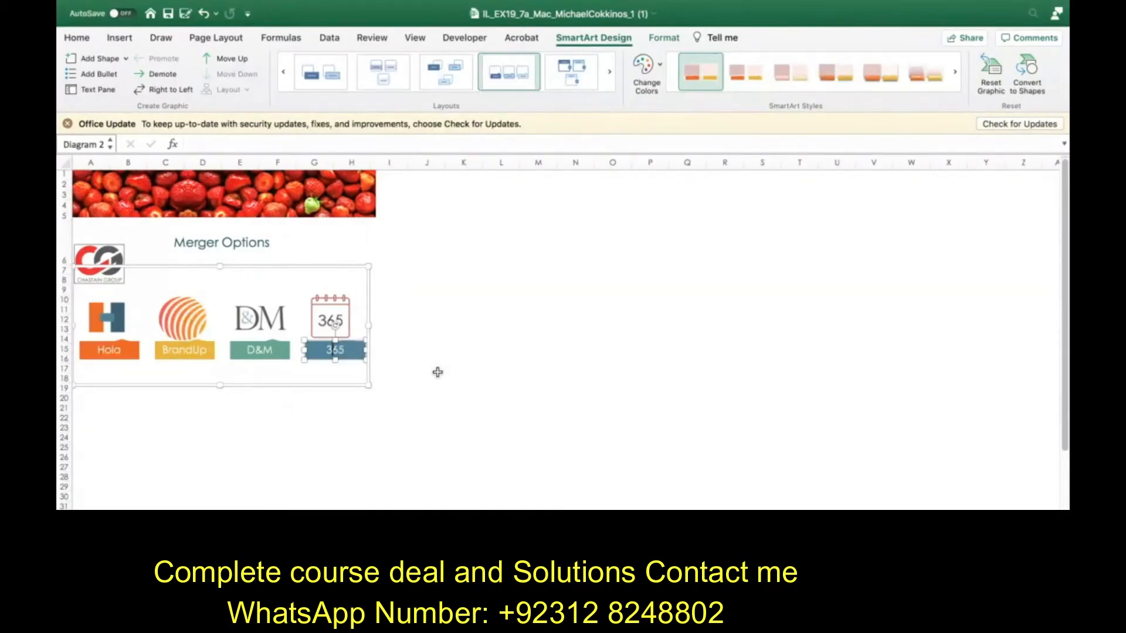
mouse_move(213, 337)
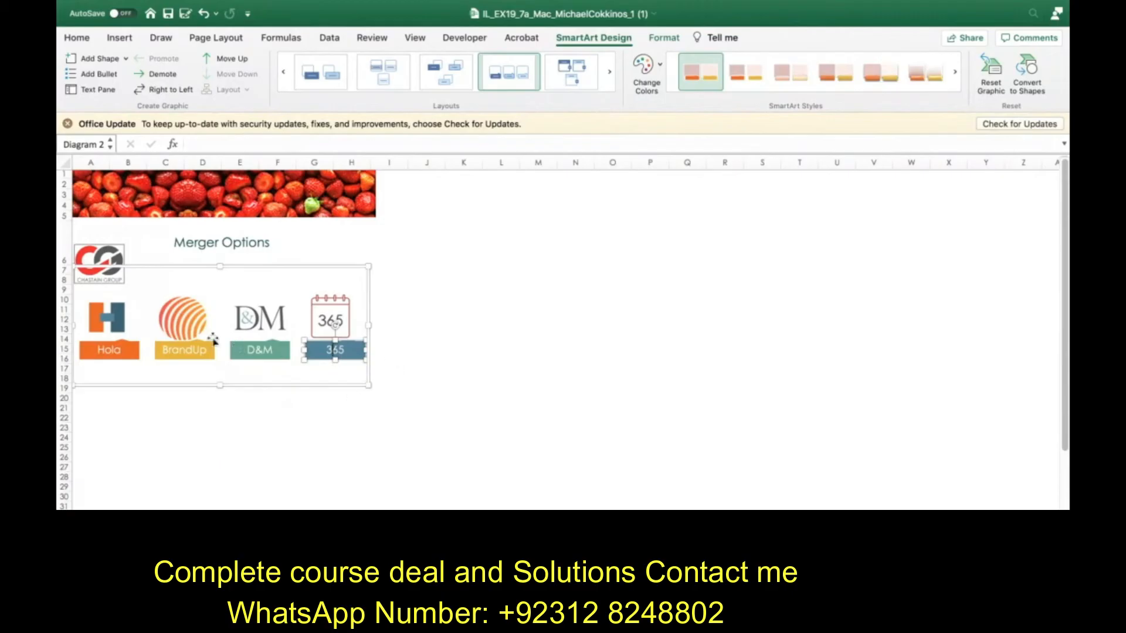
left_click(184, 323)
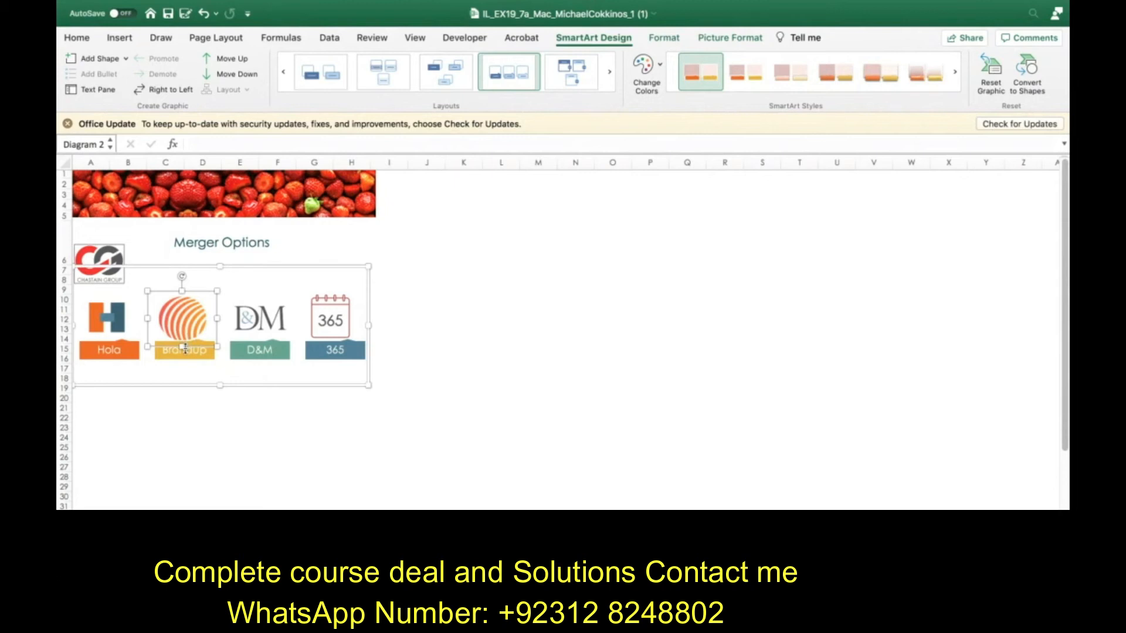
Step: Add a shape after BrandUp, label it Tech, and select it
left_click(121, 58)
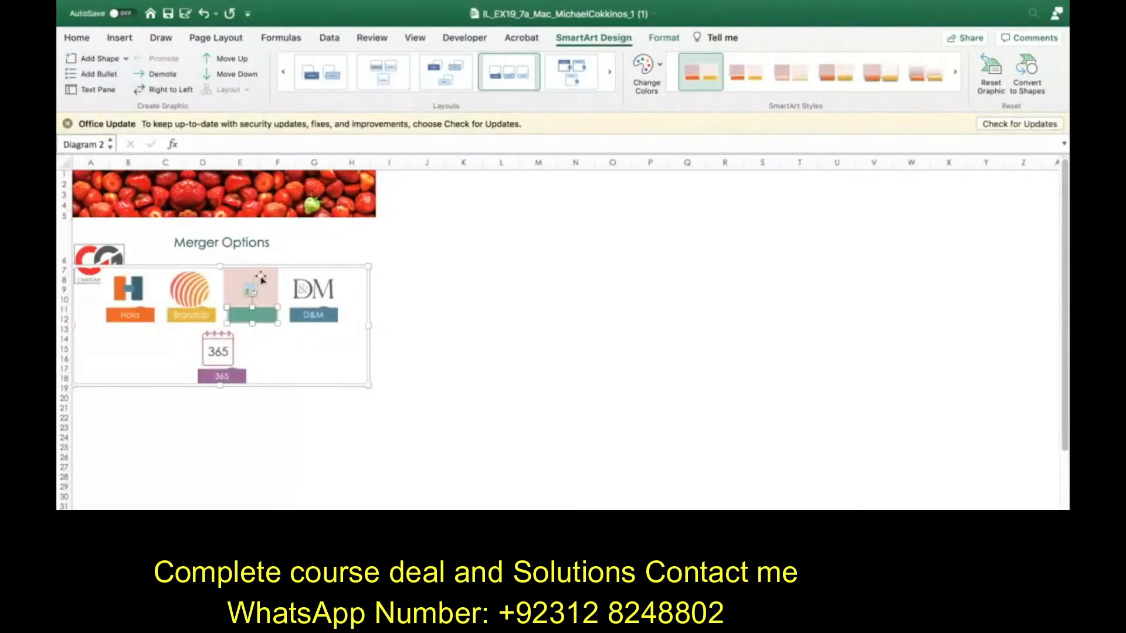
mouse_move(261, 332)
type("Tech")
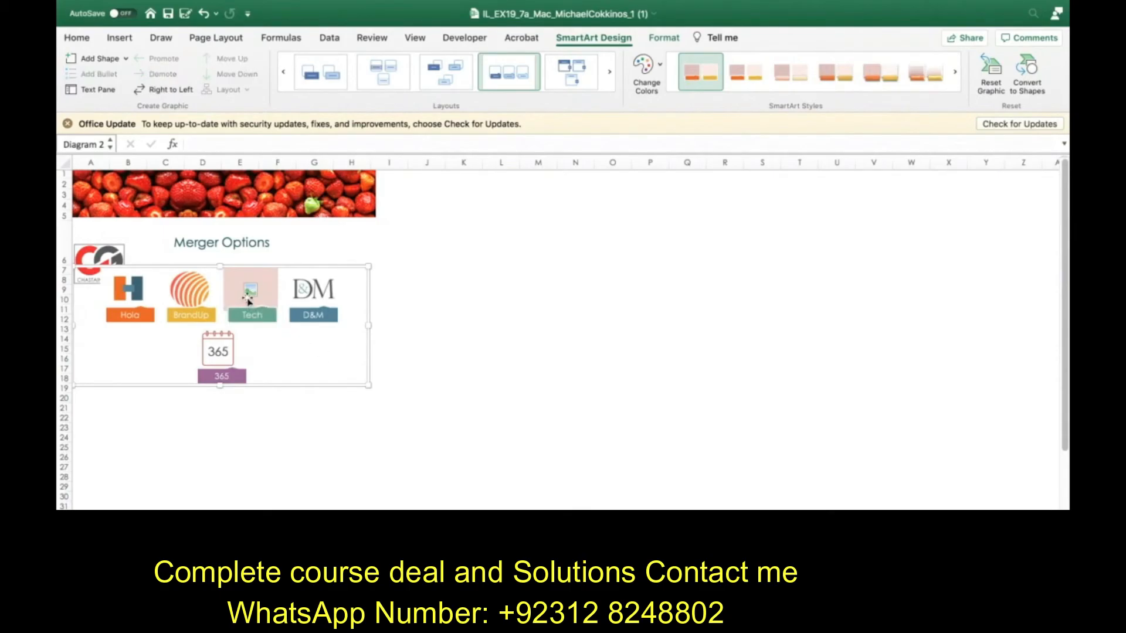
left_click(251, 291)
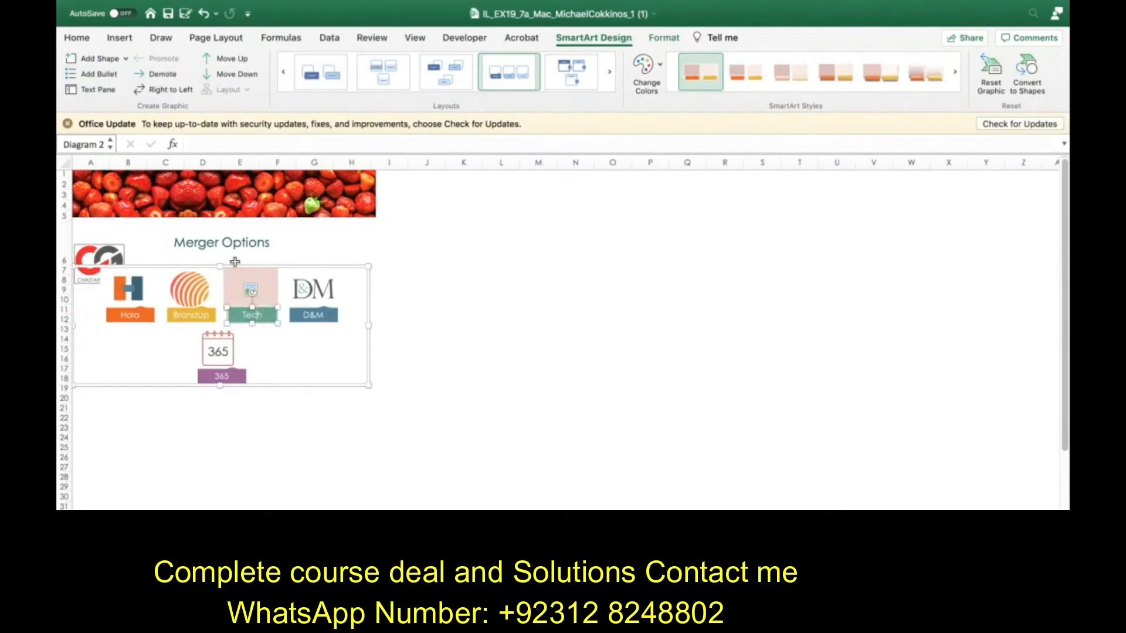
mouse_move(163, 72)
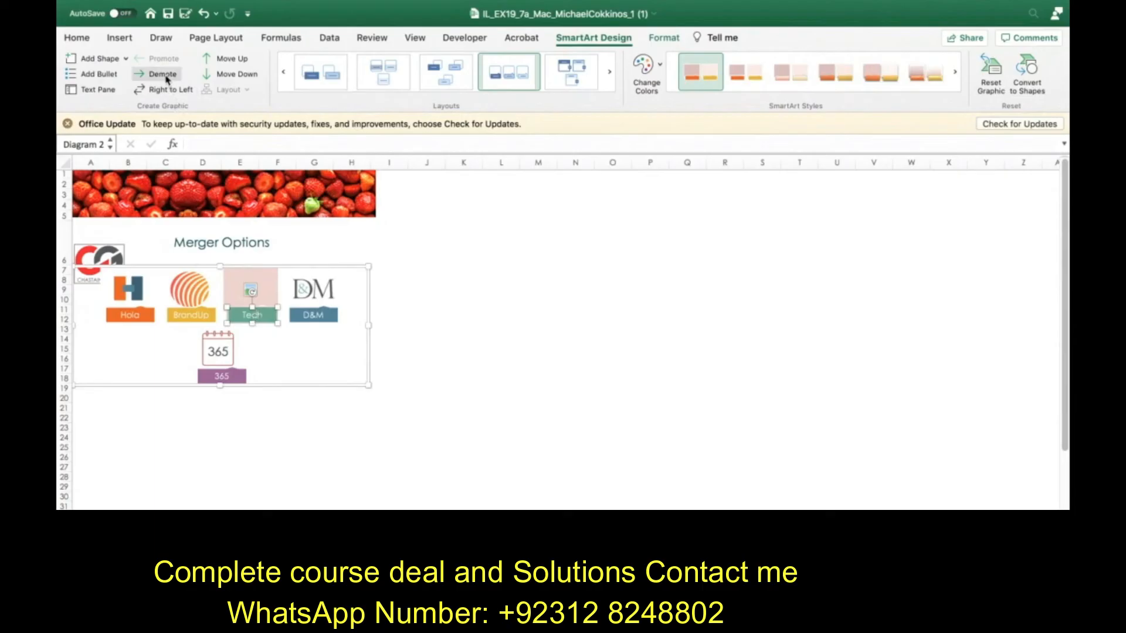
mouse_move(162, 73)
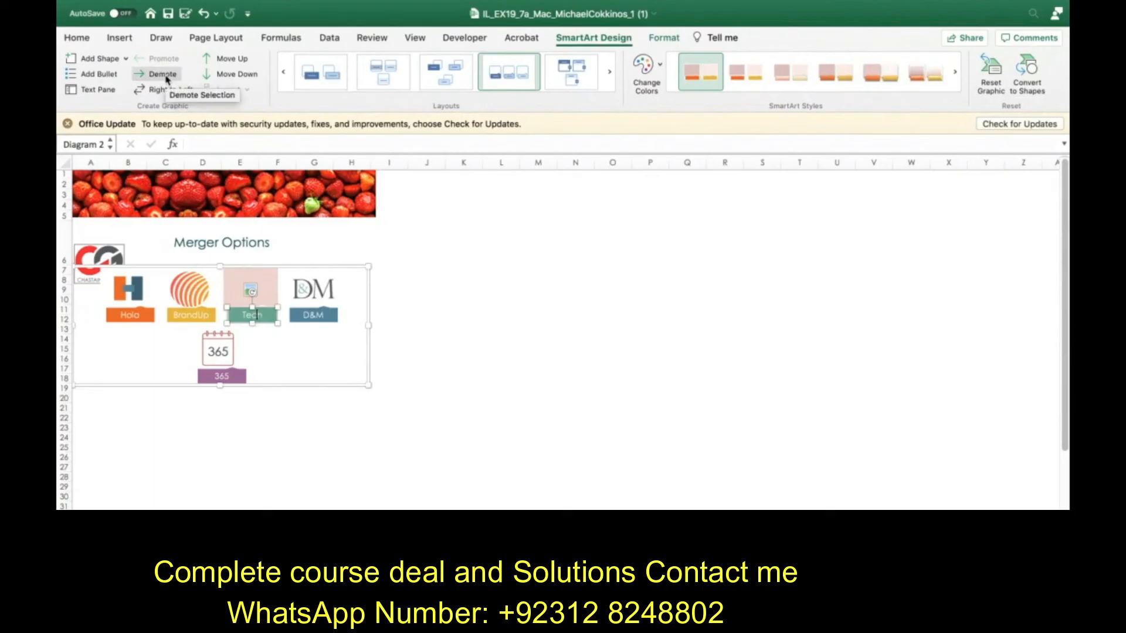
mouse_move(189, 301)
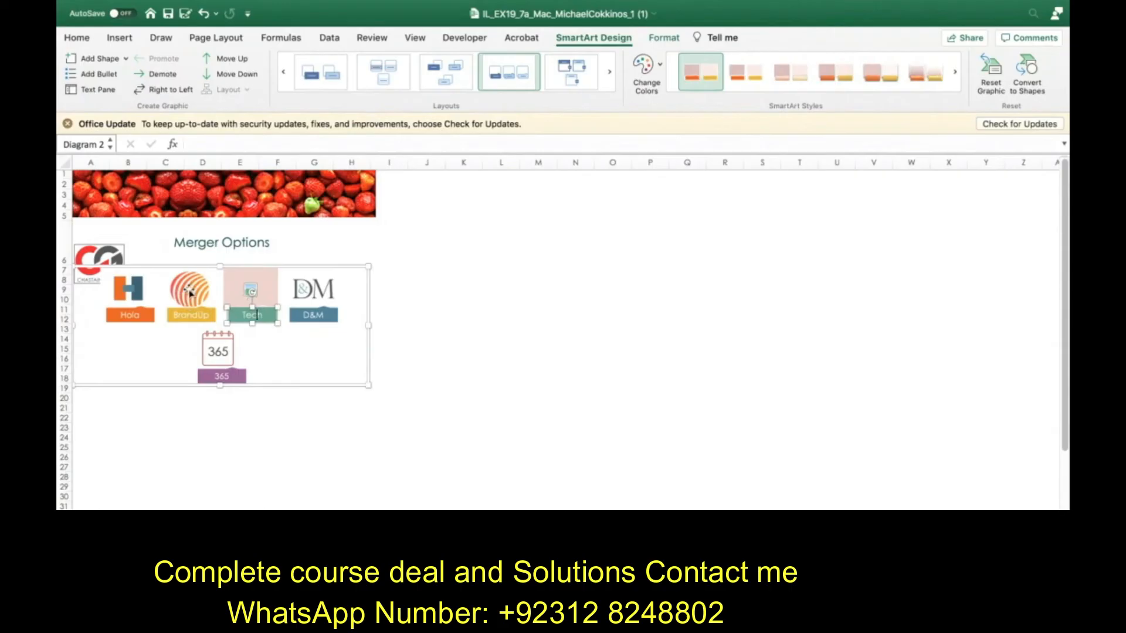
mouse_move(163, 72)
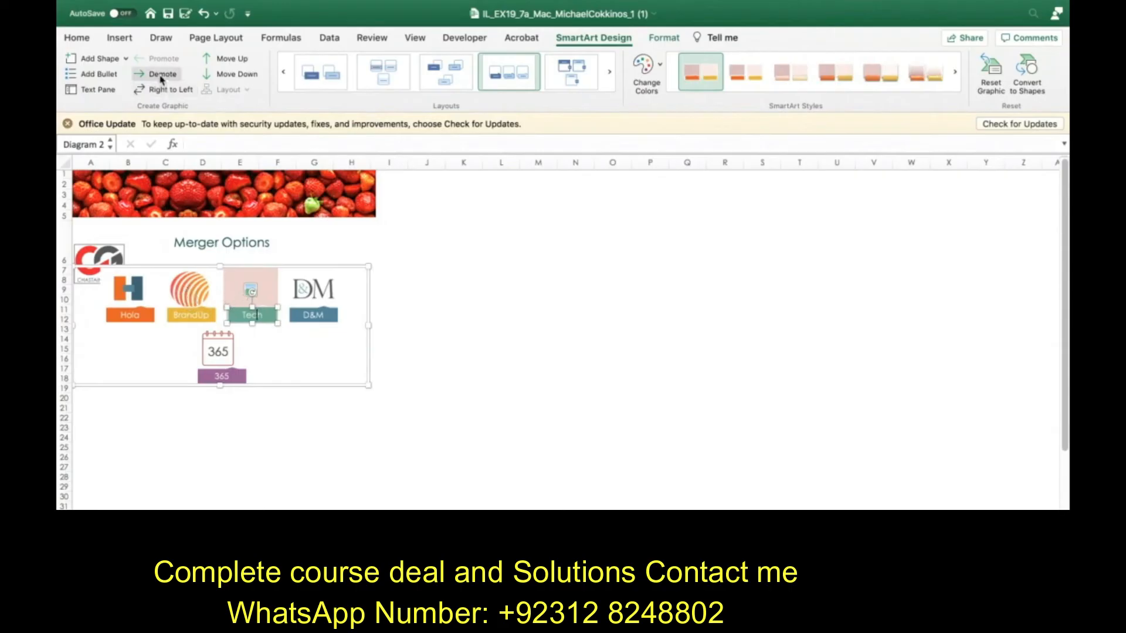
Step: Demote Tech to a subpoint under BrandUp, leaving four logos in one row
left_click(164, 72)
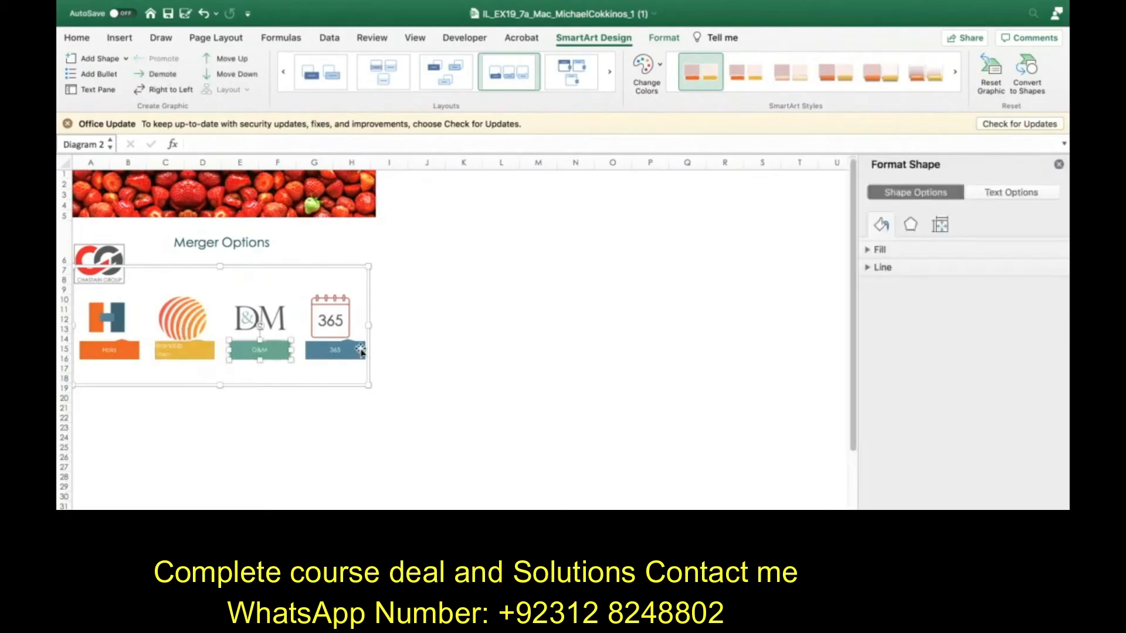
mouse_move(421, 338)
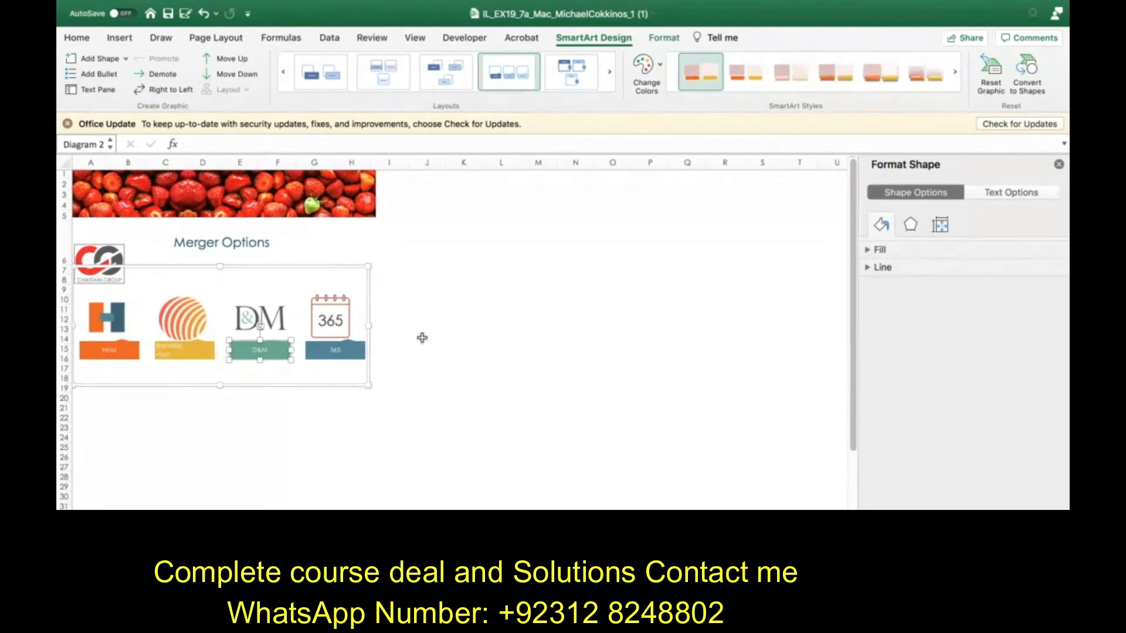
mouse_move(373, 338)
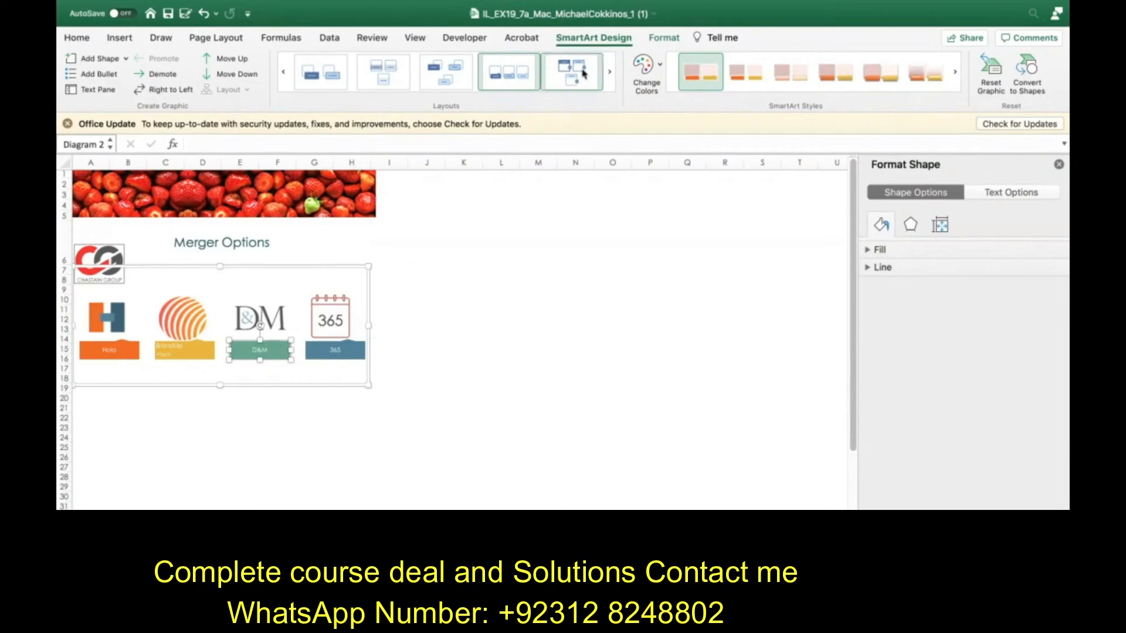
Step: Recolour the whole logo diagram with a red accent colour scheme
left_click(508, 72)
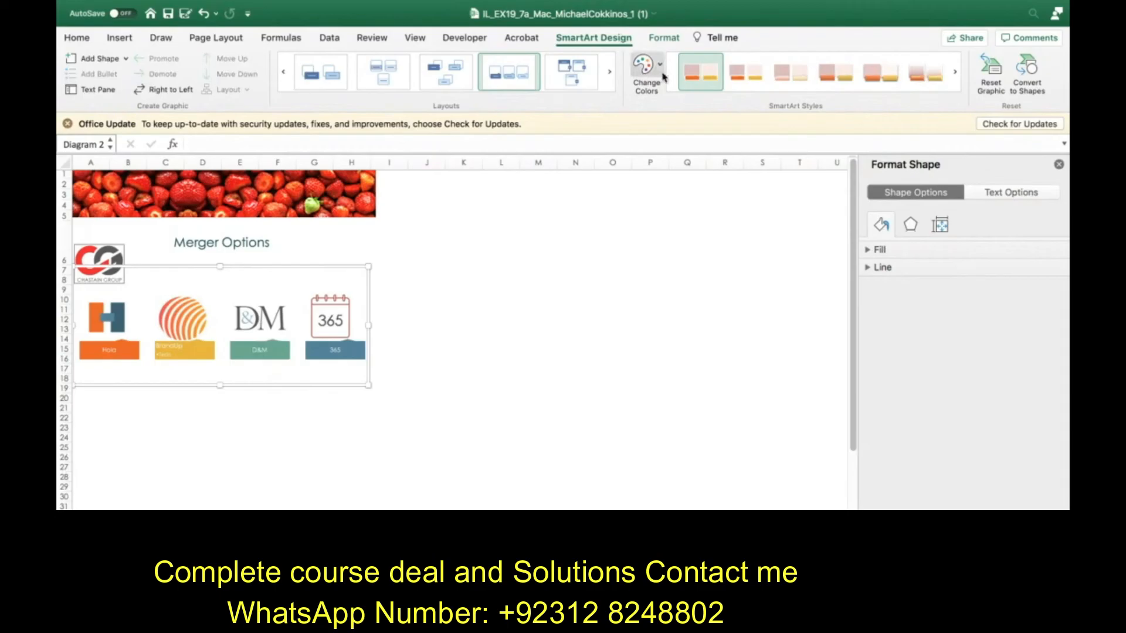
mouse_move(644, 71)
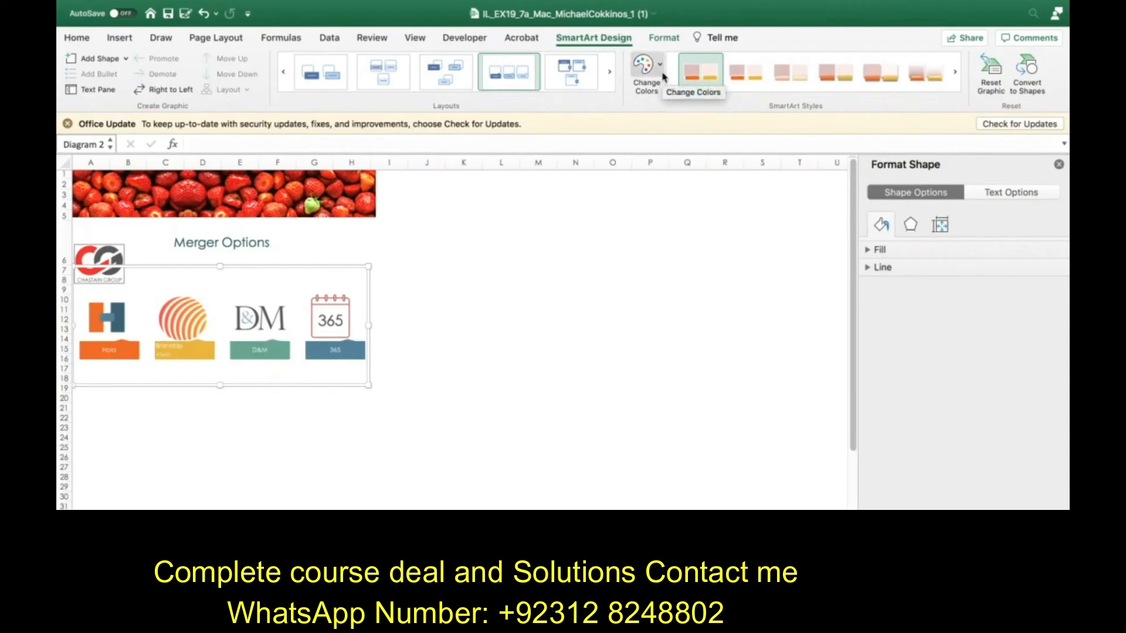
left_click(643, 68)
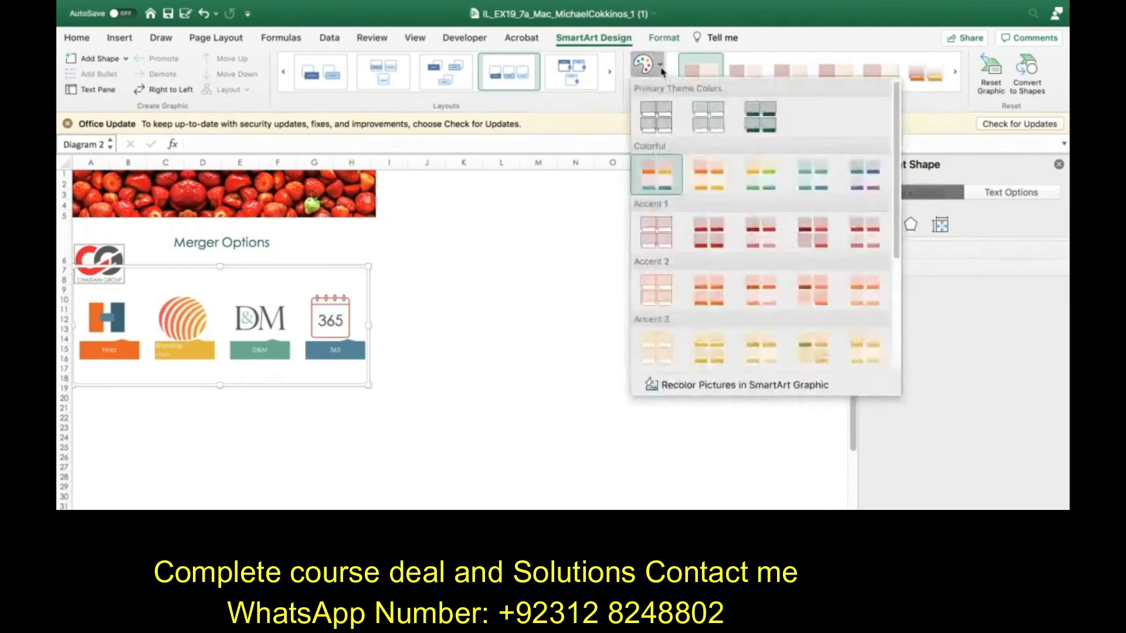
mouse_move(706, 233)
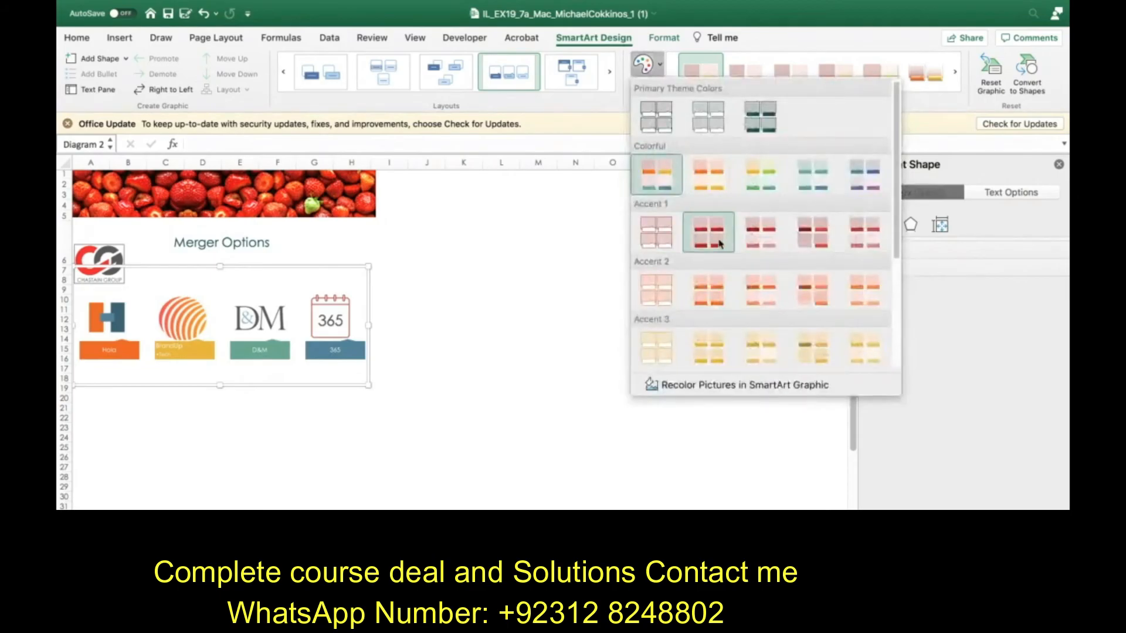
mouse_move(707, 232)
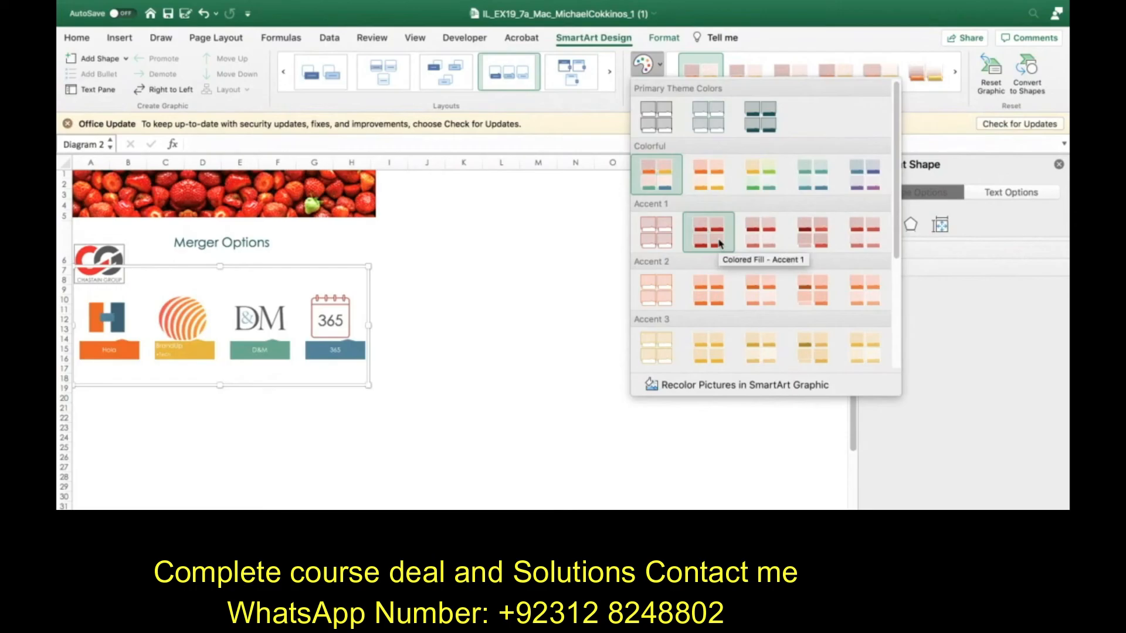
left_click(707, 232)
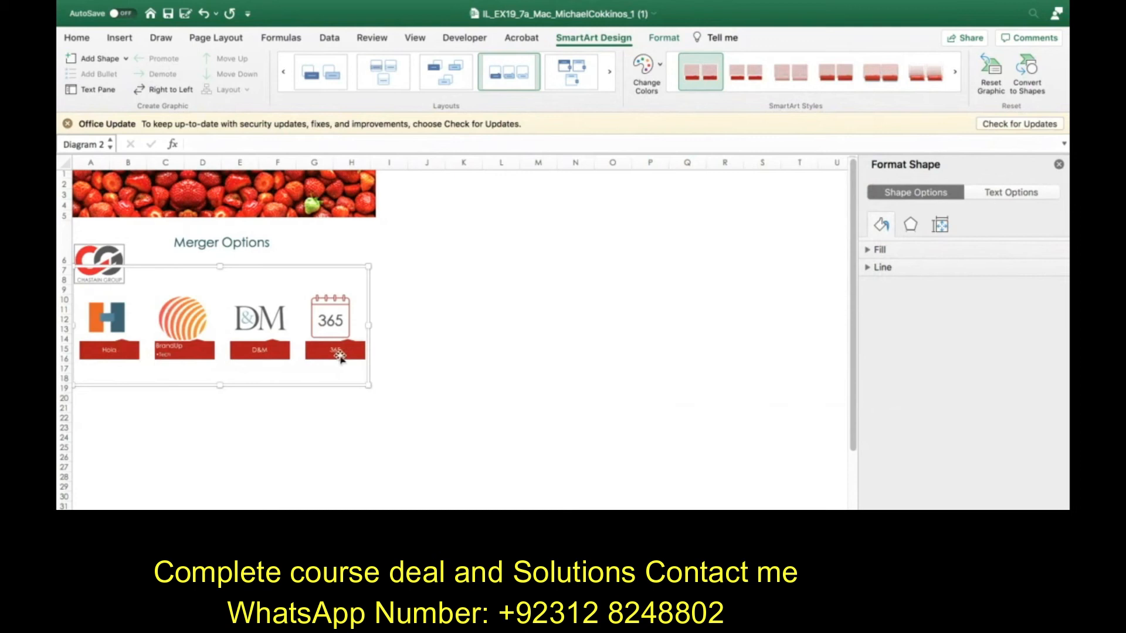
mouse_move(403, 328)
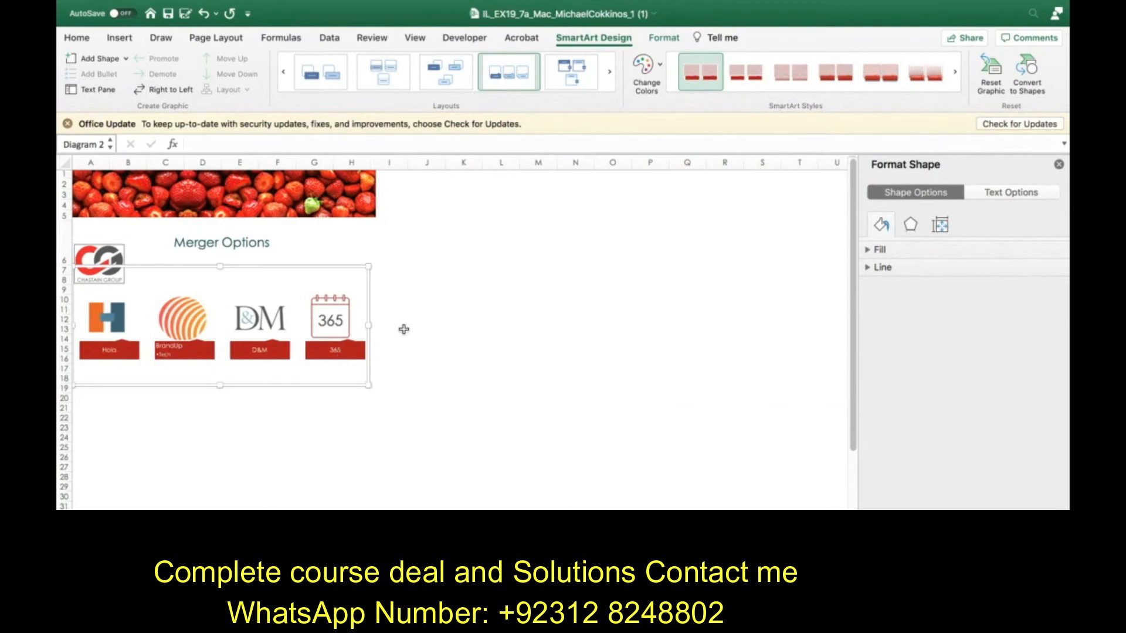
mouse_move(810, 100)
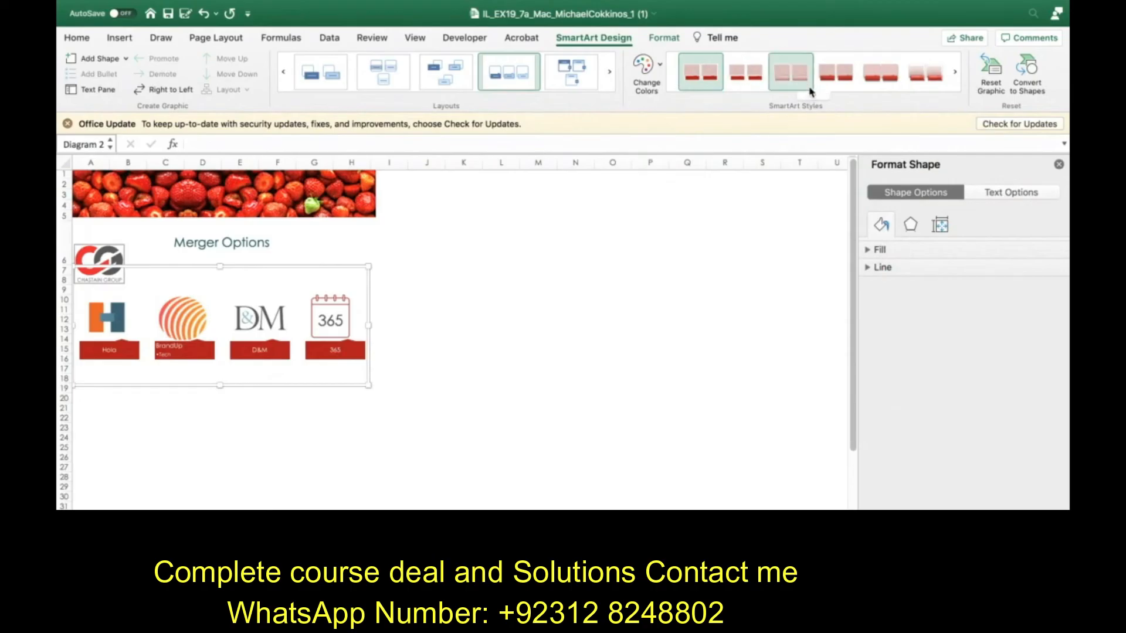
Step: Apply the Moderate Effect SmartArt style from the expanded styles gallery
left_click(813, 95)
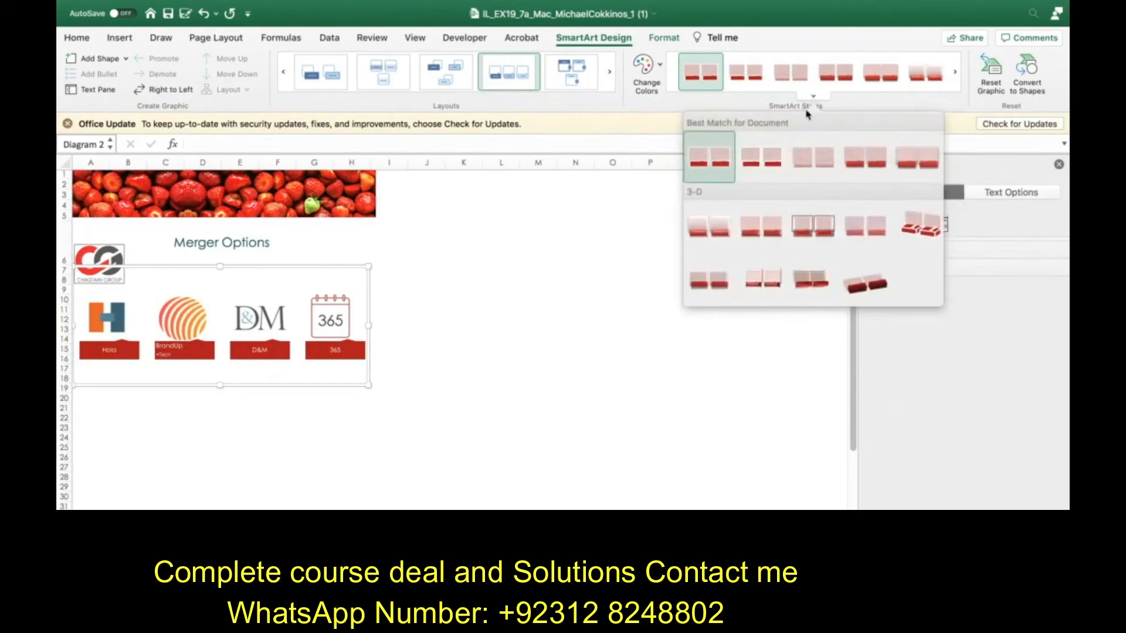
mouse_move(761, 156)
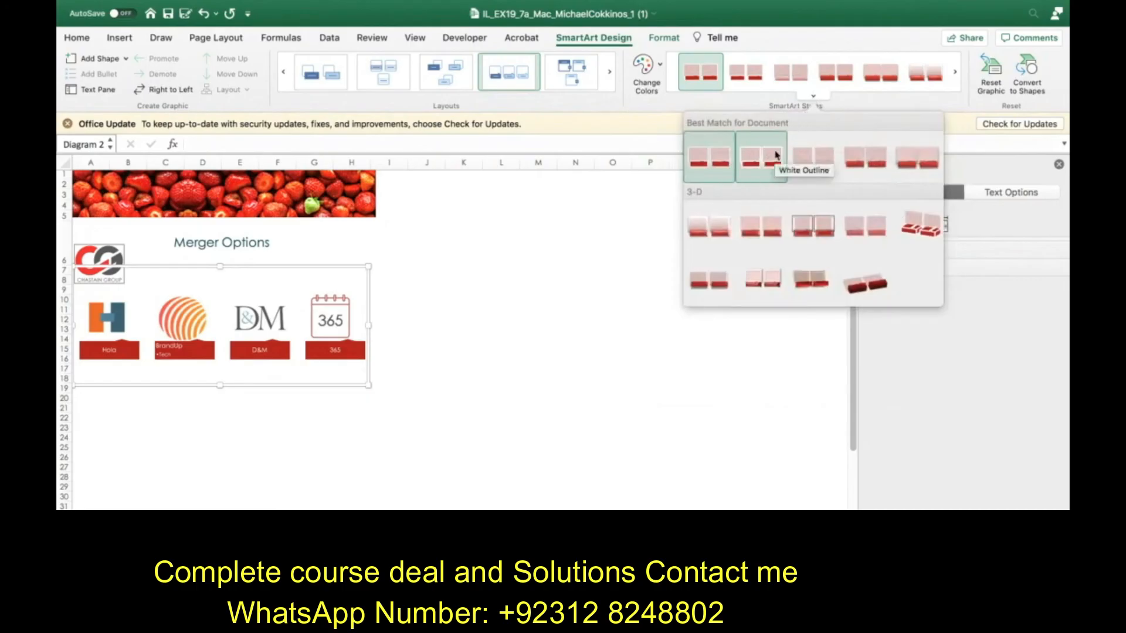
mouse_move(865, 156)
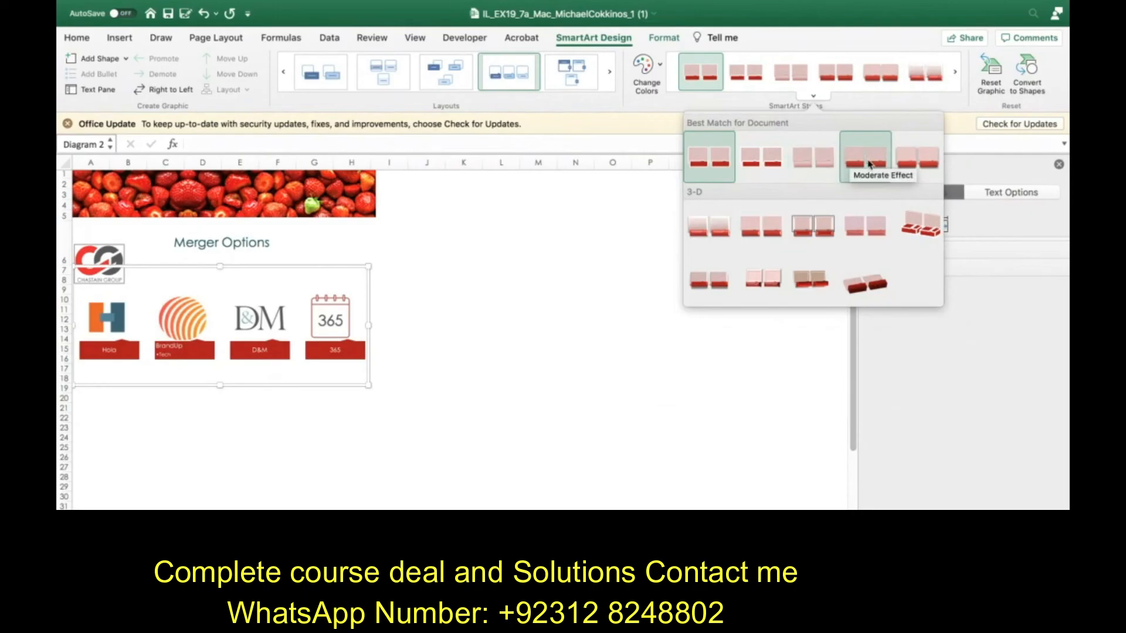
left_click(864, 156)
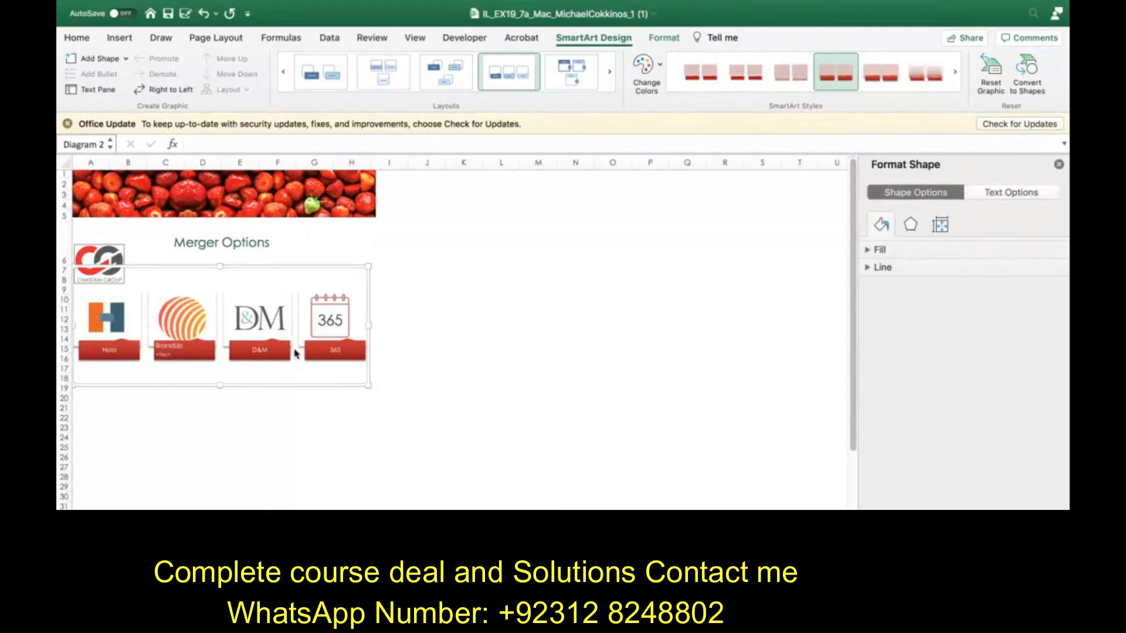
mouse_move(348, 292)
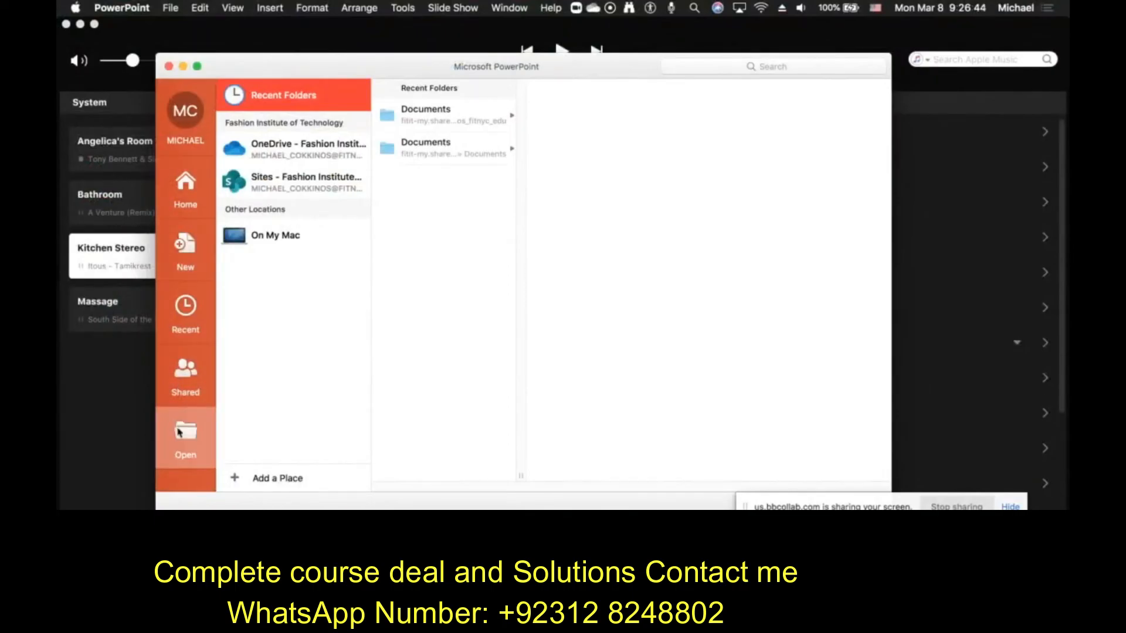
Step: Open Support_EX19_7a_Mac_Summary (1).pptx from Downloads via On My Mac
left_click(444, 148)
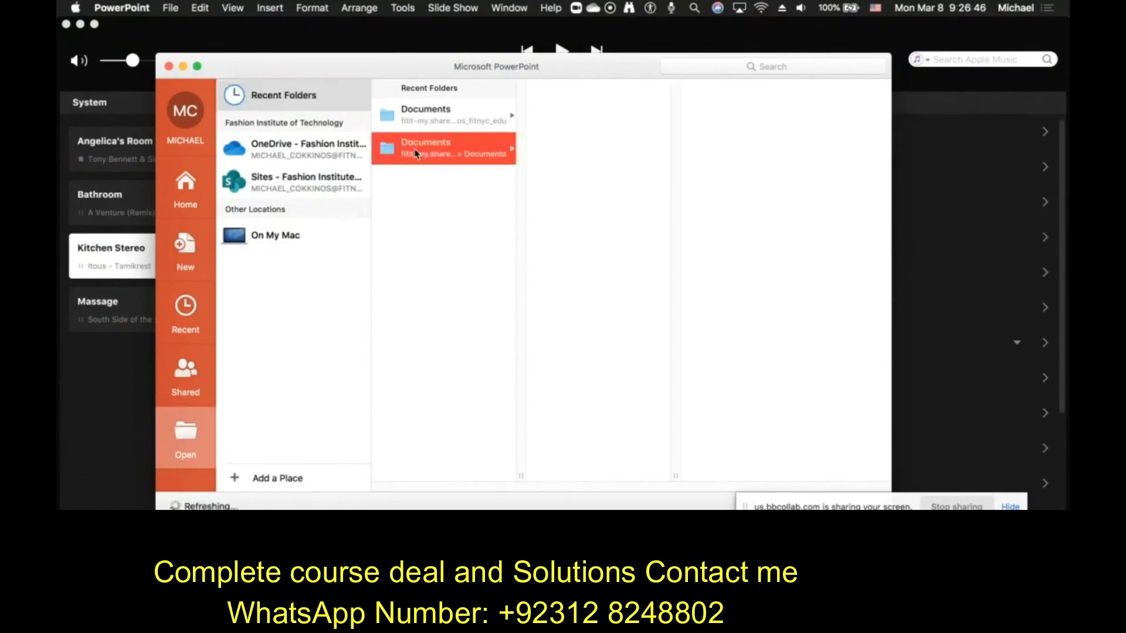
left_click(426, 147)
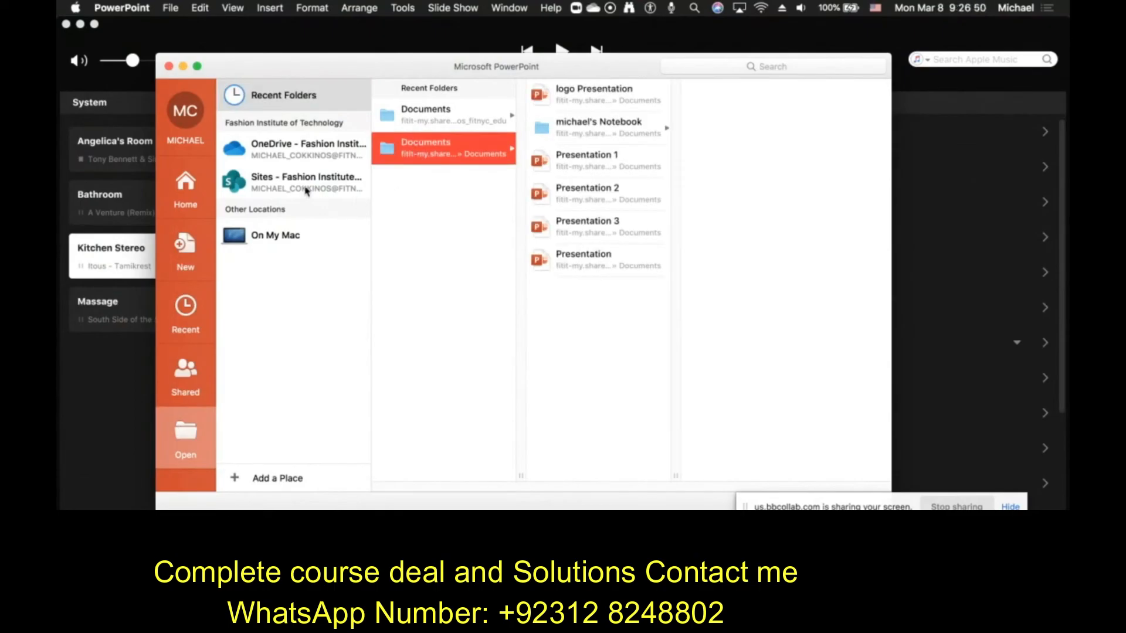
left_click(274, 234)
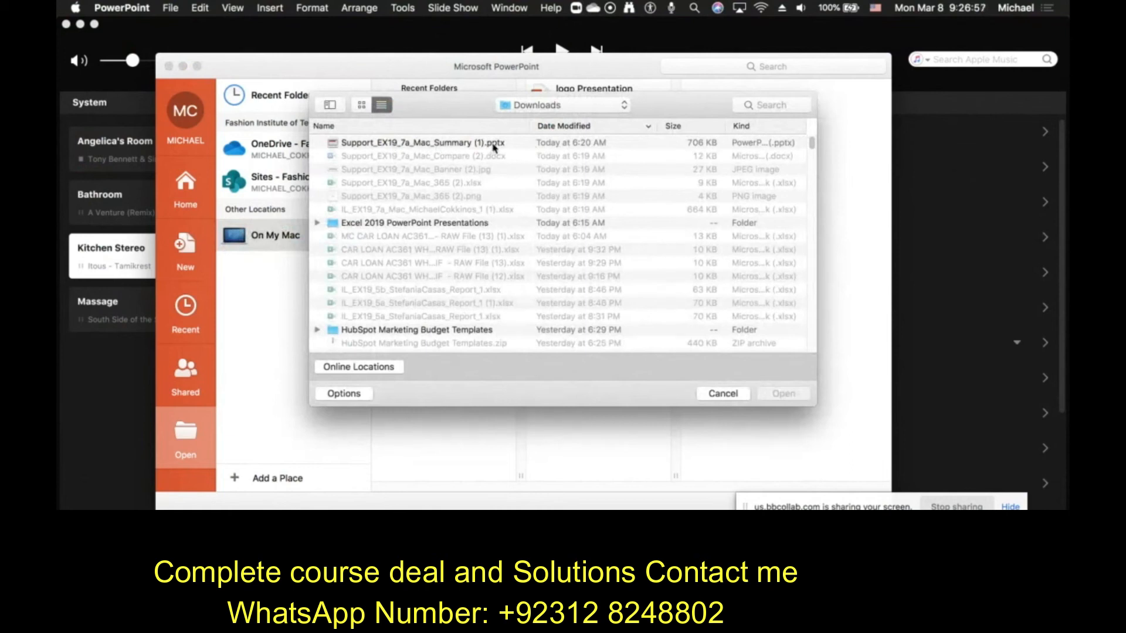
left_click(415, 142)
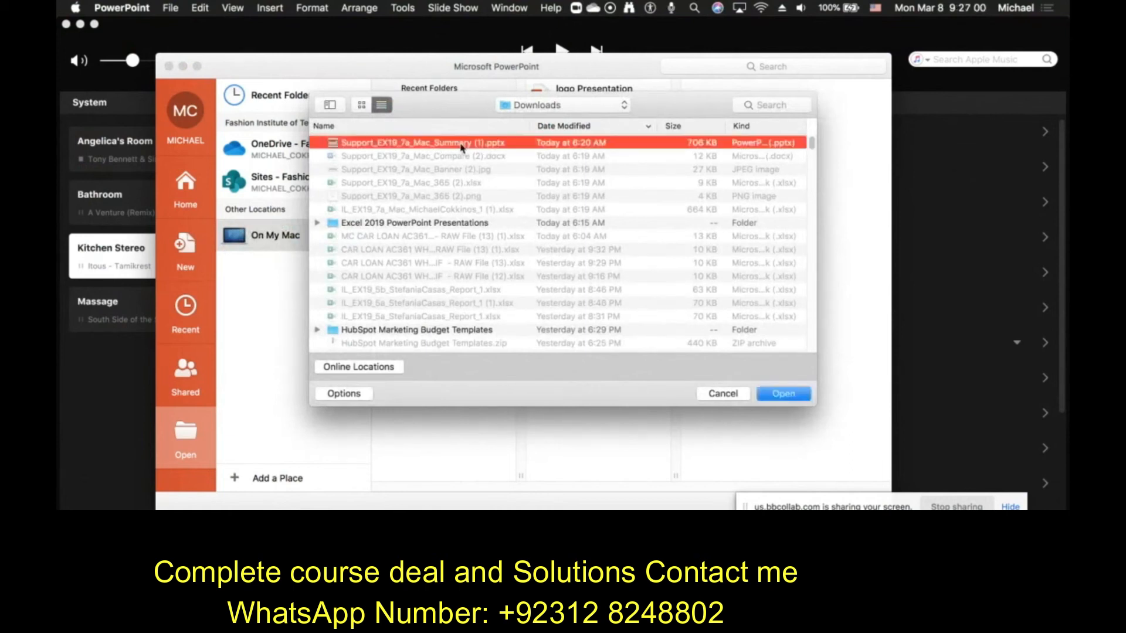
left_click(782, 394)
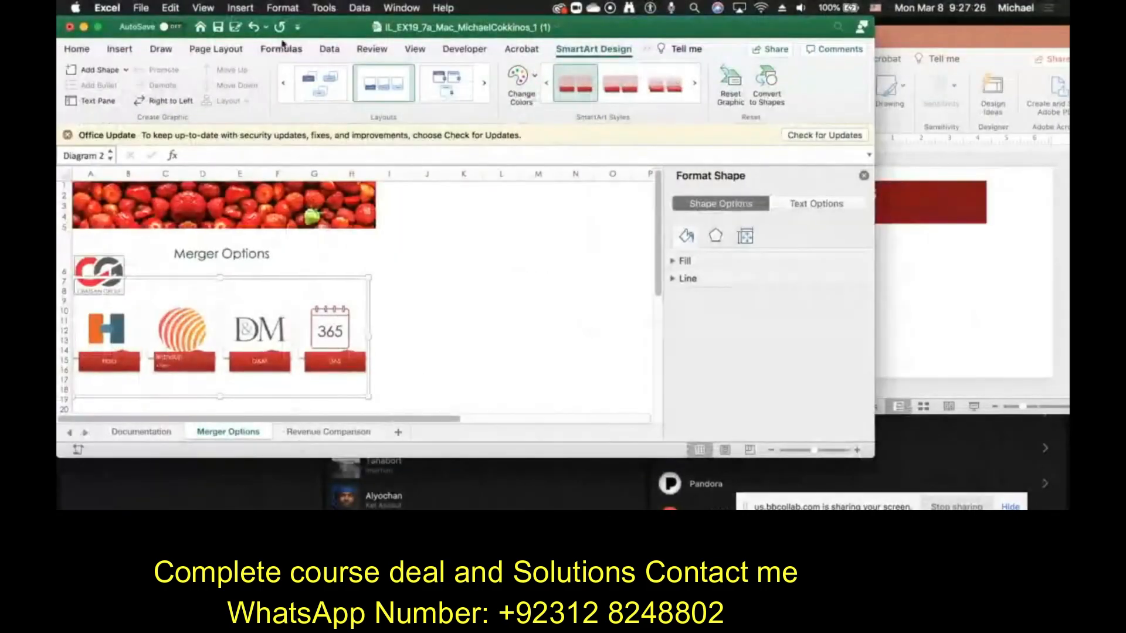
Step: Insert a screenshot of the PowerPoint Marketing Consultants slide, deselect it and maximize Excel
left_click(119, 49)
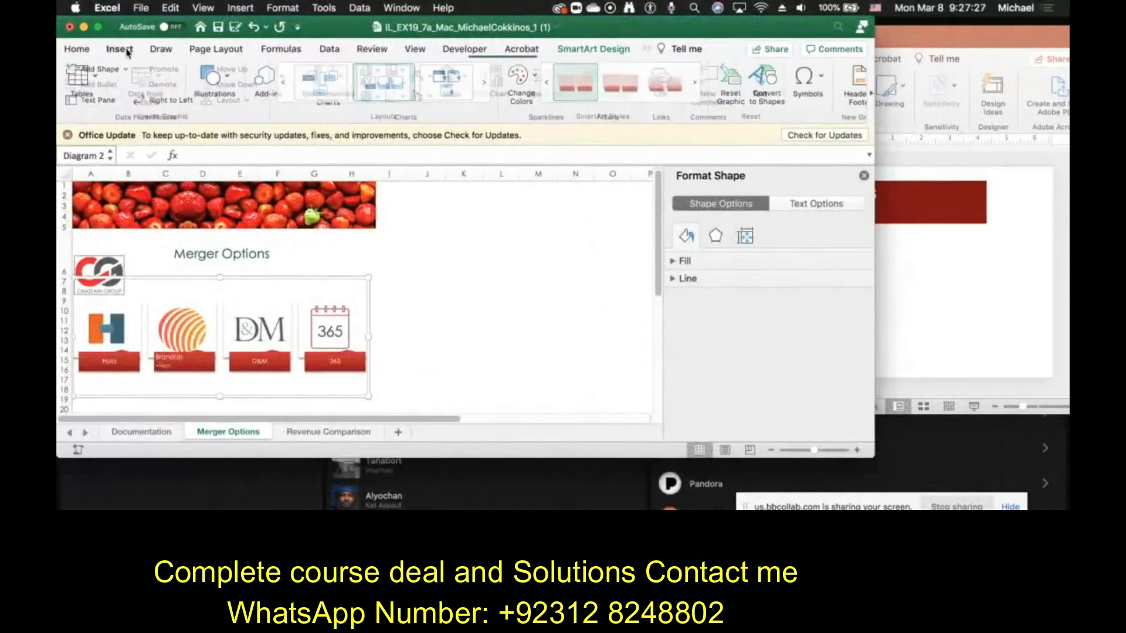
left_click(211, 81)
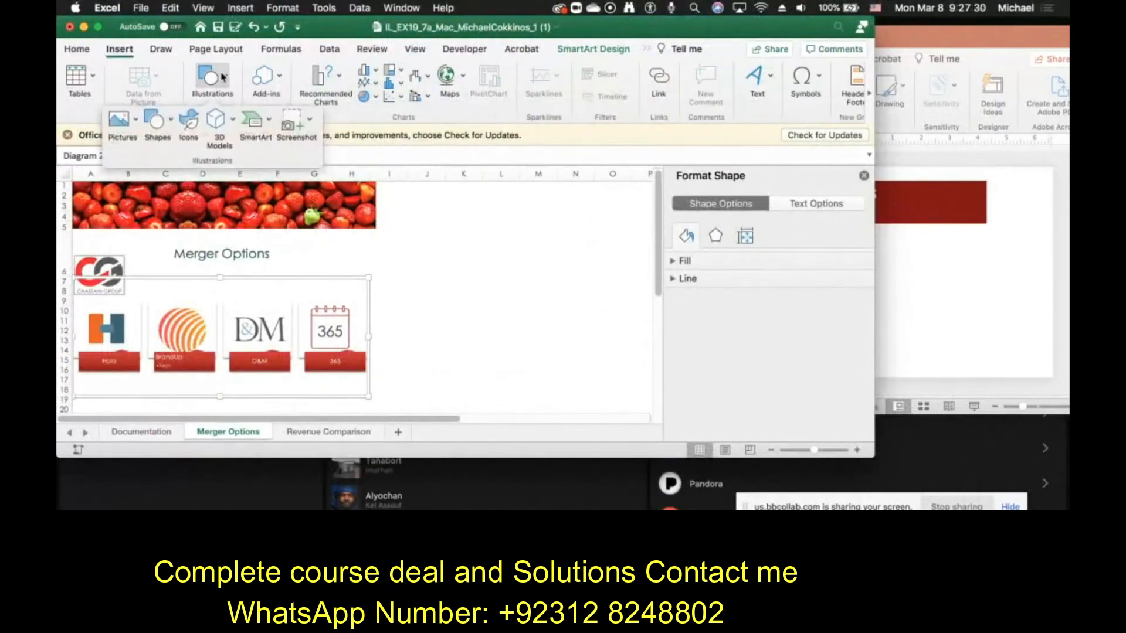
mouse_move(295, 124)
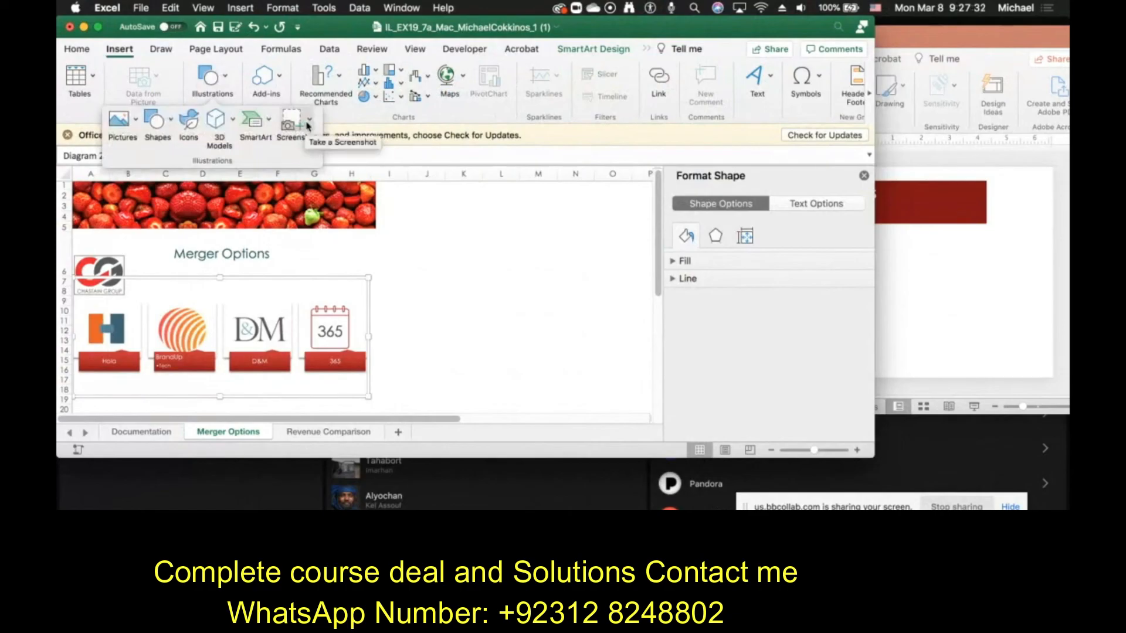
left_click(294, 120)
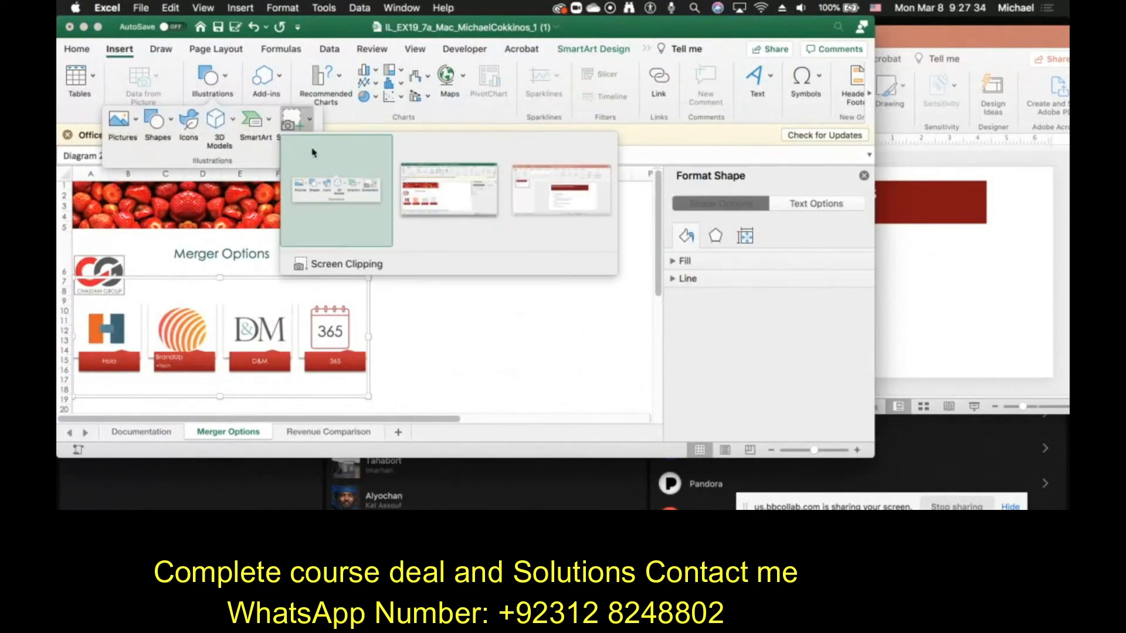
mouse_move(337, 270)
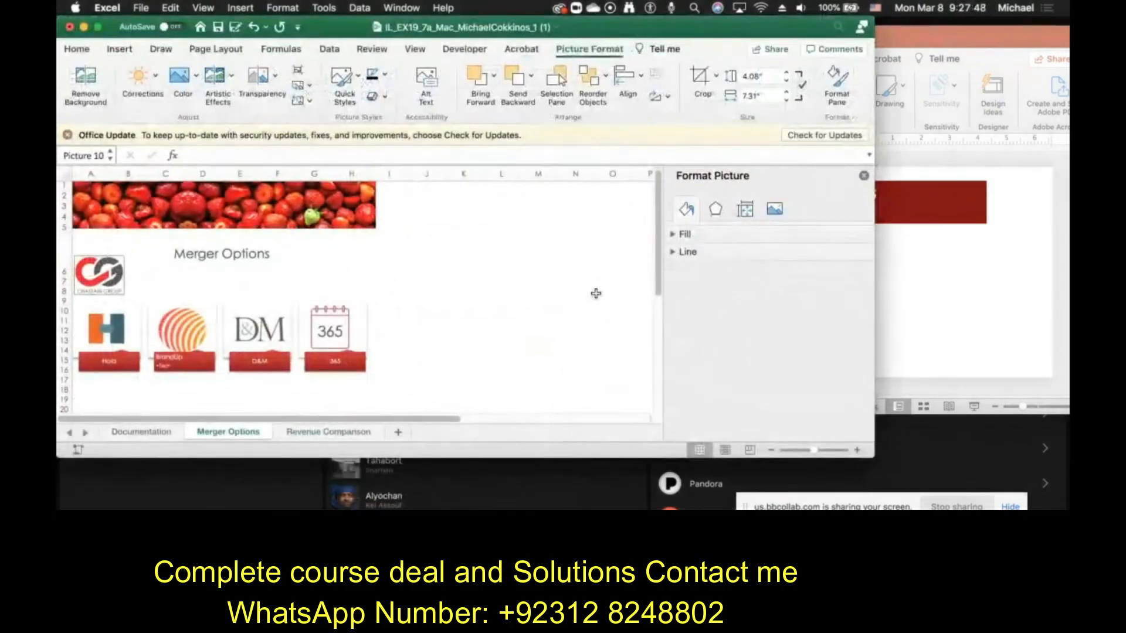
scroll("right", 3)
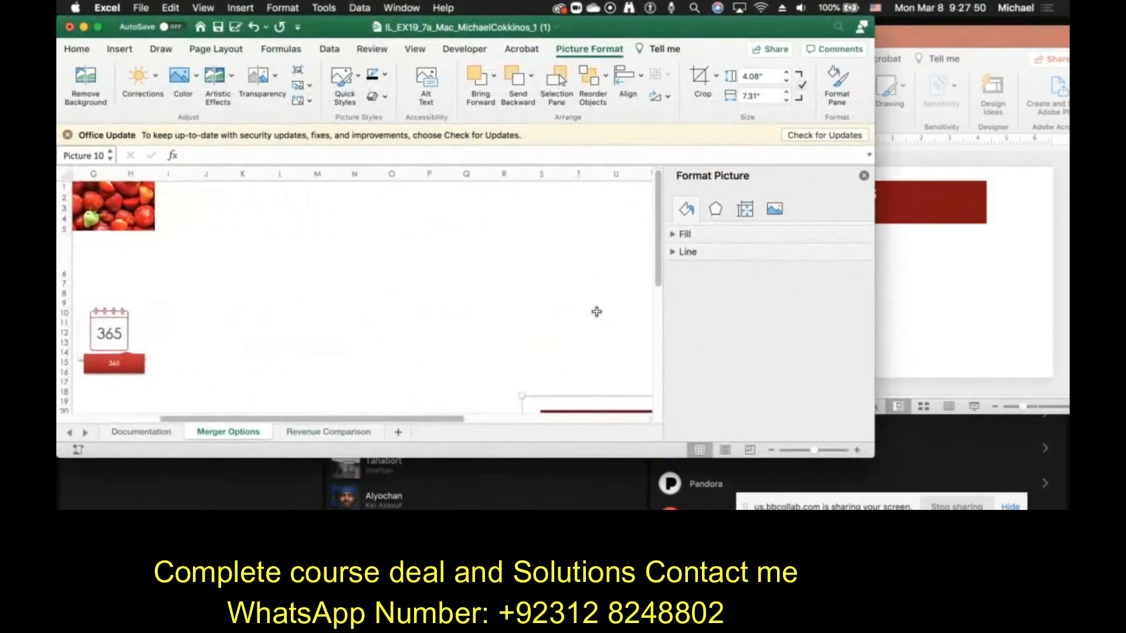
left_click(607, 312)
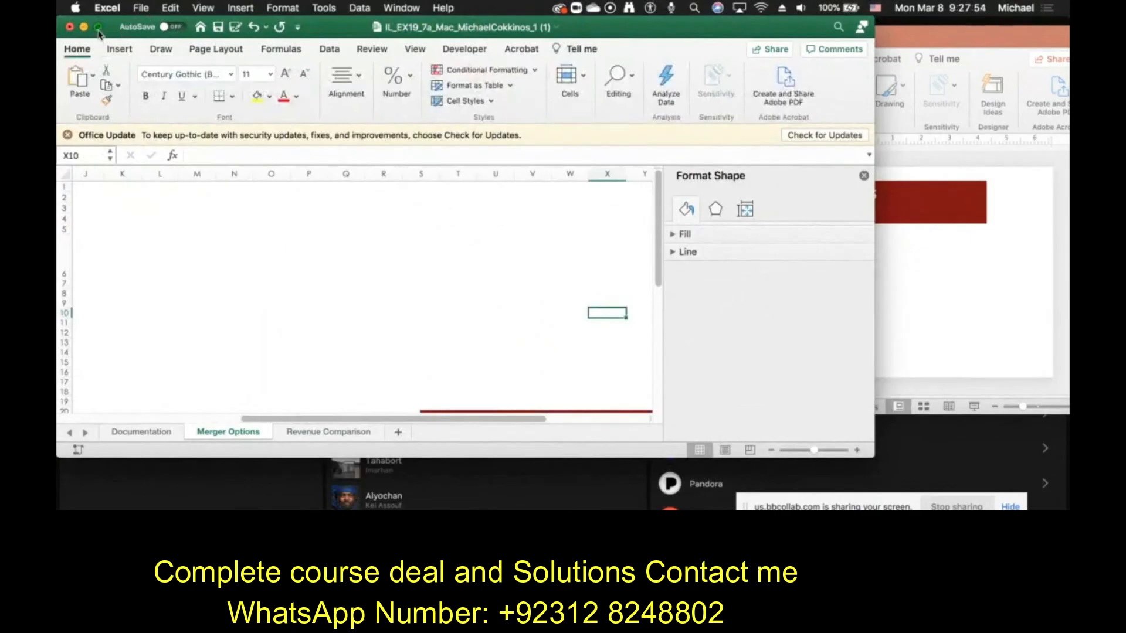
left_click(94, 27)
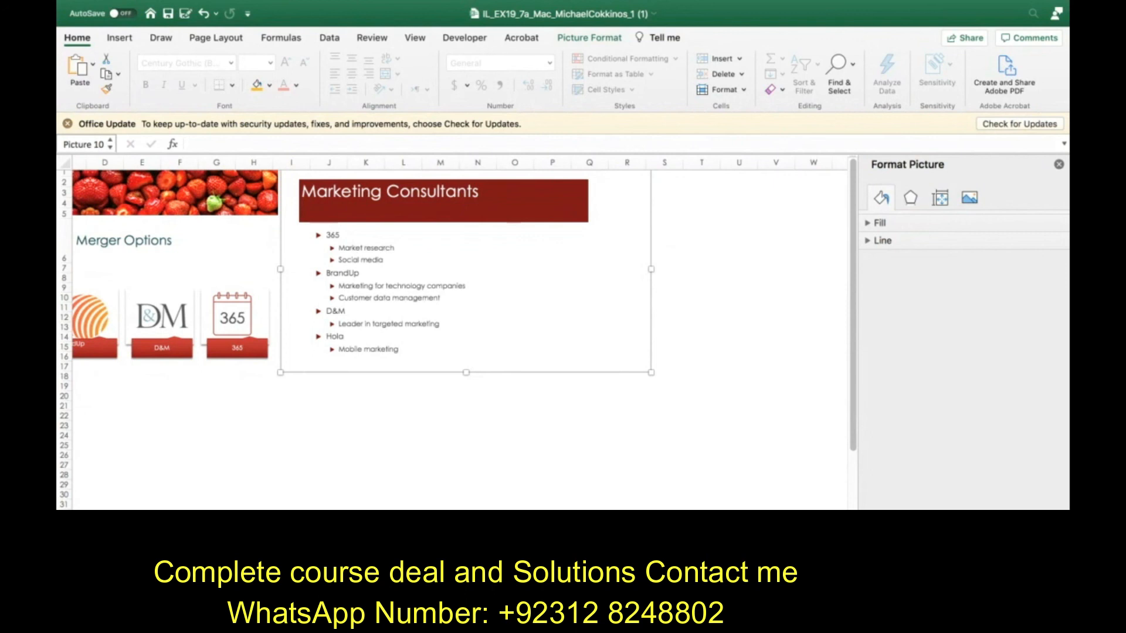
mouse_move(531, 314)
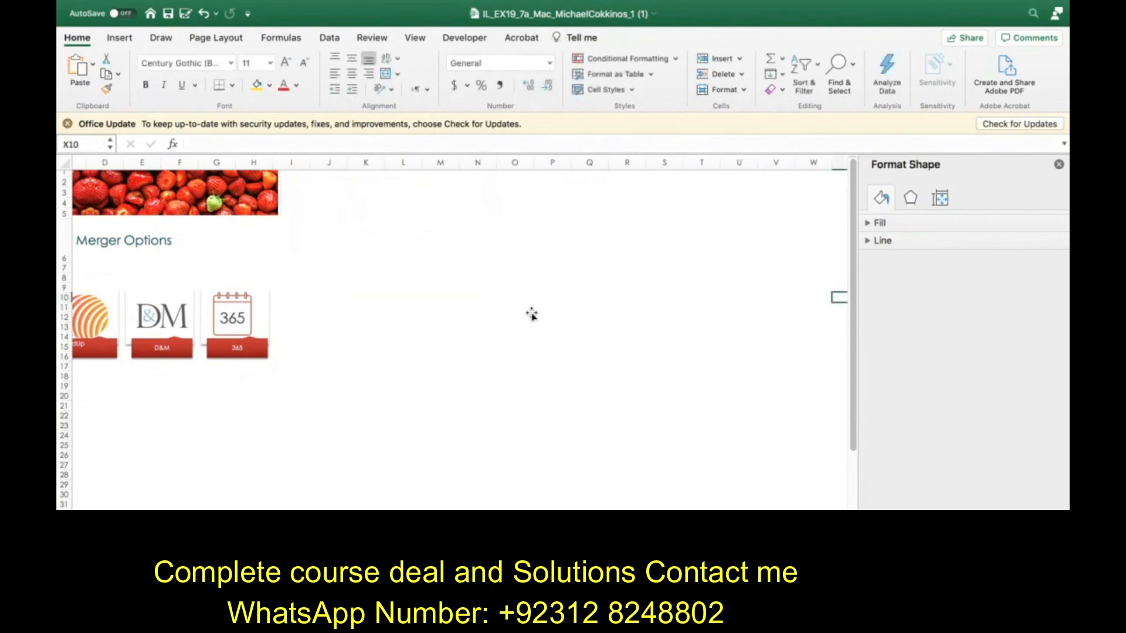
mouse_move(430, 265)
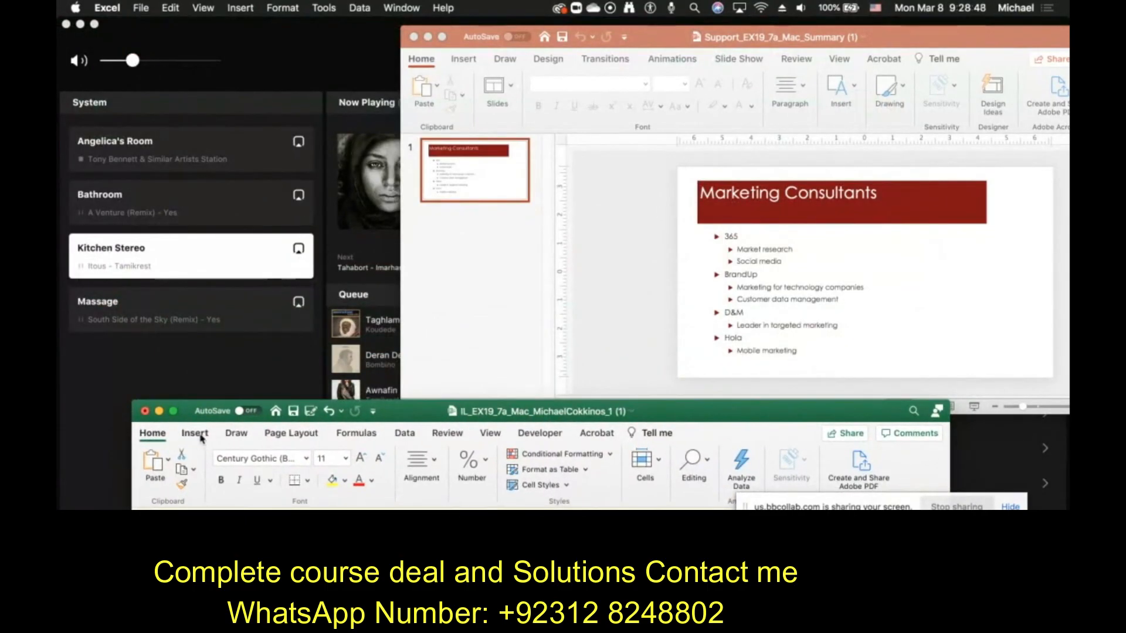
Step: Reopen the Insert Illustrations screenshot choices to start a screen clipping of the slide
left_click(194, 432)
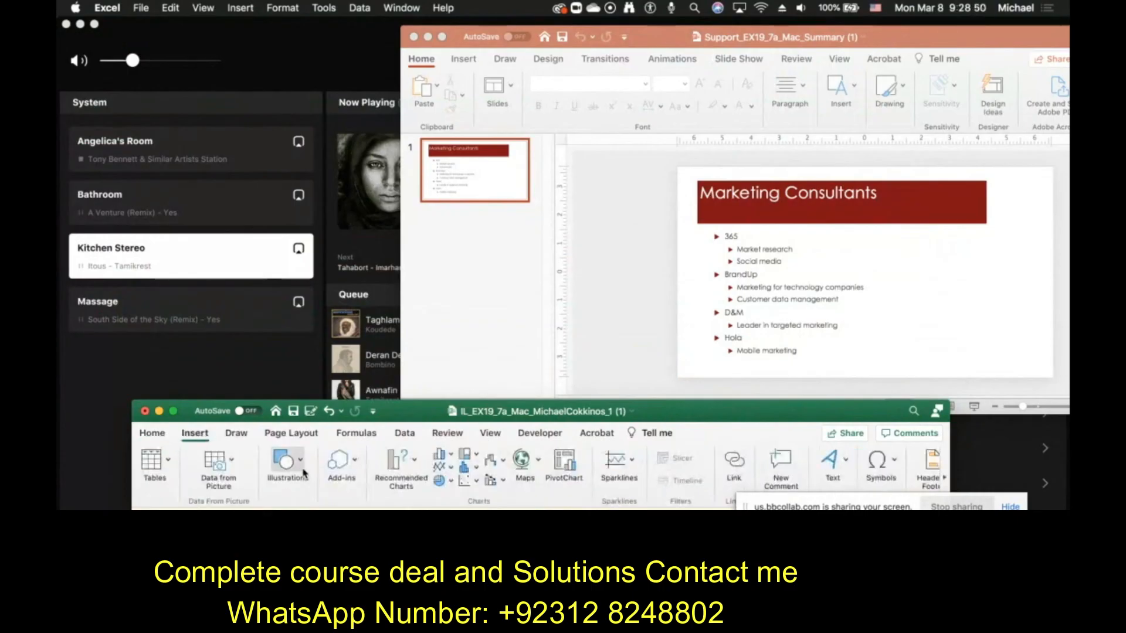
left_click(287, 463)
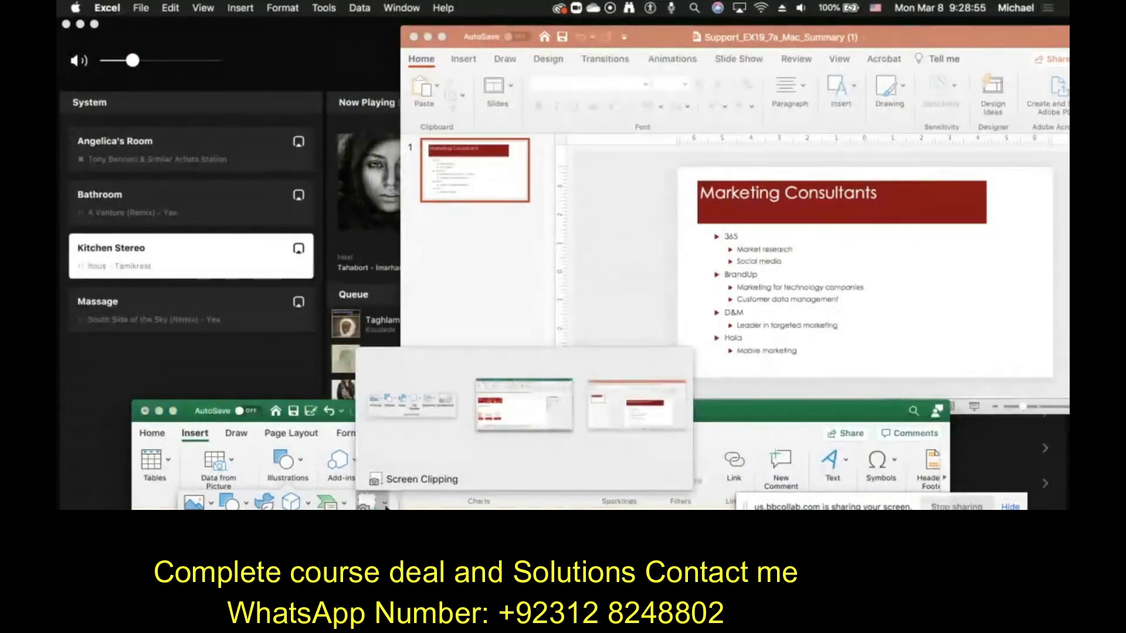
mouse_move(422, 478)
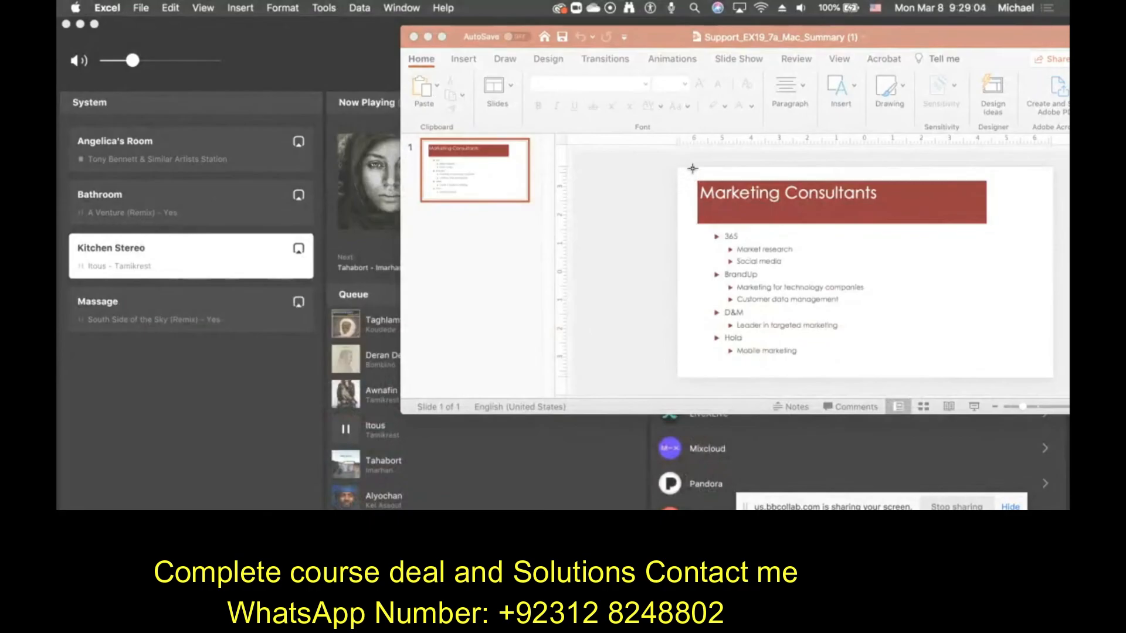
mouse_move(679, 168)
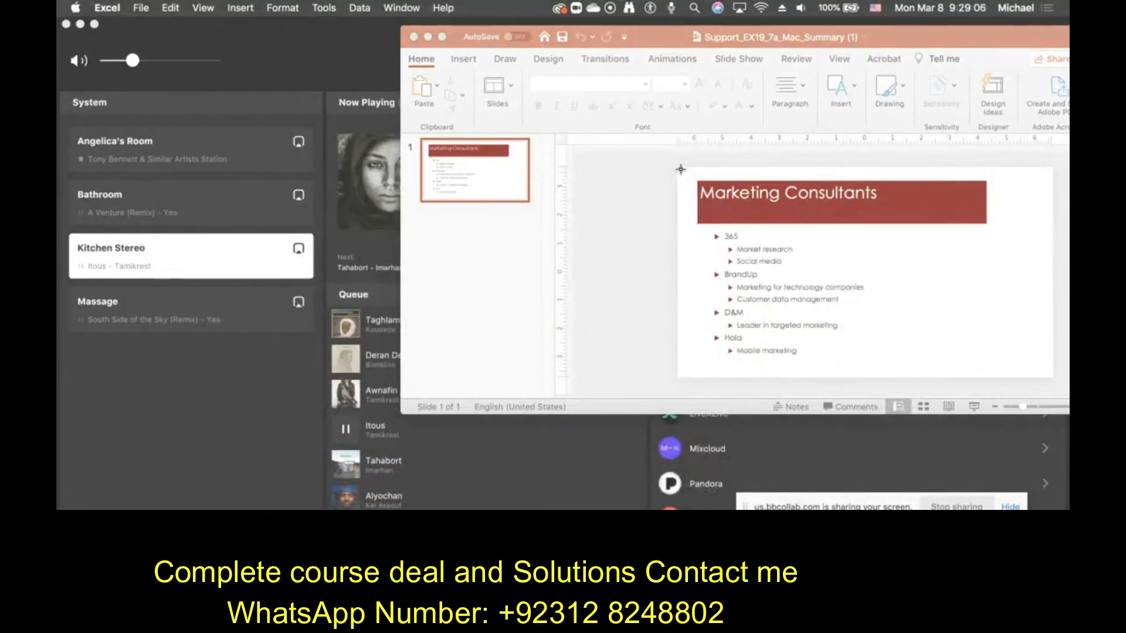